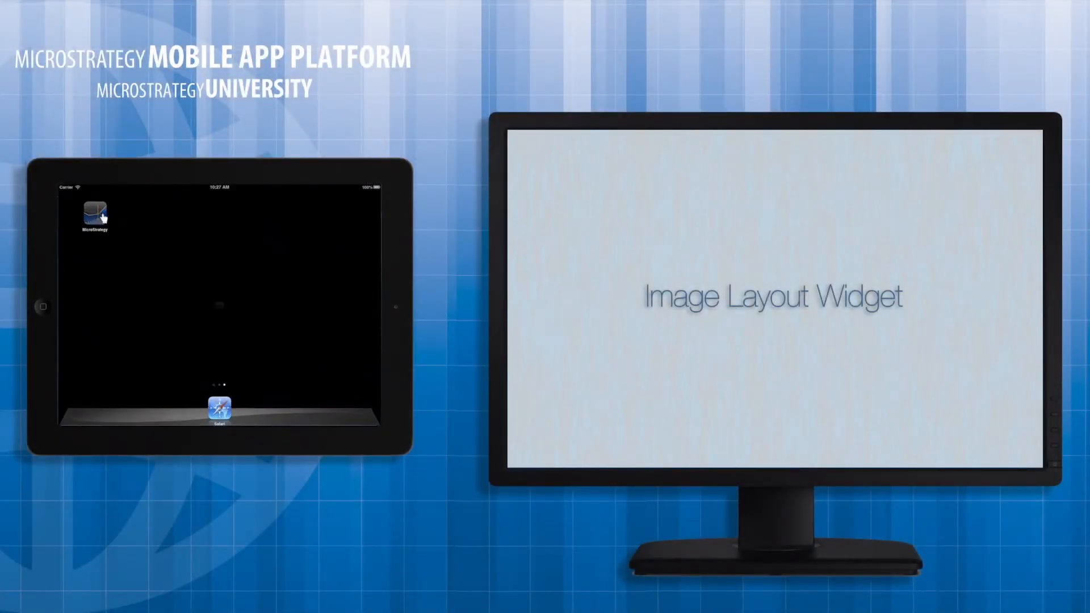
View the Revenue by States dashboard, return, then view the State Map Selector dashboard on the iPad.
click(94, 212)
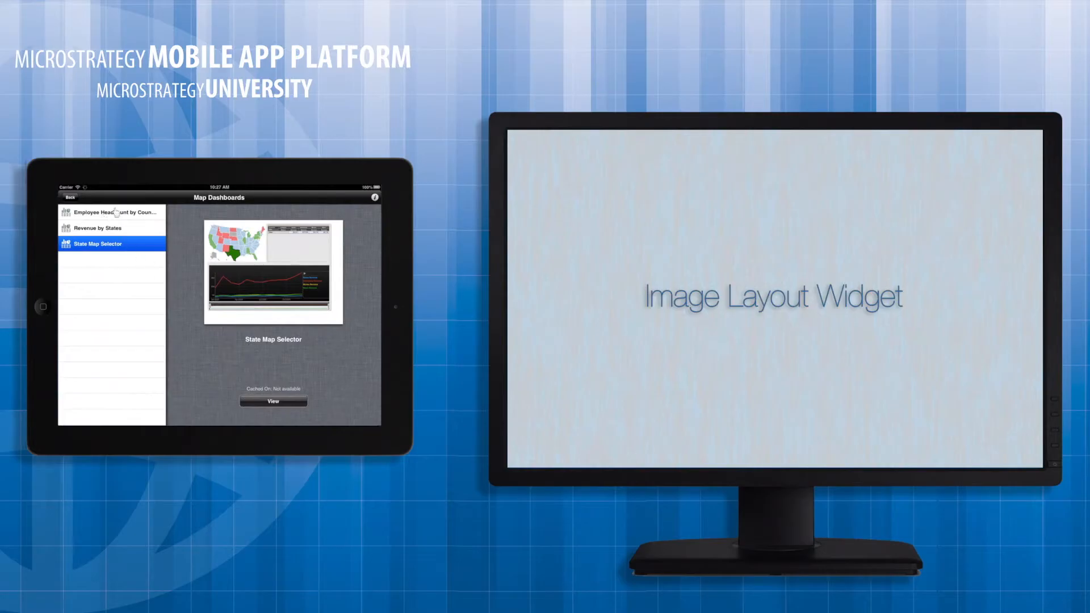
click(112, 212)
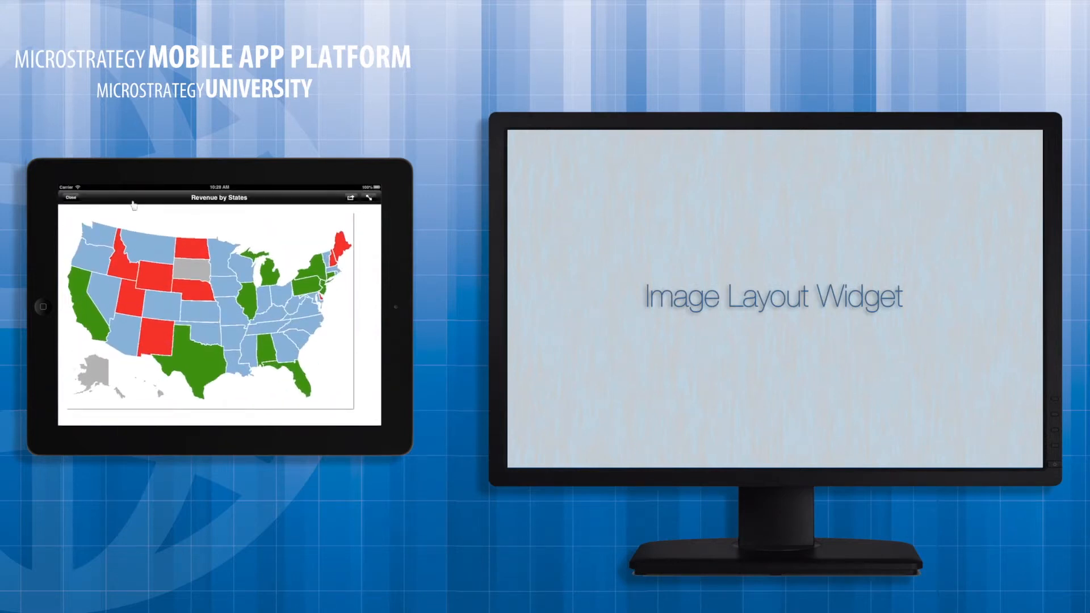
click(69, 197)
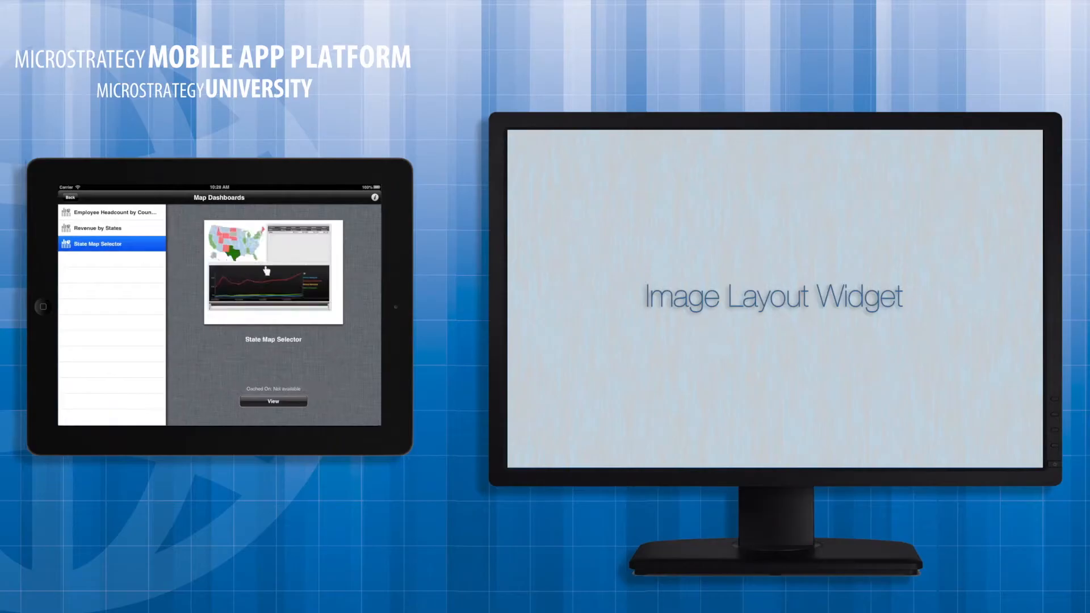
click(272, 401)
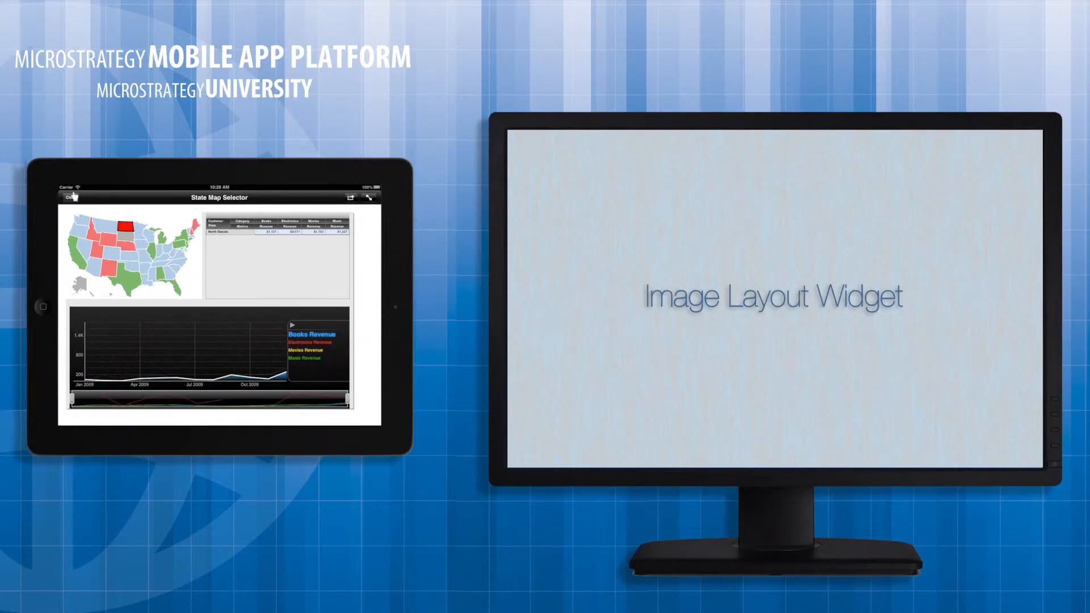
click(71, 197)
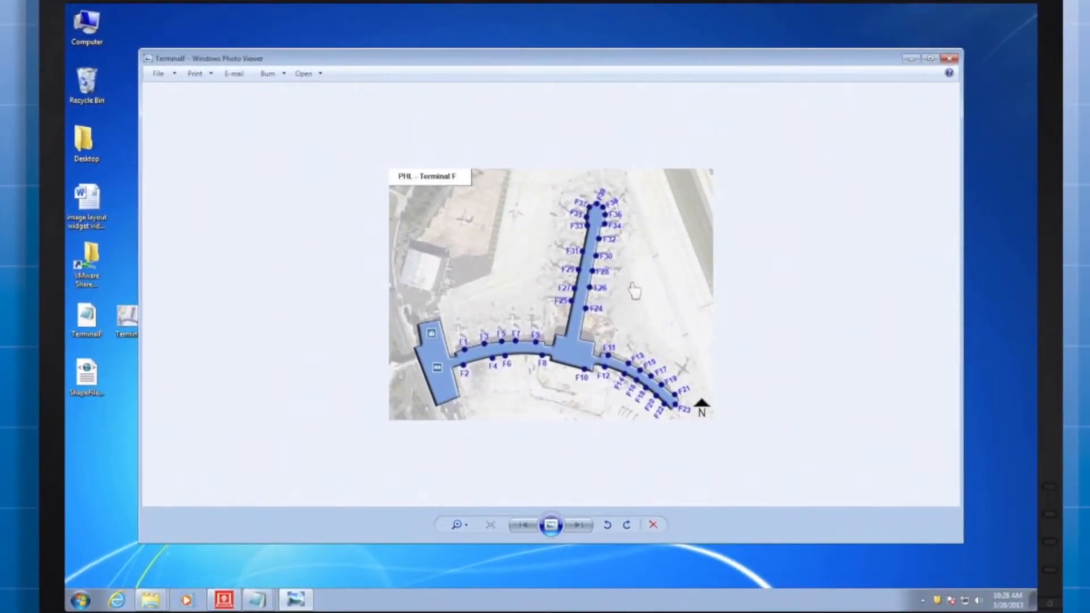
mouse_move(442, 354)
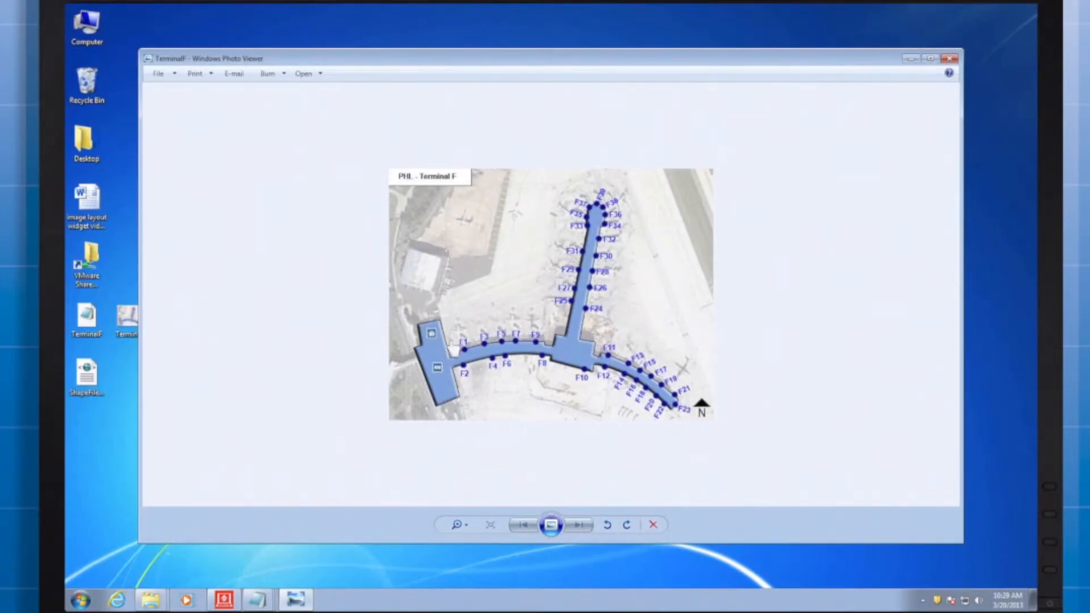
mouse_move(567, 326)
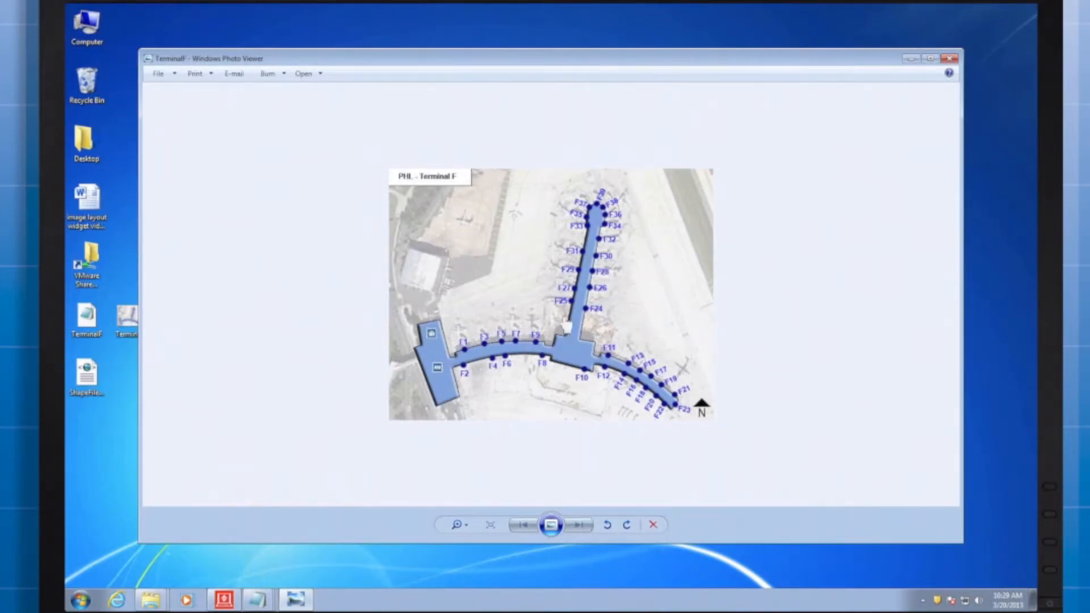
mouse_move(688, 390)
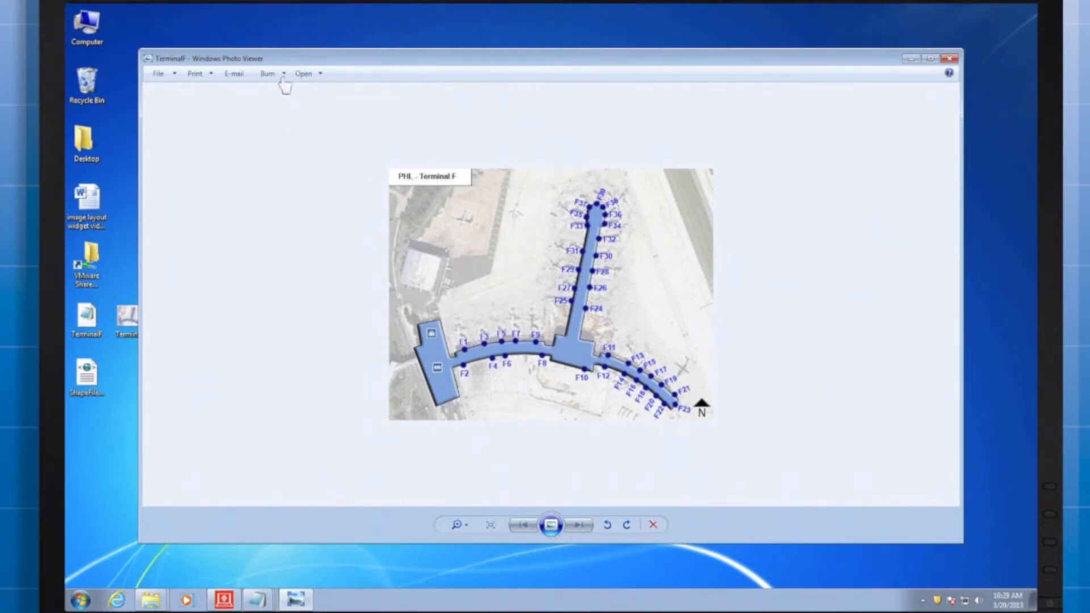
Close the PHL Terminal F map image in Windows Photo Viewer.
click(948, 58)
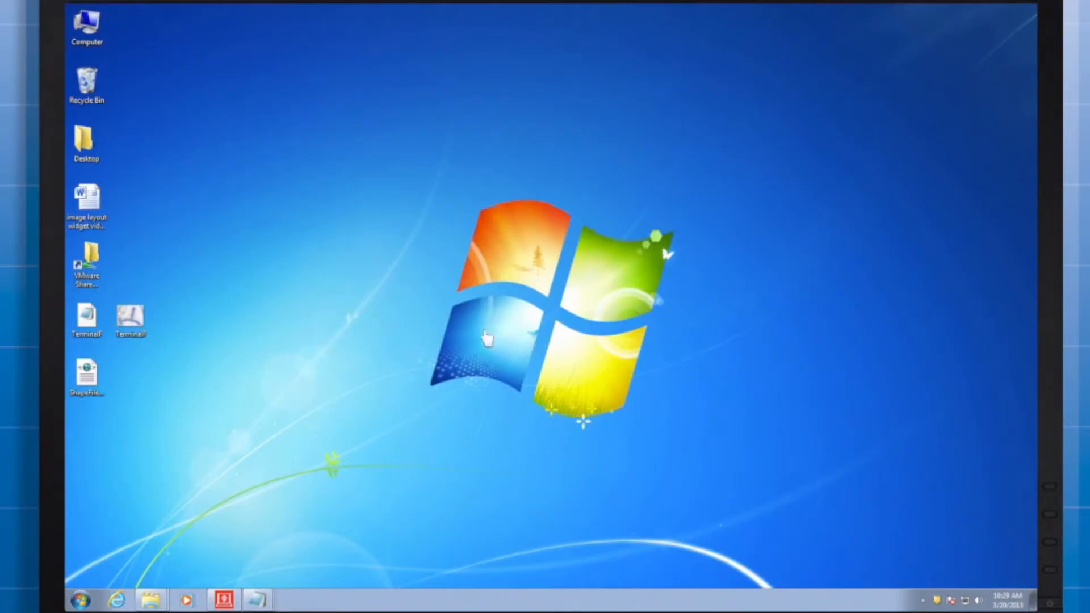
mouse_move(193, 332)
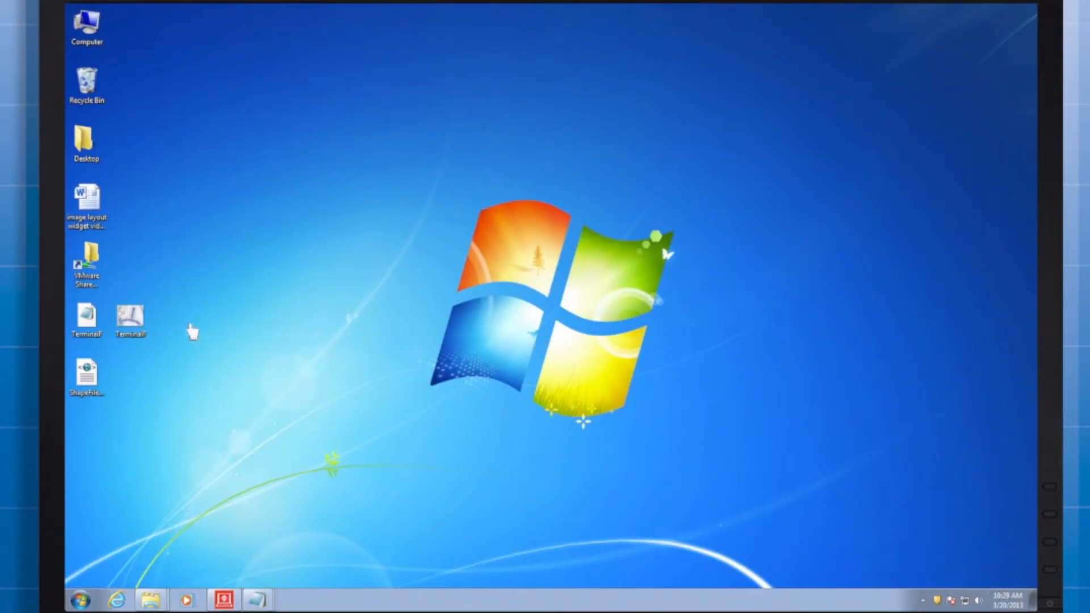
double_click(86, 317)
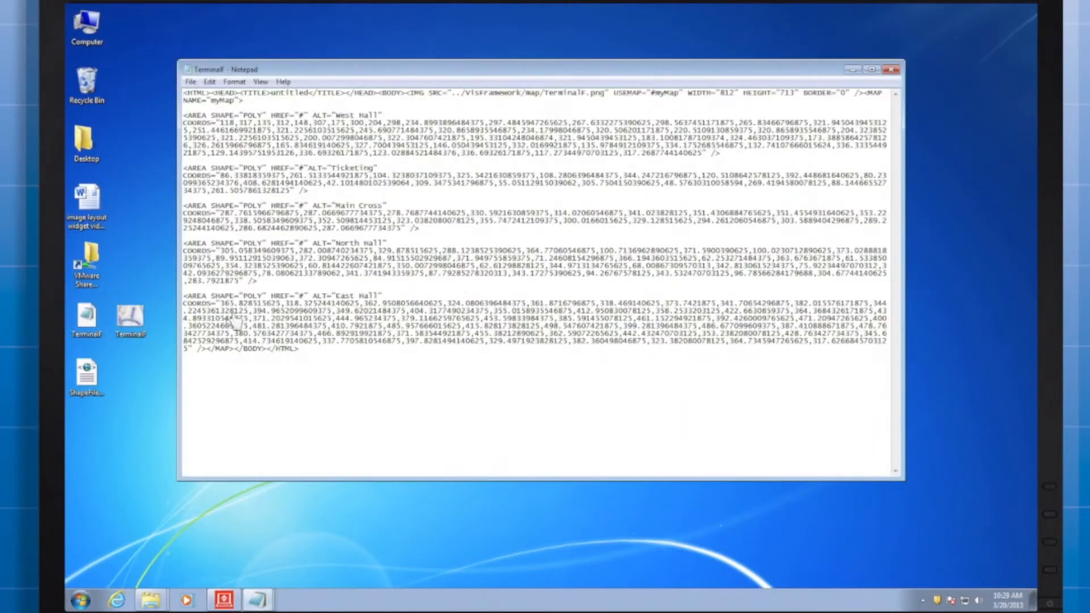
mouse_move(258, 108)
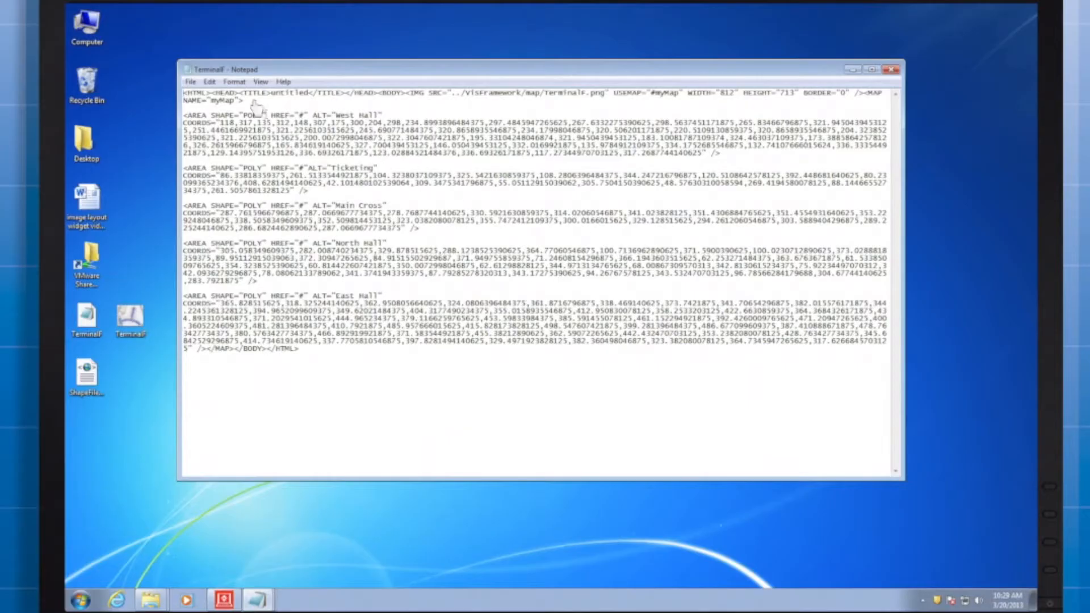
click(894, 69)
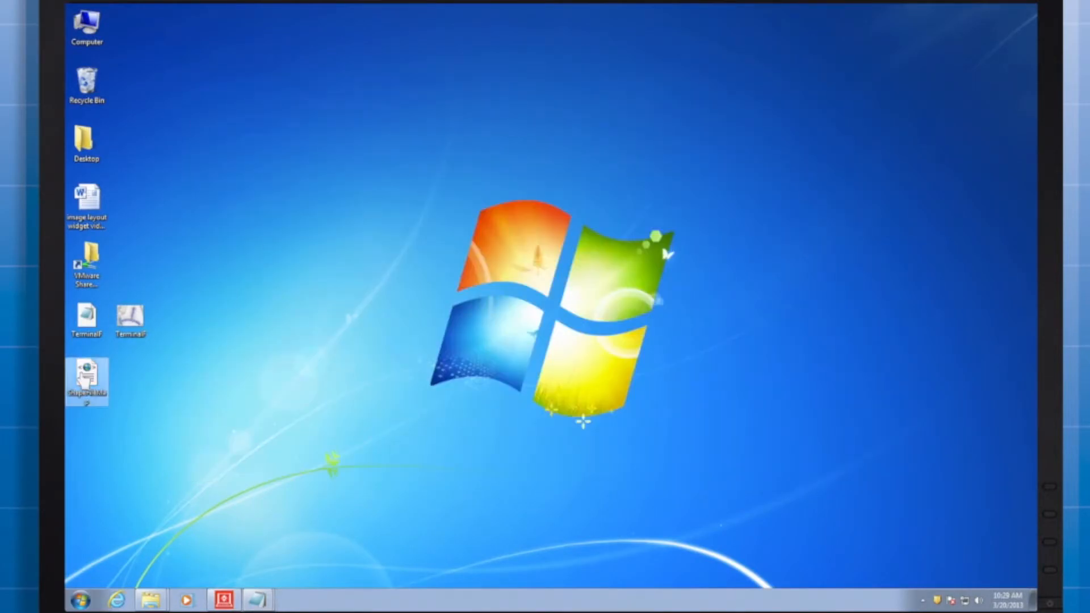
double_click(86, 376)
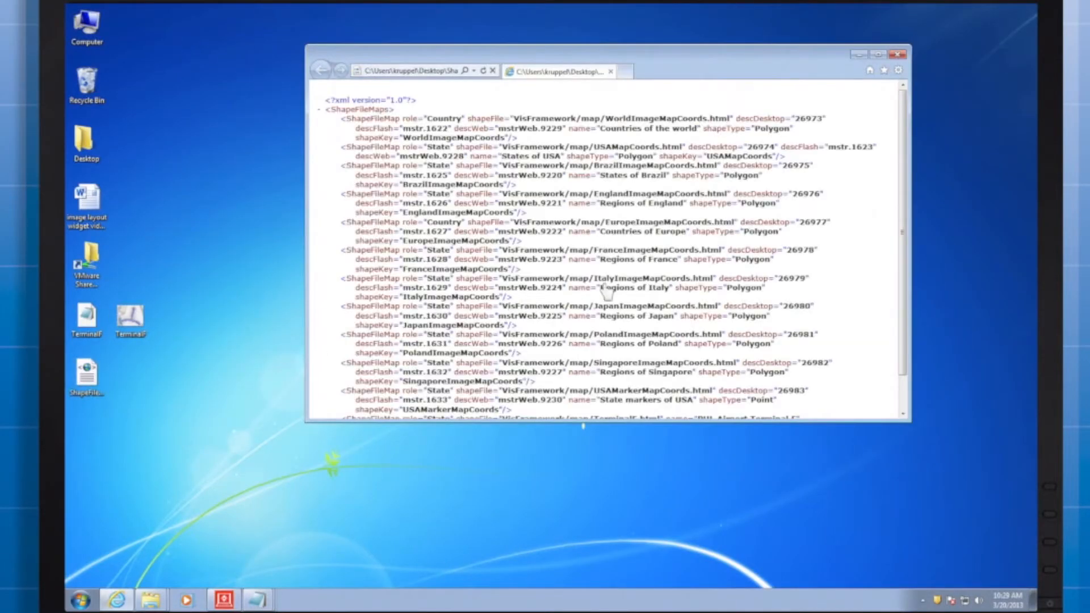
mouse_move(825, 111)
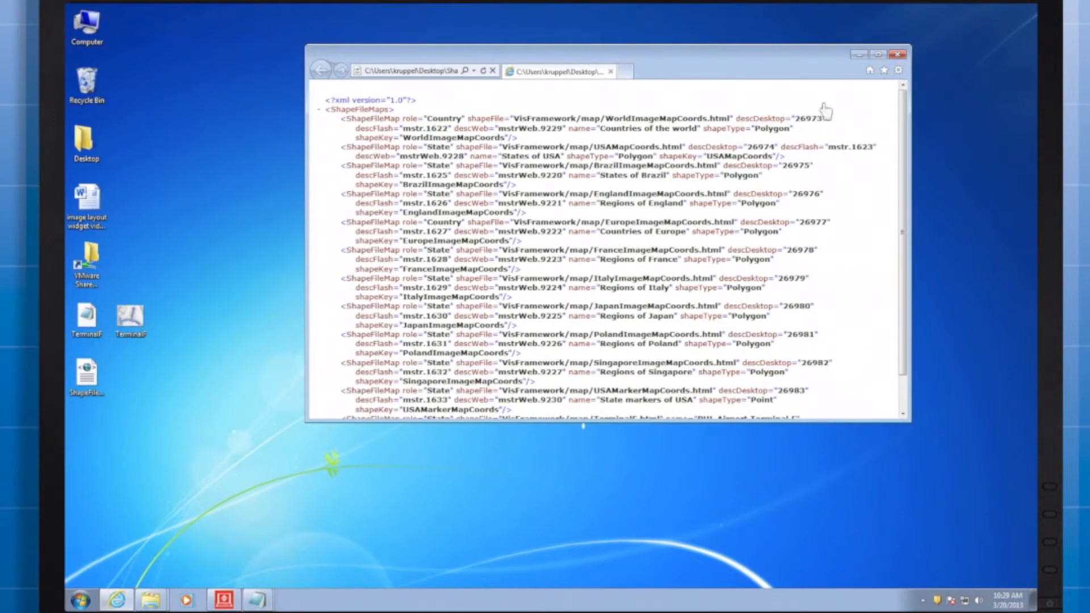
click(897, 55)
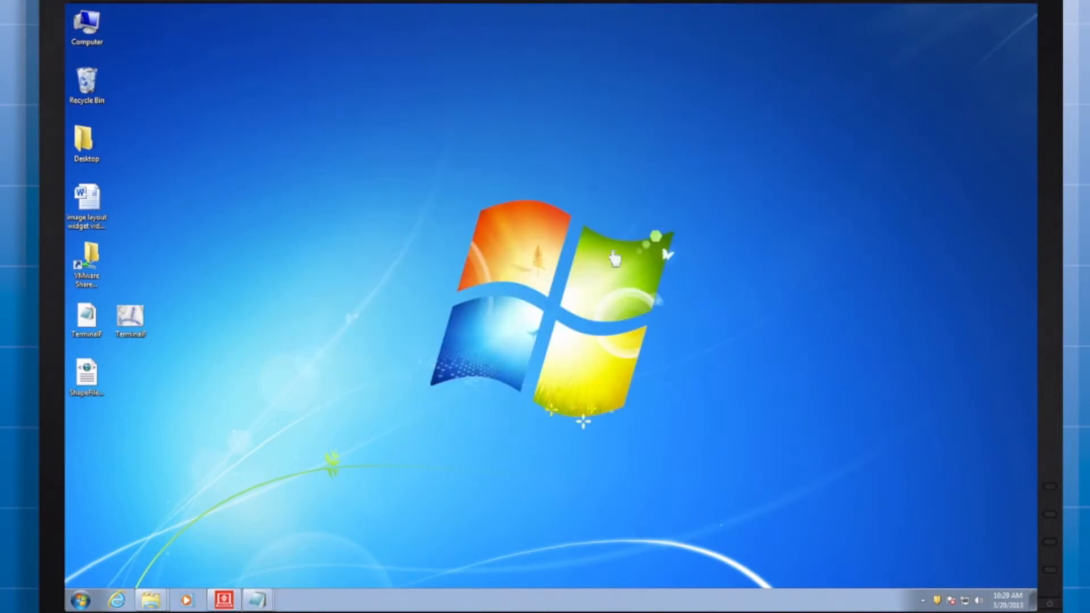
mouse_move(574, 278)
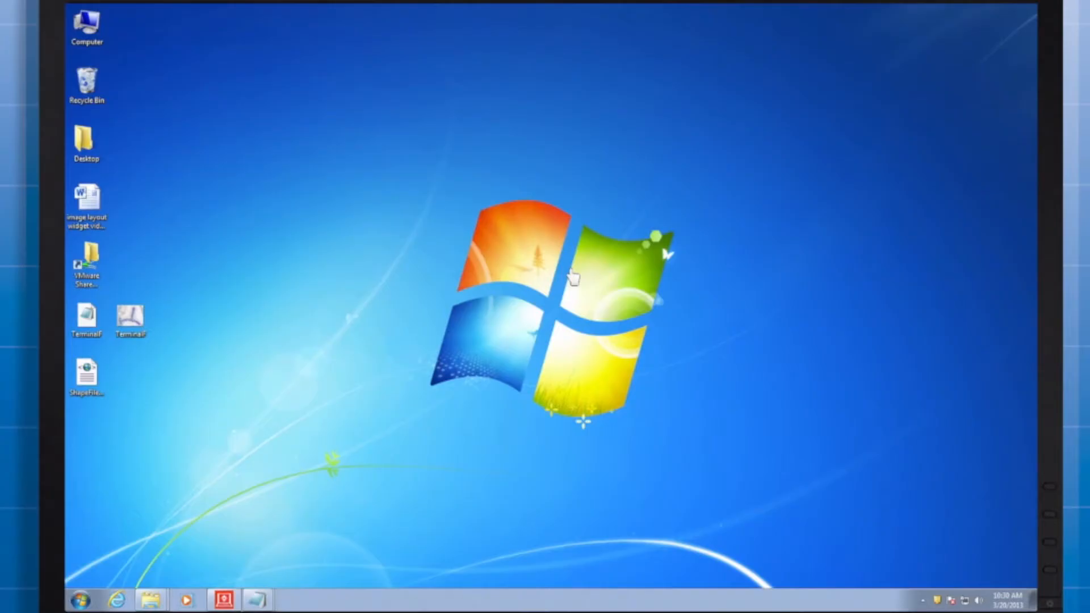
mouse_move(179, 305)
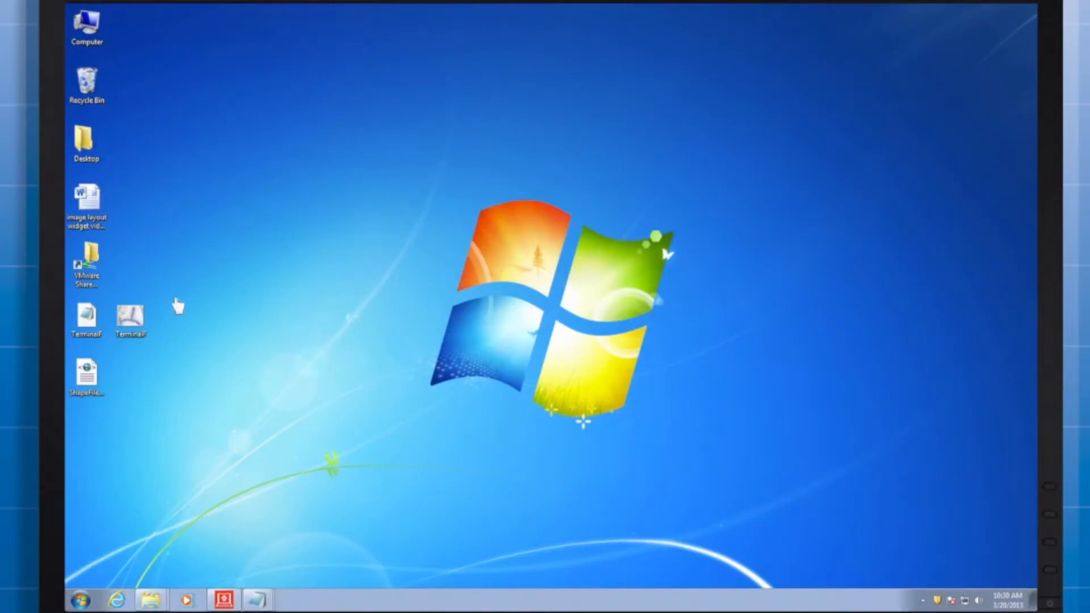
Reopen the TerminalF image-map file listing the hall area coordinates in Notepad.
double_click(85, 316)
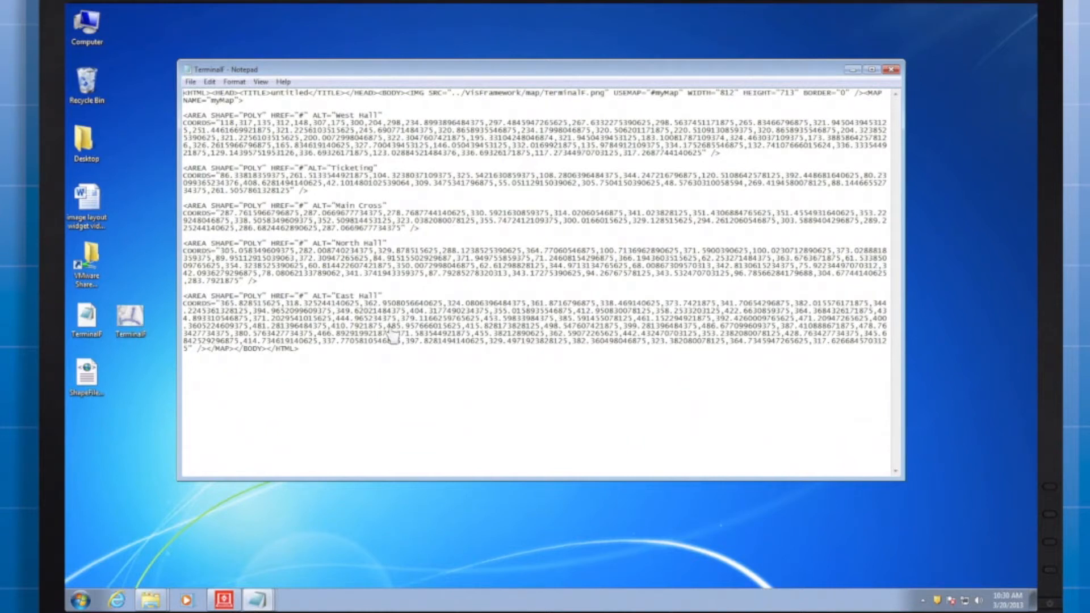
mouse_move(284, 432)
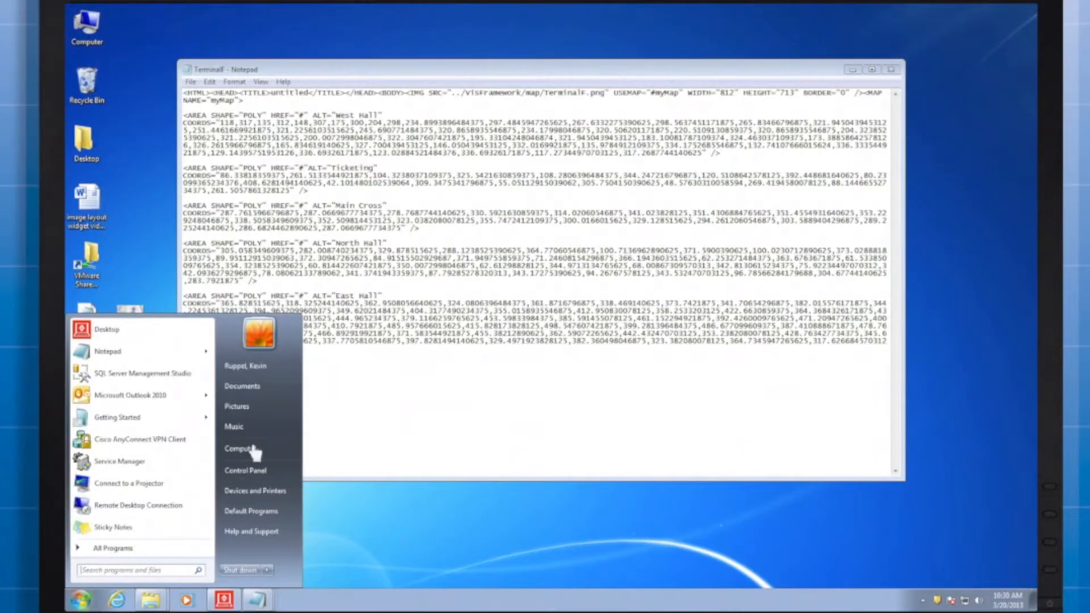
Browse to the Image Map Coordinates Utility folder under Program Files (x86)\MicroStrategy\SDK\tools.
click(239, 449)
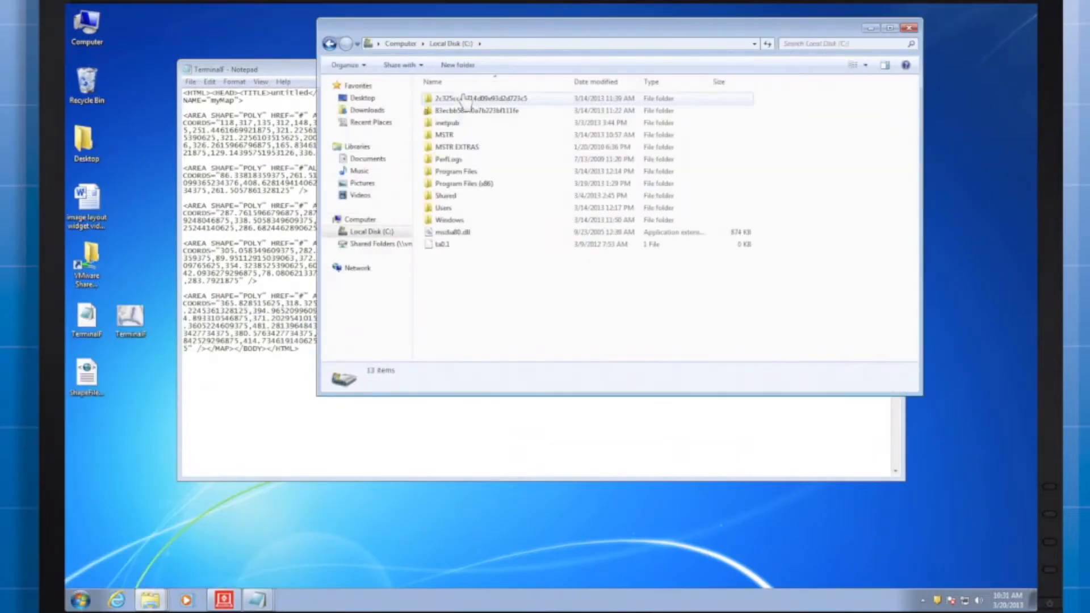
double_click(461, 184)
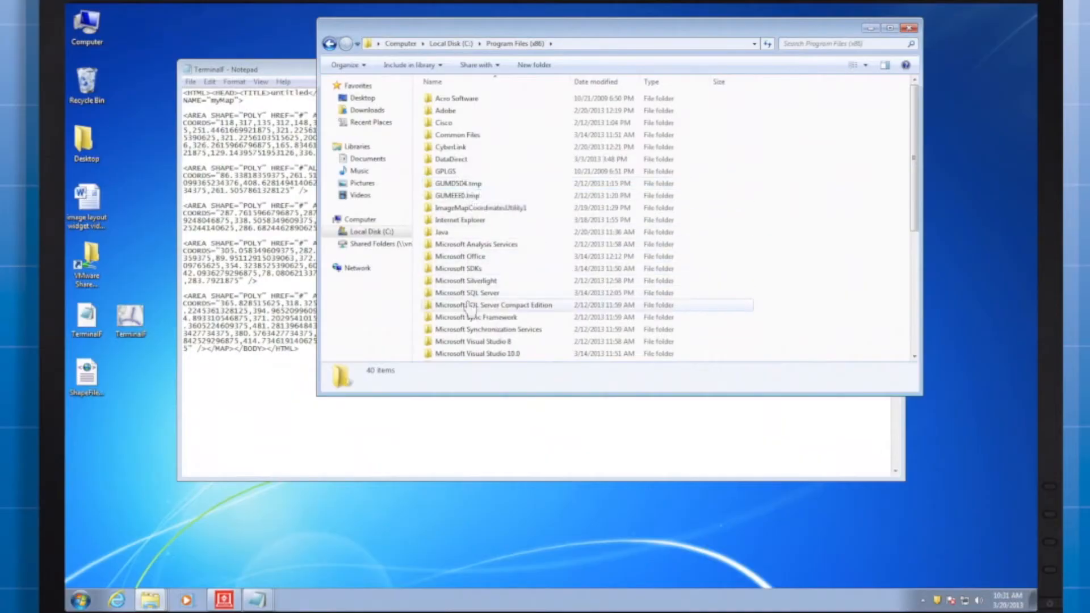
double_click(459, 304)
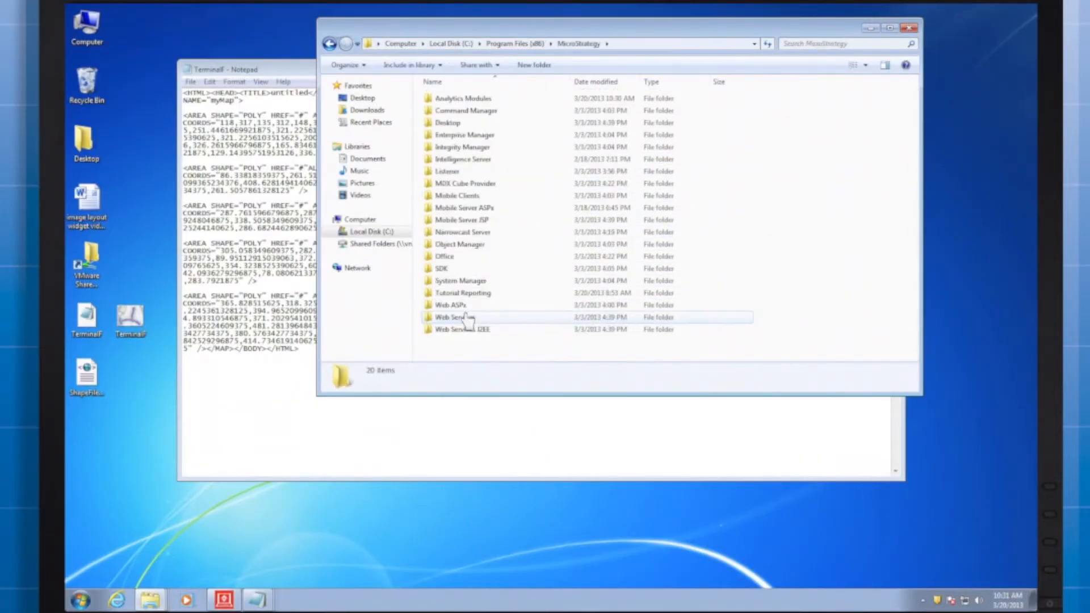
double_click(441, 268)
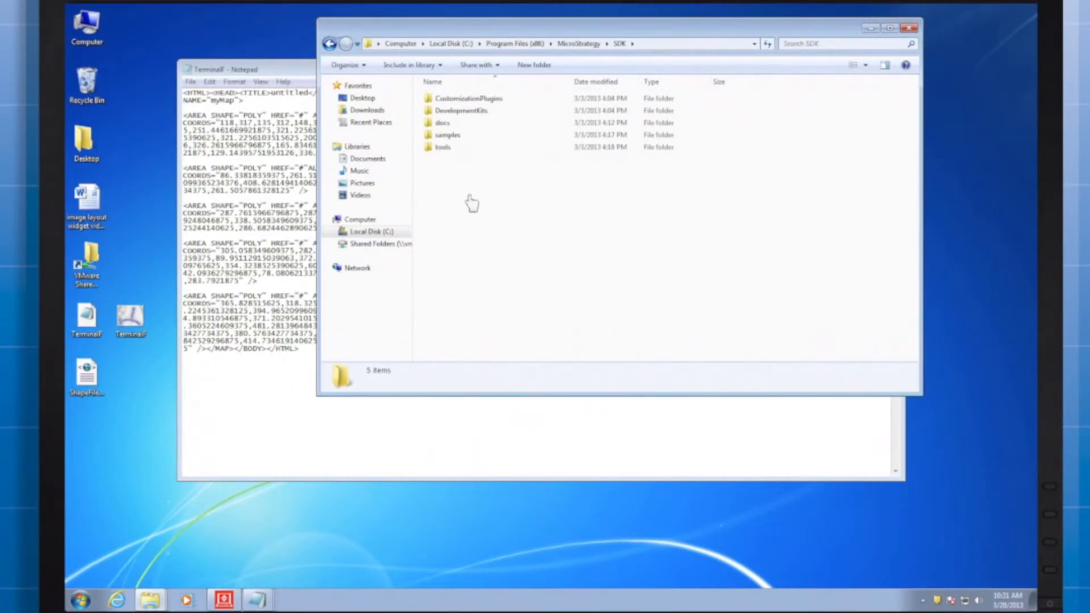
double_click(442, 146)
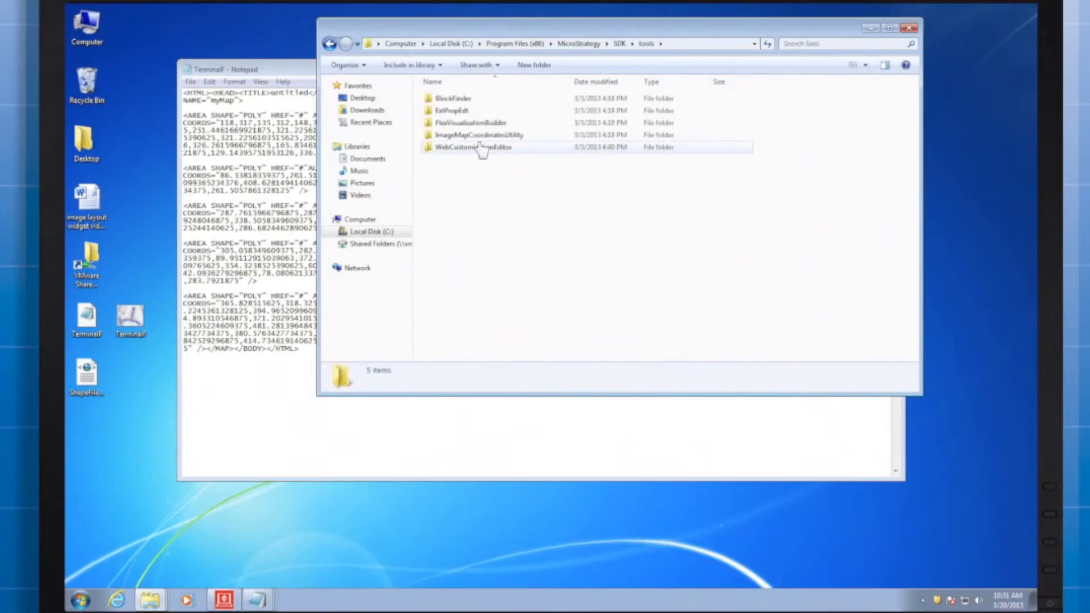
double_click(478, 134)
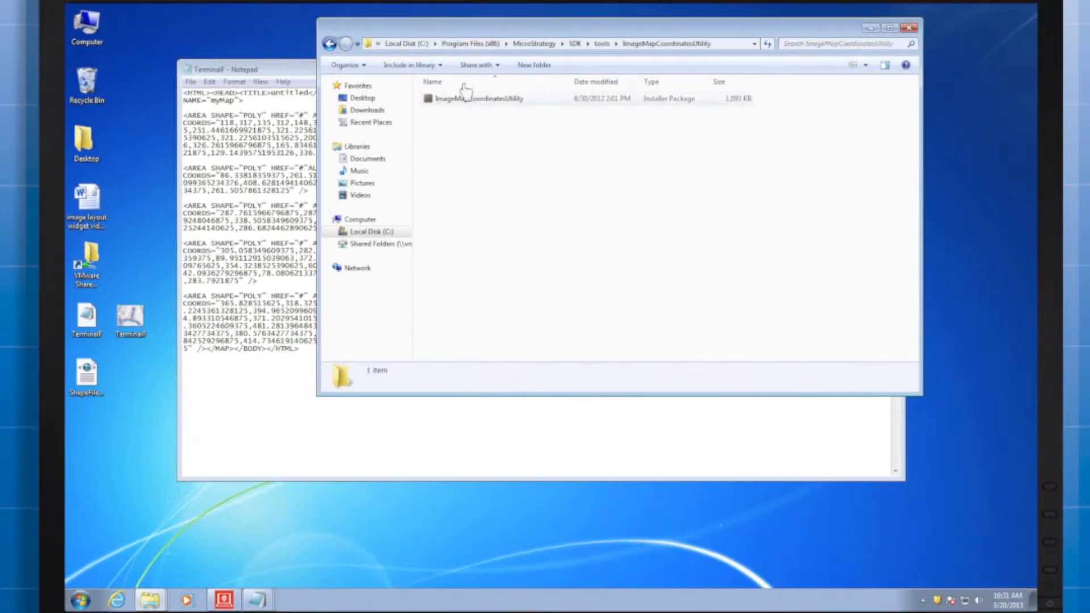
Start the already installed Image Map Coordinates Utility from its installer package via Run Now.
double_click(475, 98)
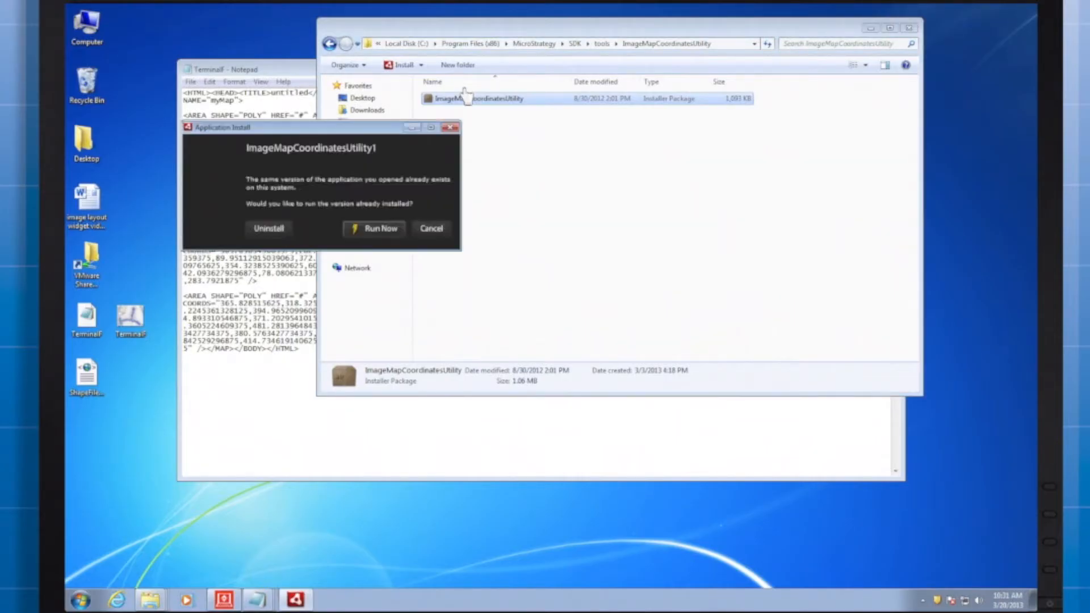
click(430, 228)
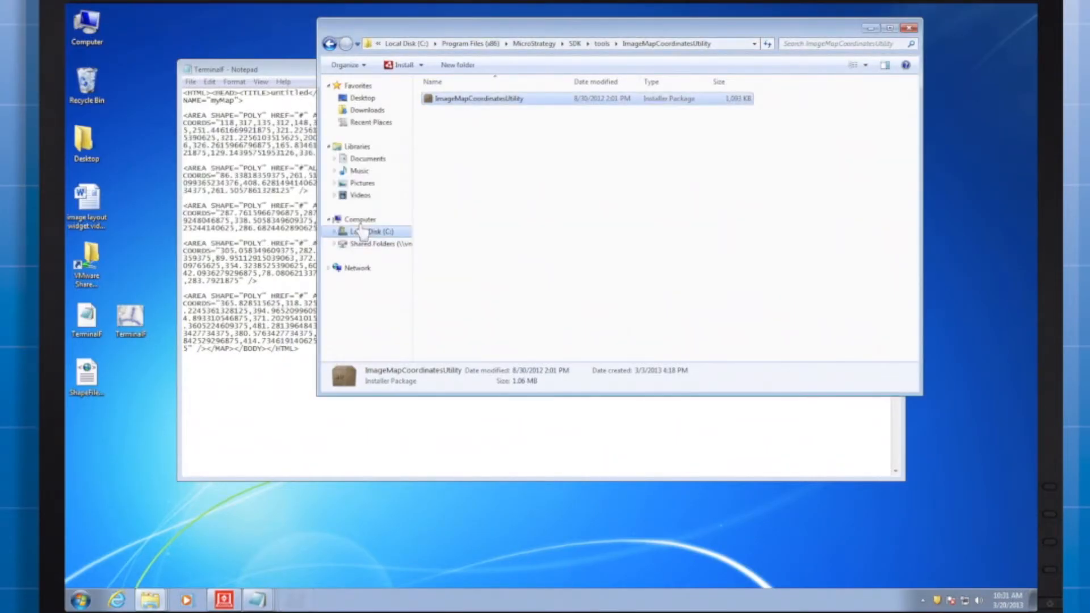
double_click(478, 98)
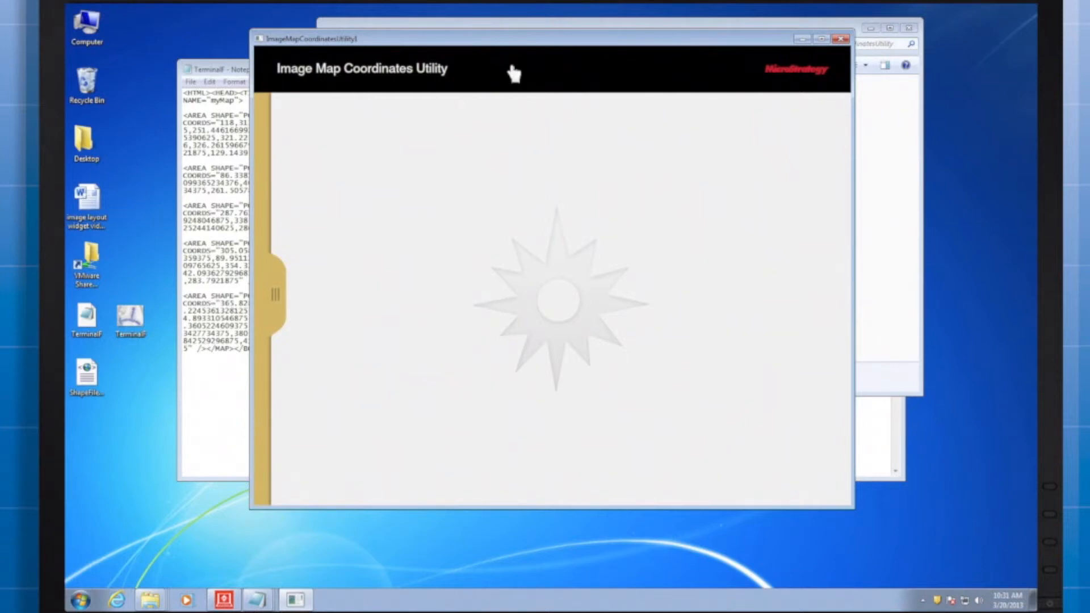
In the utility's image browser, choose TerminalF.png from the user's Desktop on drive C.
click(274, 294)
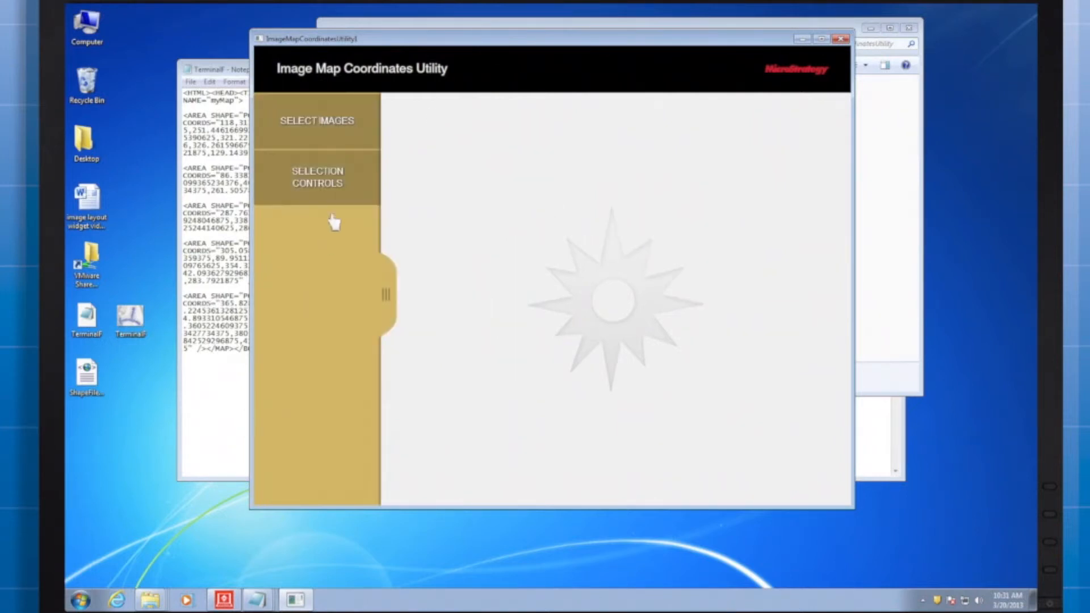
click(316, 121)
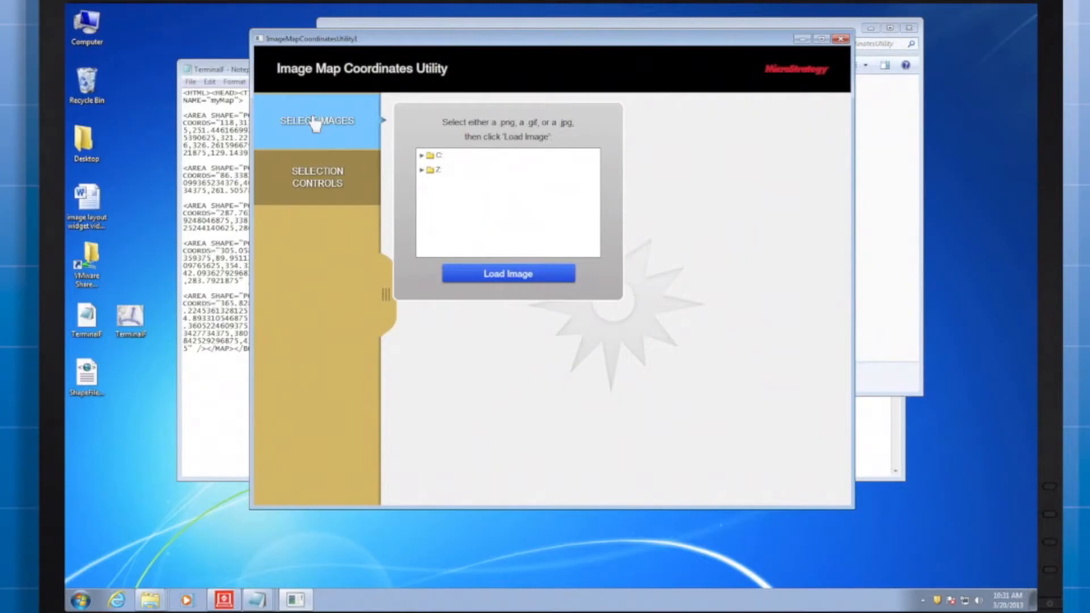
click(423, 155)
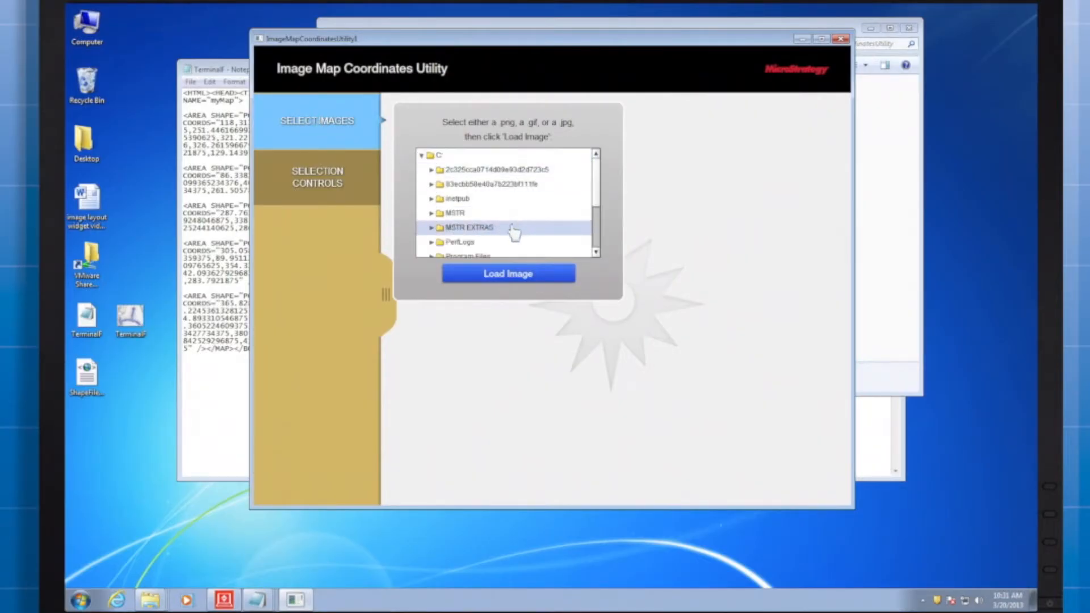
scroll(down, 3)
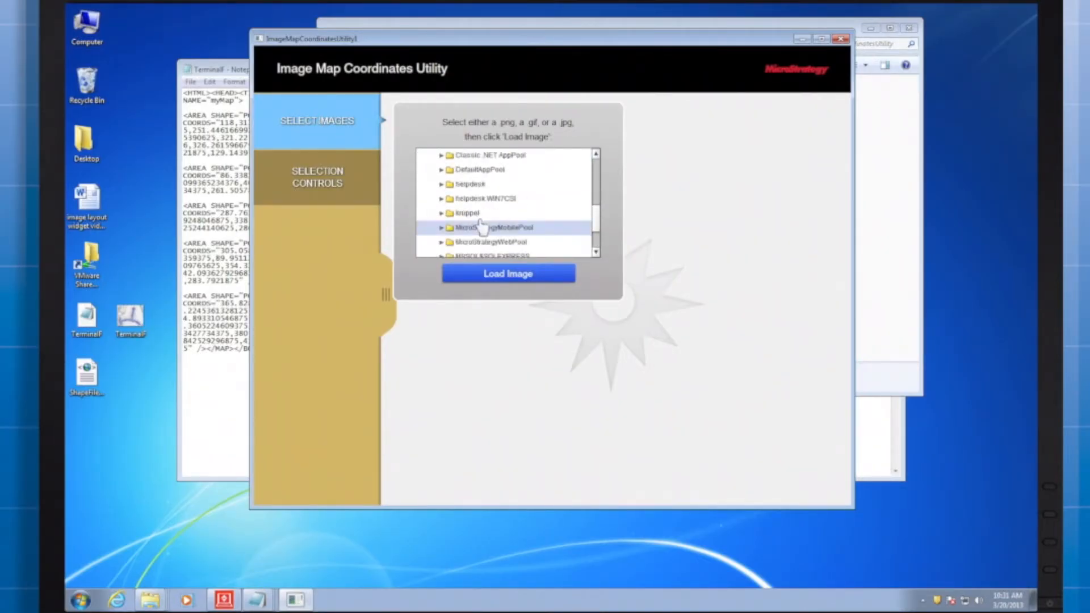
click(440, 212)
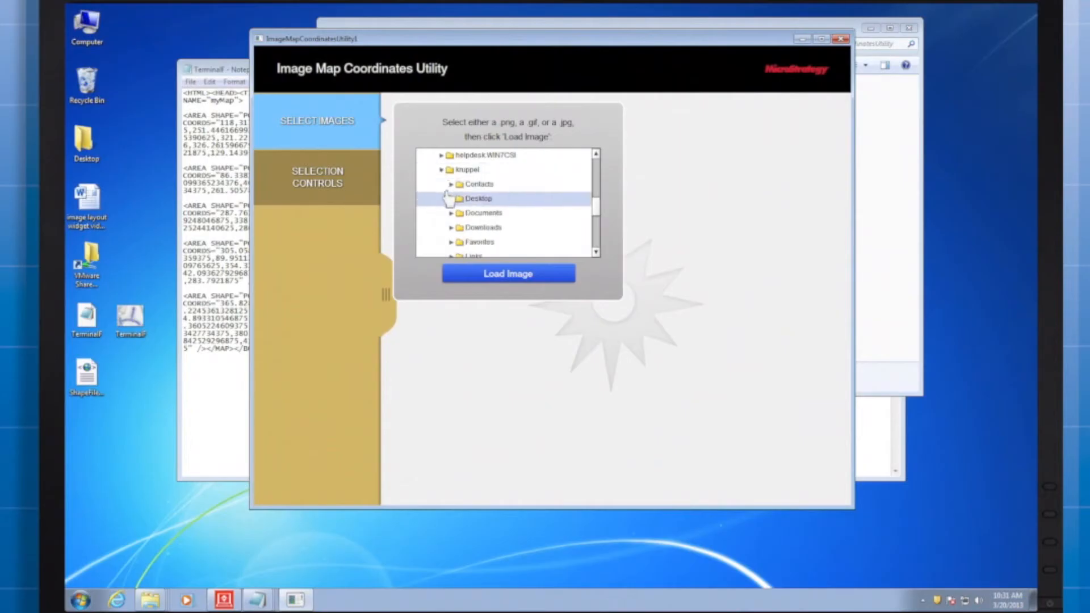
click(451, 198)
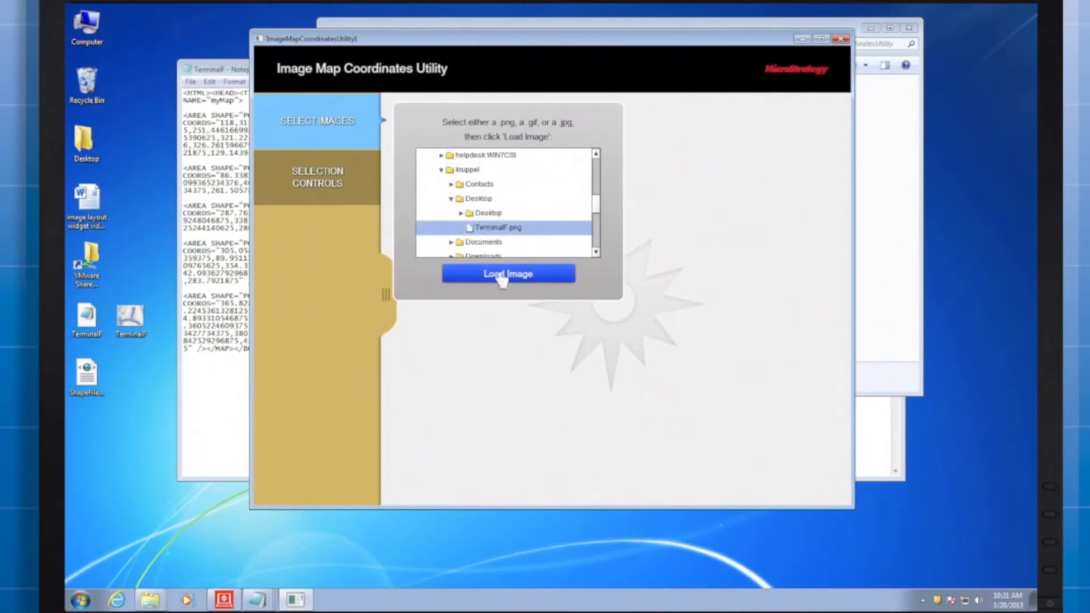
Load the Terminal F map and outline a region named West Hall.
click(508, 273)
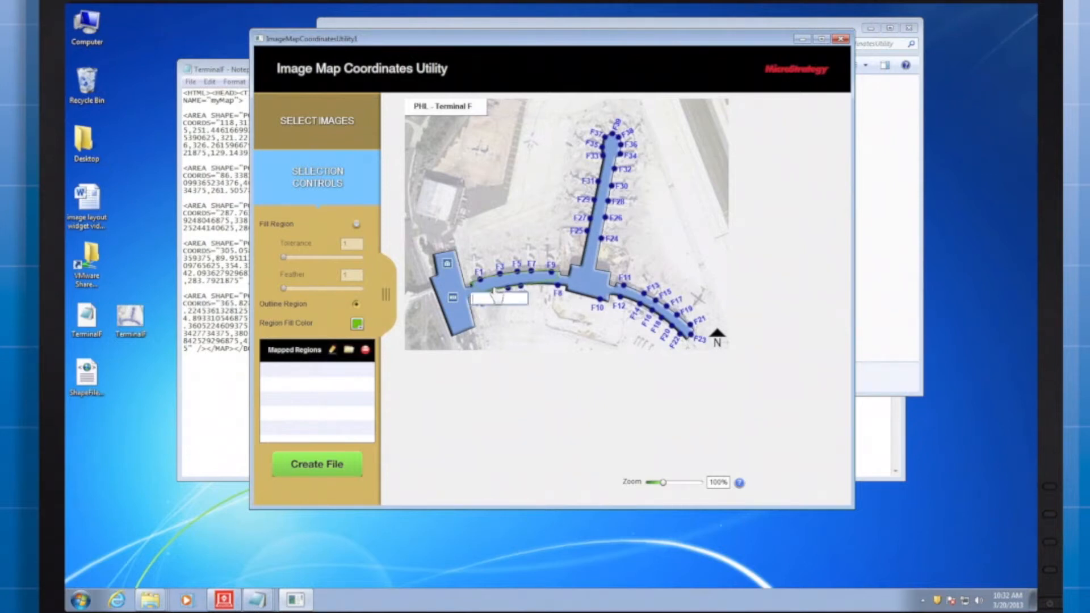
text(West)
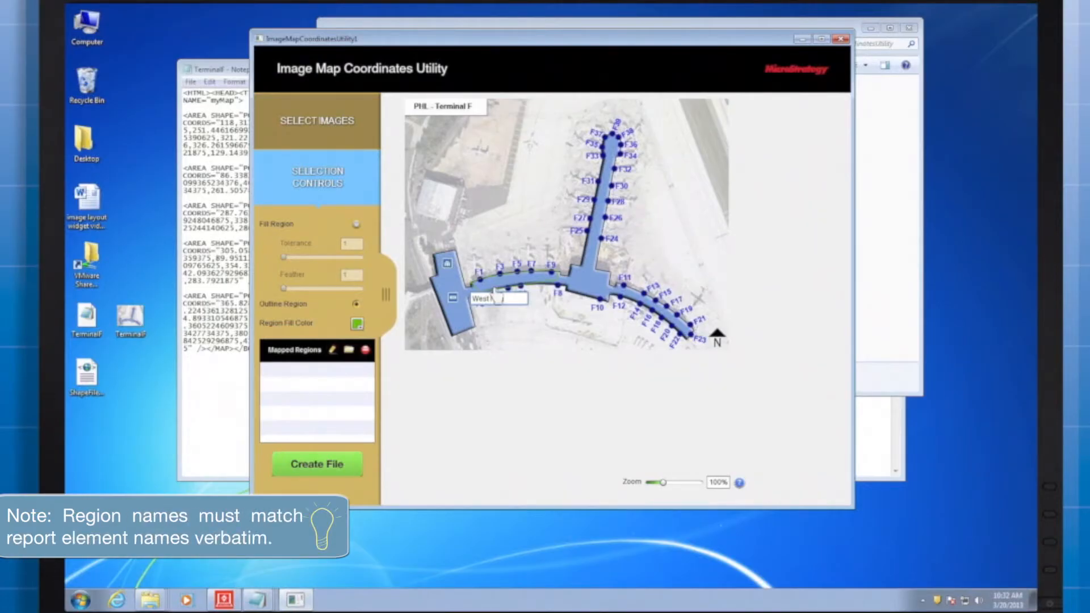
text(all)
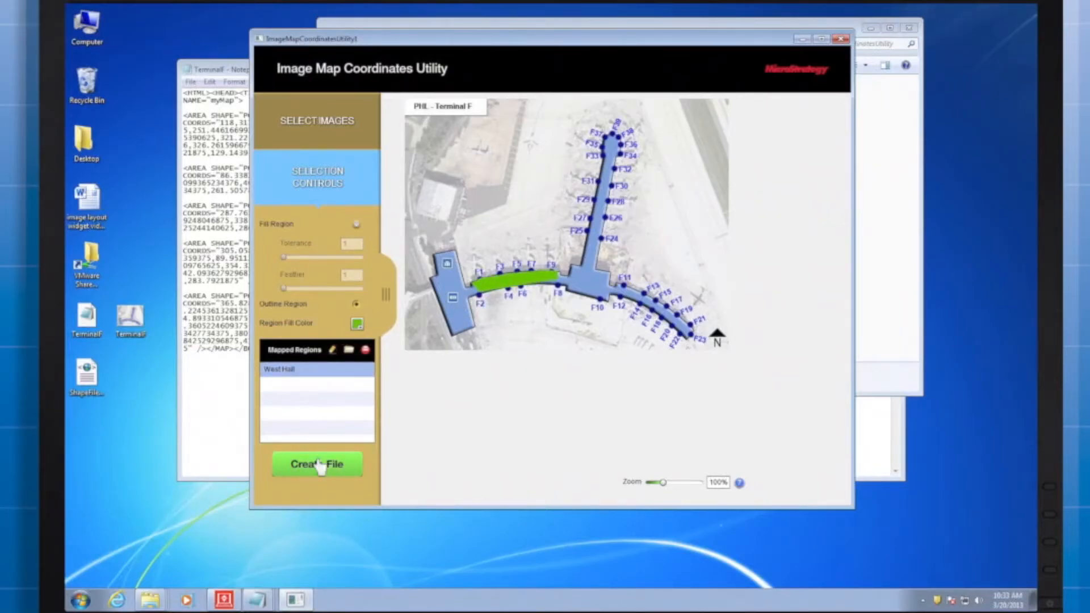
Generate the TerminalF.html coordinates file and acknowledge the confirmation.
click(317, 464)
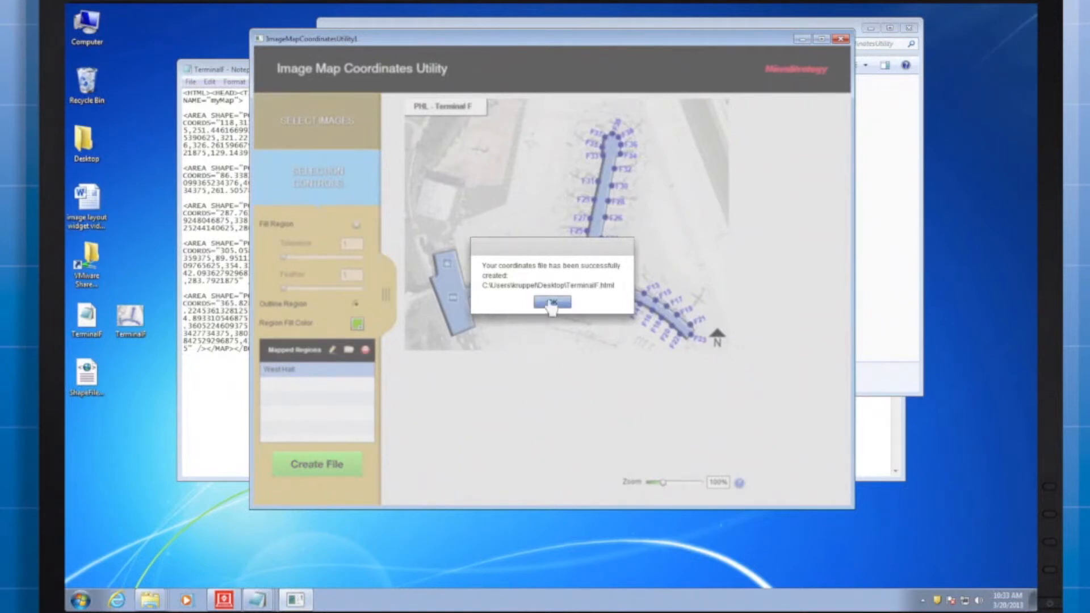
click(552, 303)
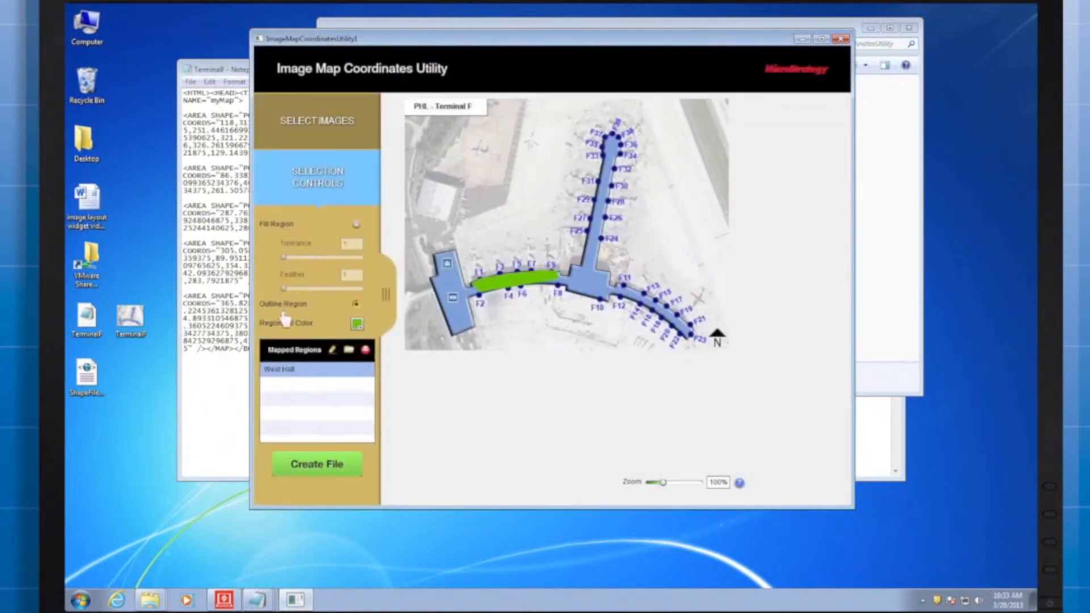
click(316, 463)
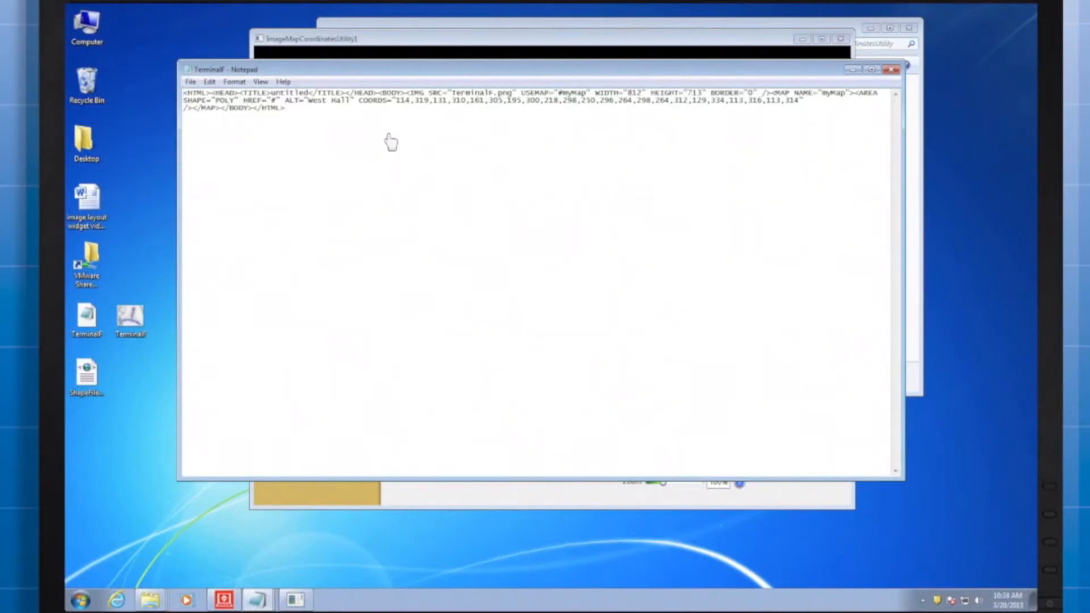
mouse_move(445, 88)
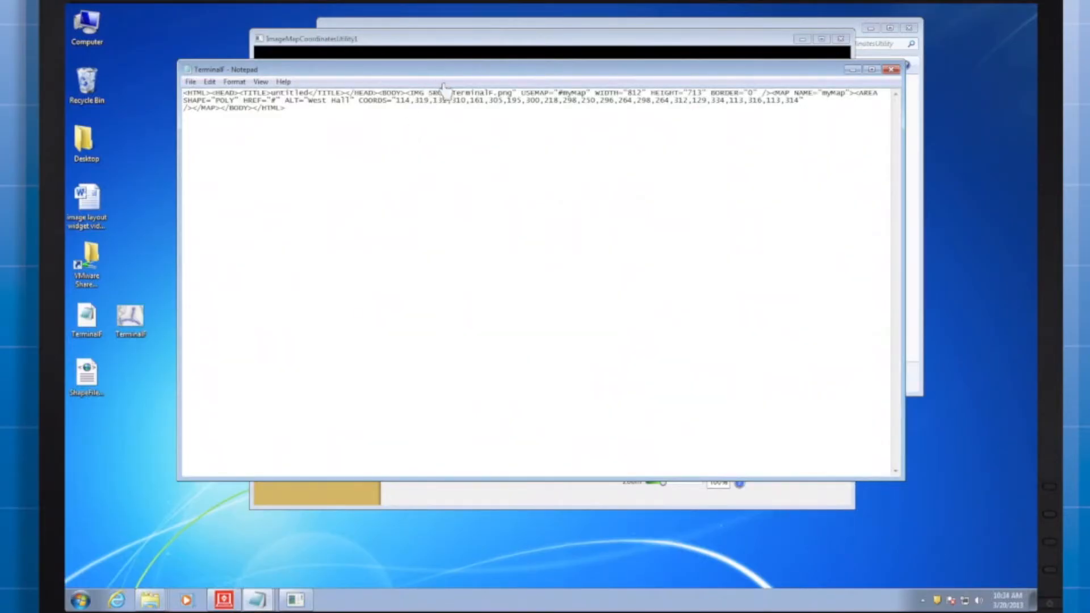
Point the IMG SRC in TerminalF.html to ../visFramework/map/terminalF.png and save on closing.
double_click(472, 92)
text(visFramework/map/)
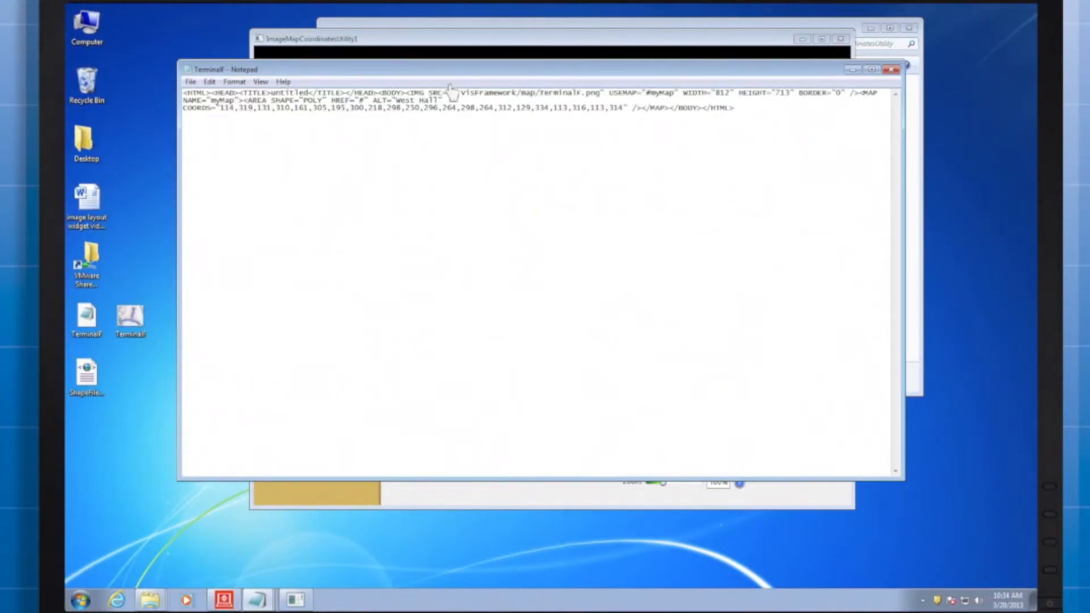
mouse_move(535, 91)
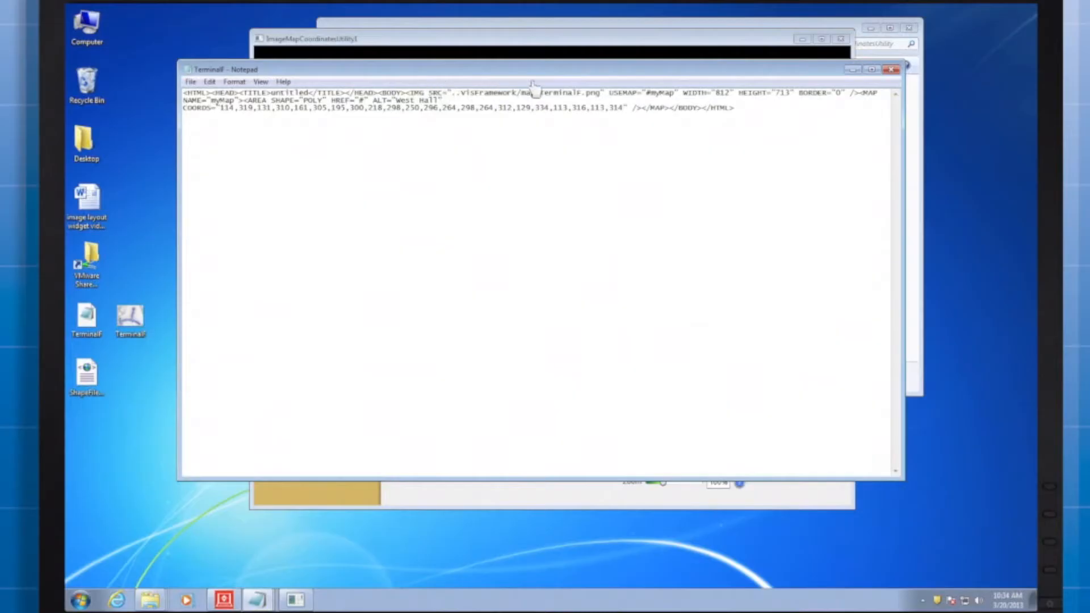
double_click(563, 92)
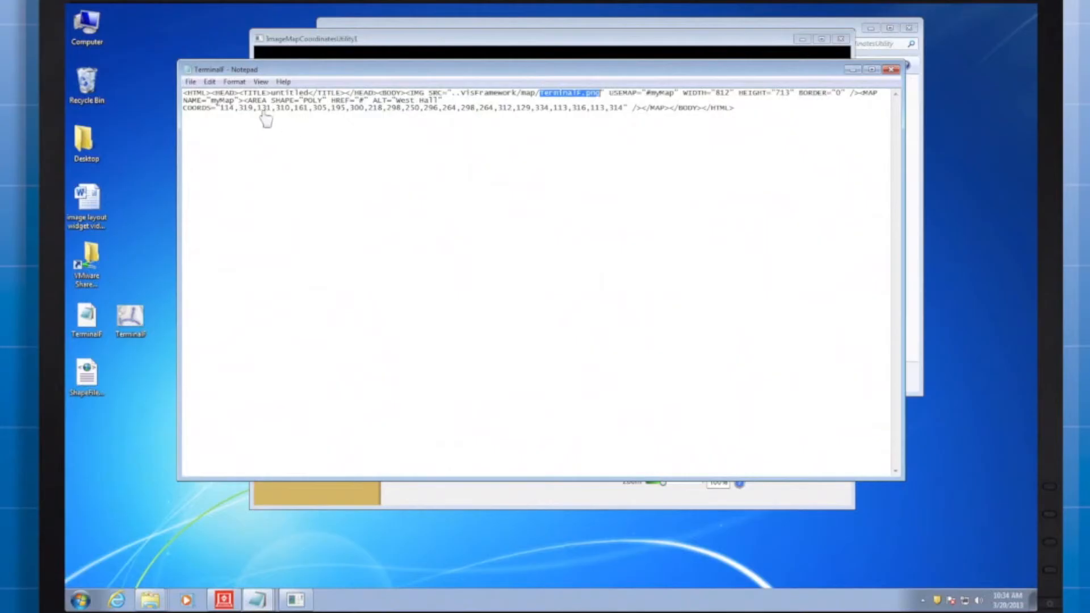
mouse_move(392, 101)
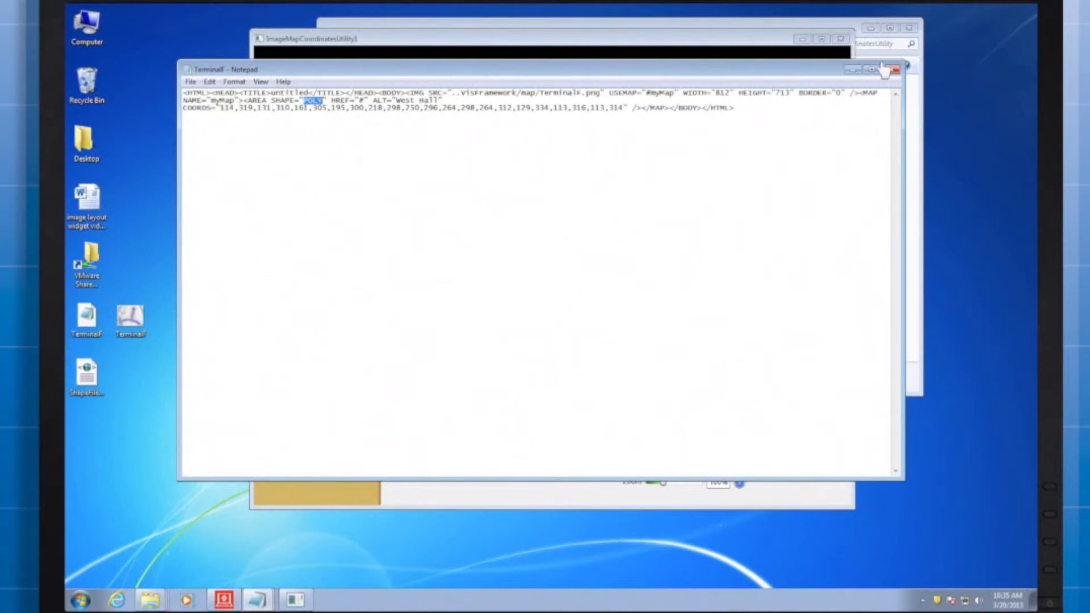
mouse_move(896, 70)
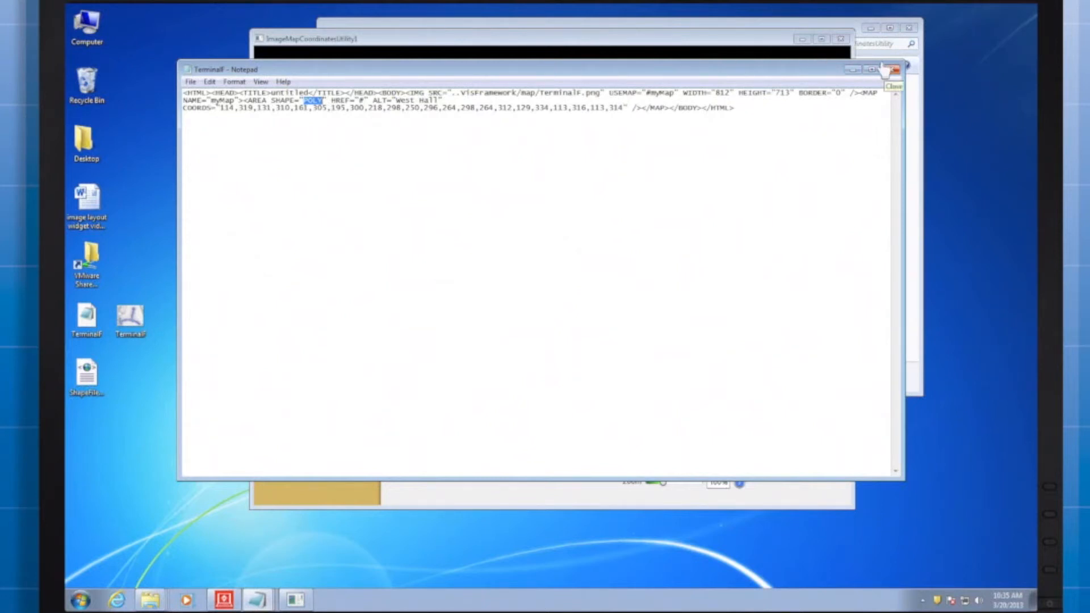
click(896, 69)
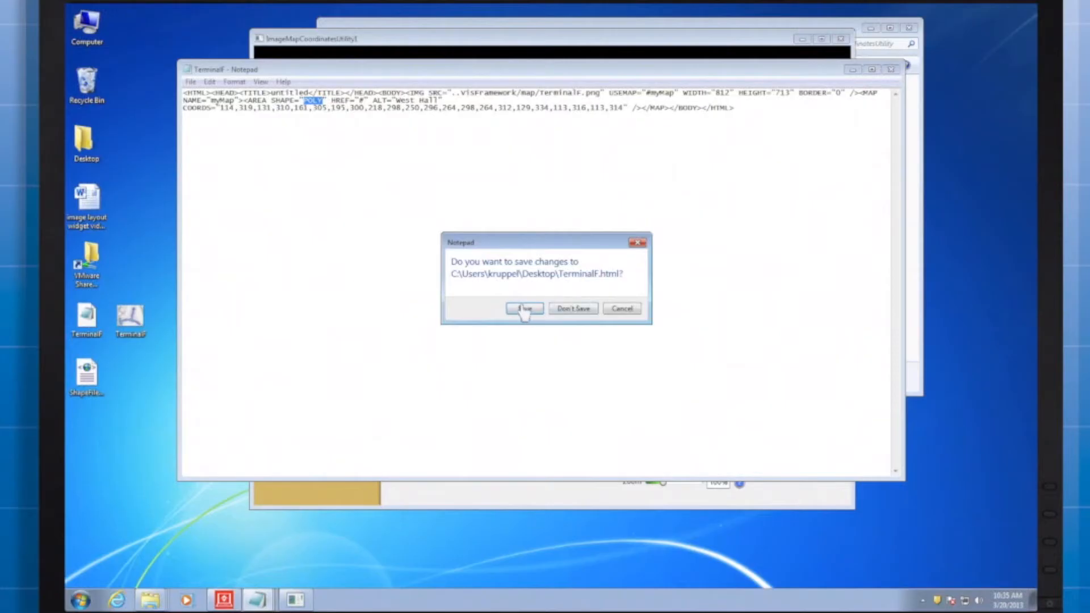
click(523, 308)
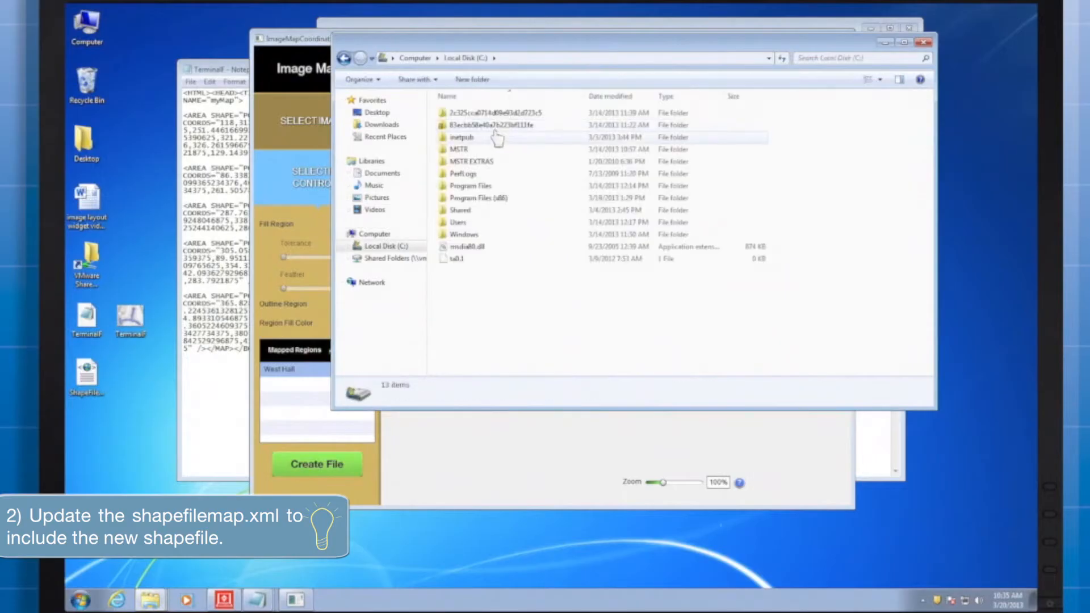
Browse through Program Files (x86)\Common Files\MicroStrategy to the VisFramework map folder.
double_click(477, 198)
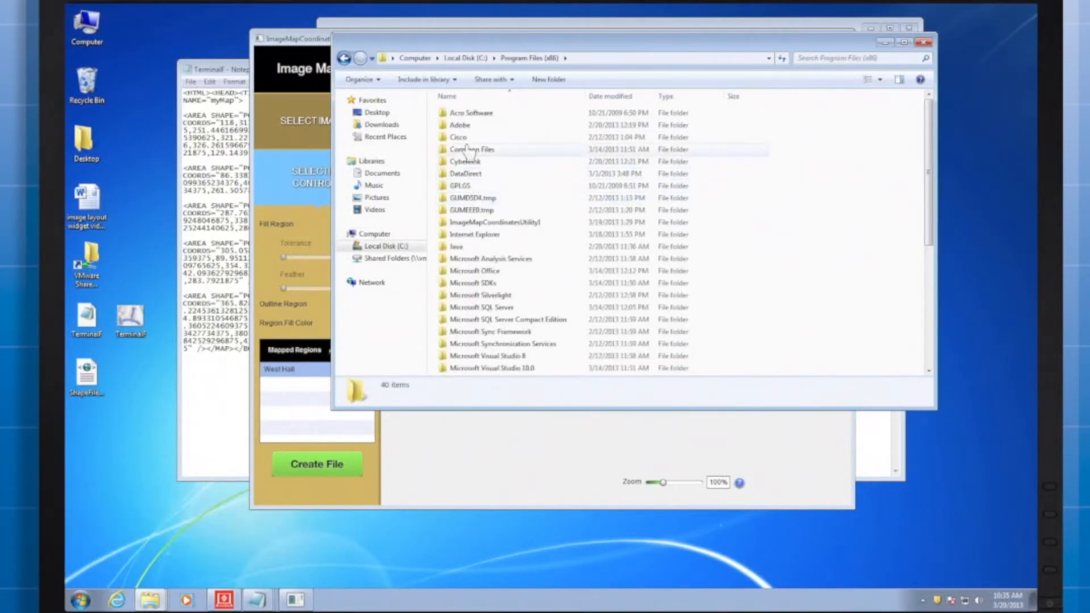
double_click(472, 149)
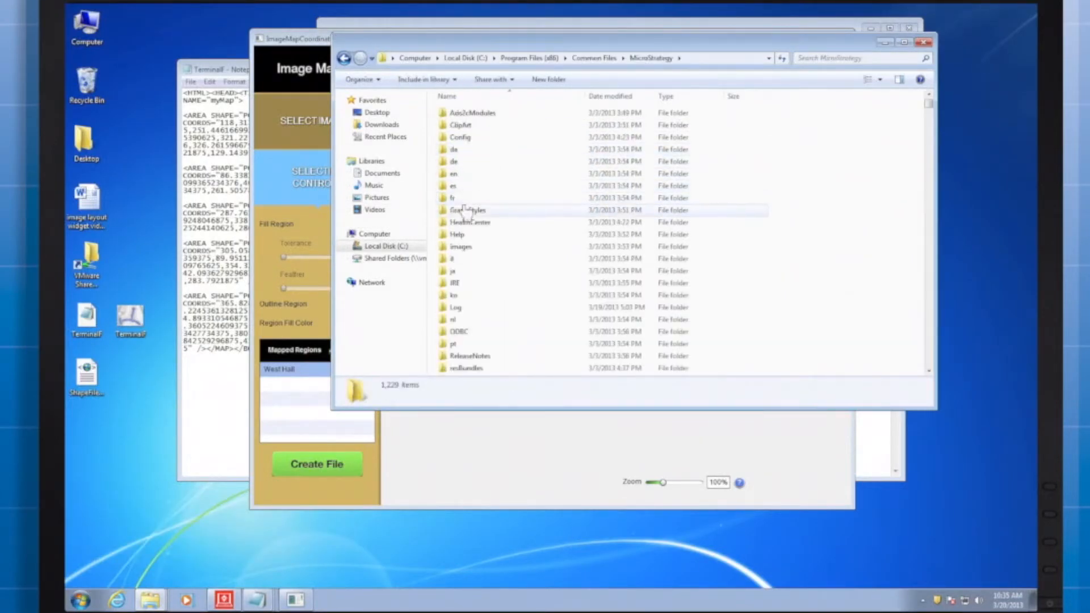
double_click(473, 210)
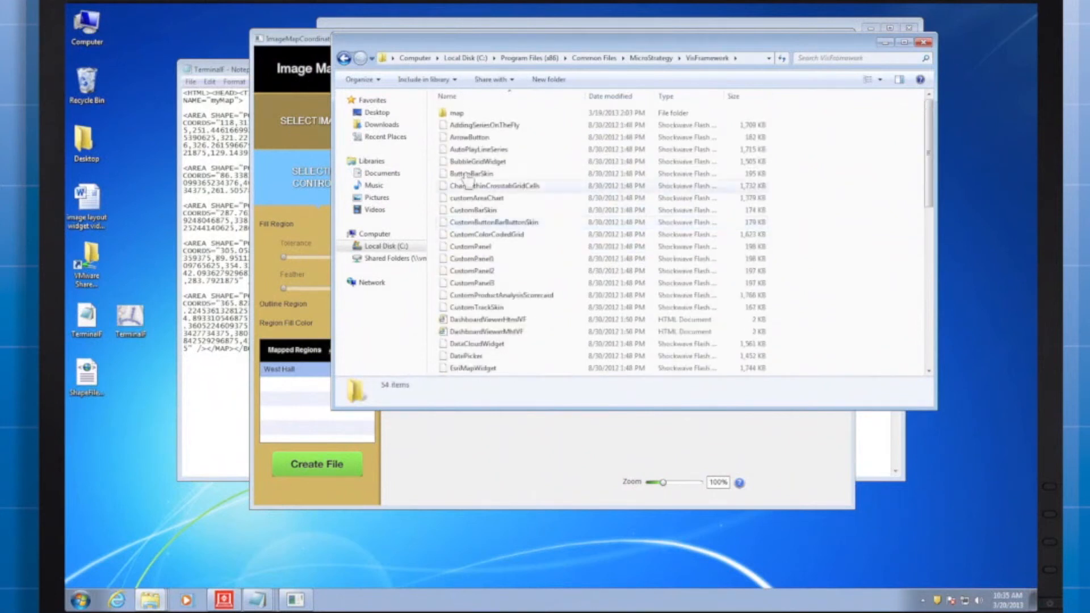
double_click(458, 112)
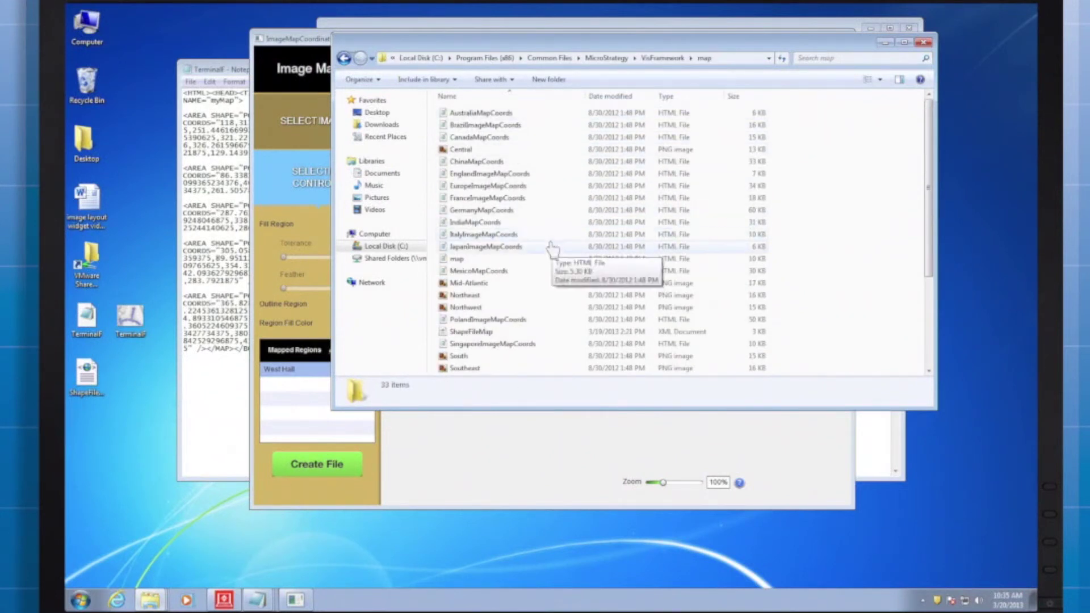
Bring up the actions for ShapeFileMap.xml to open it with Notepad.
scroll(down, 3)
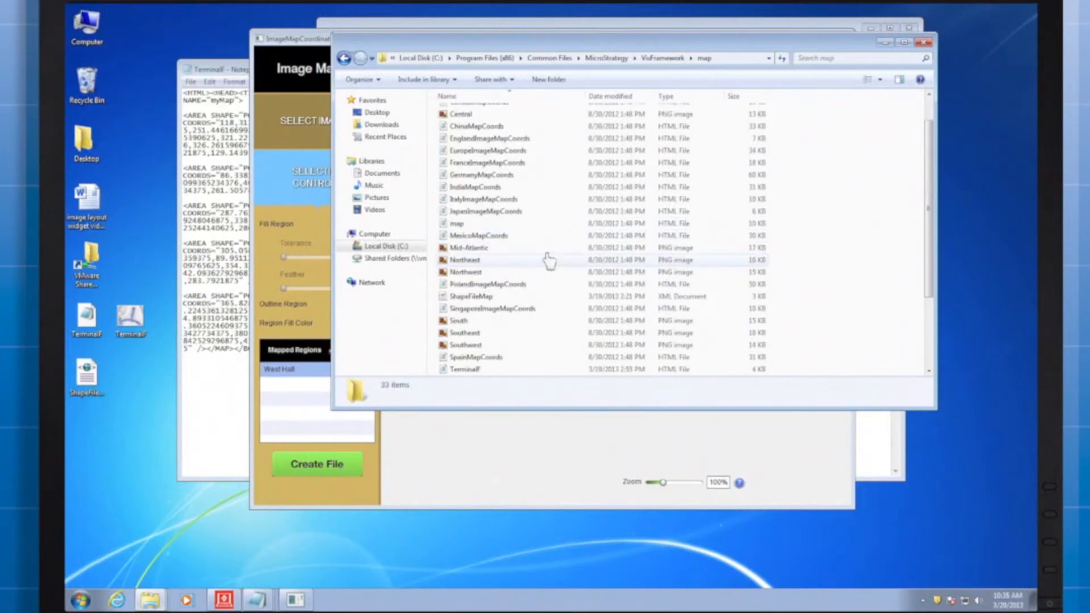
right_click(494, 259)
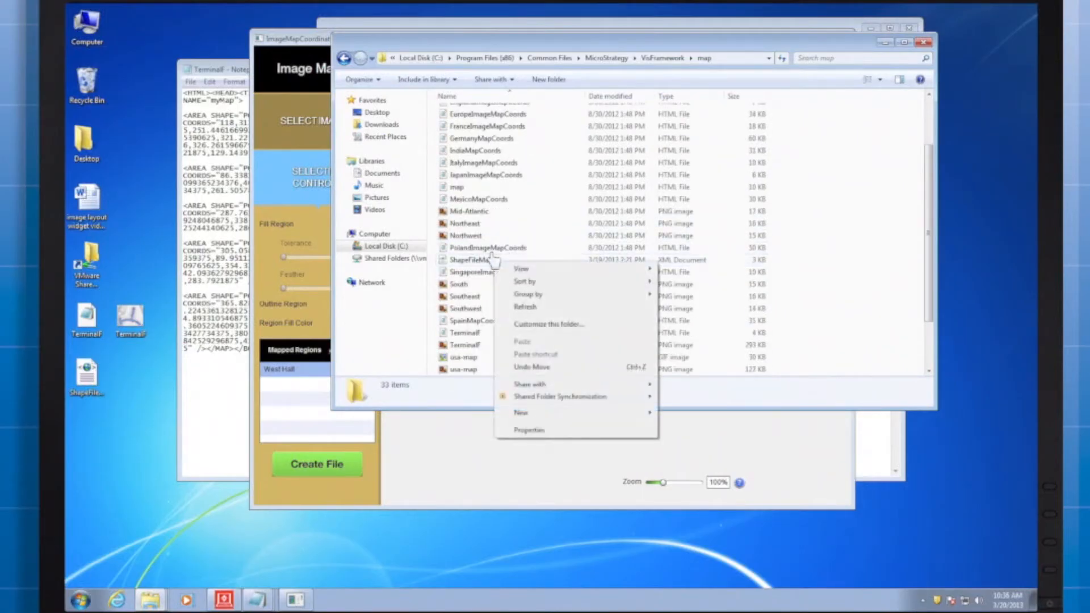
right_click(468, 259)
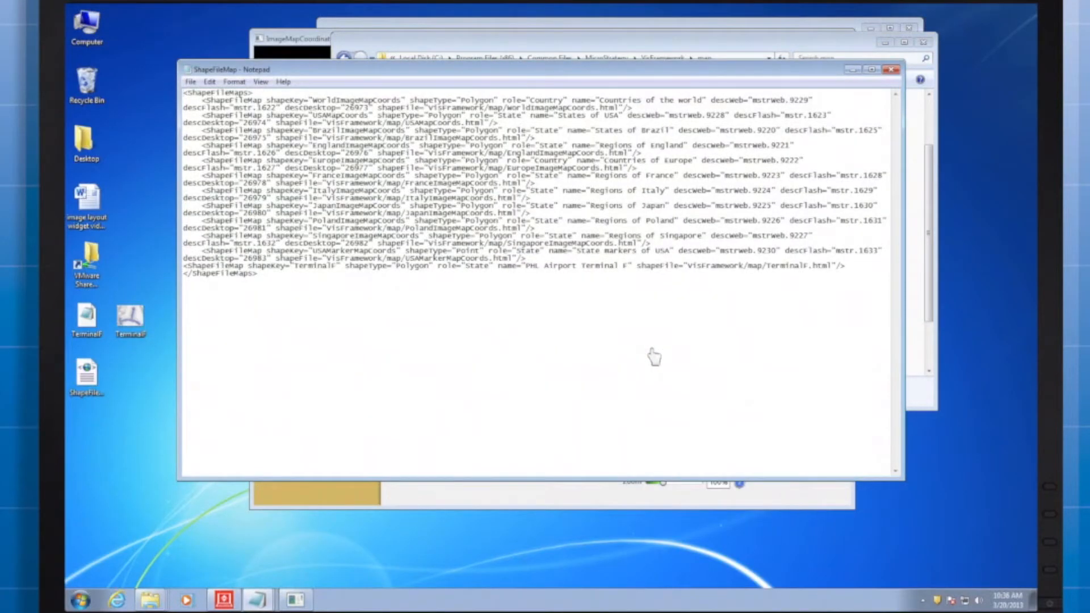
mouse_move(469, 277)
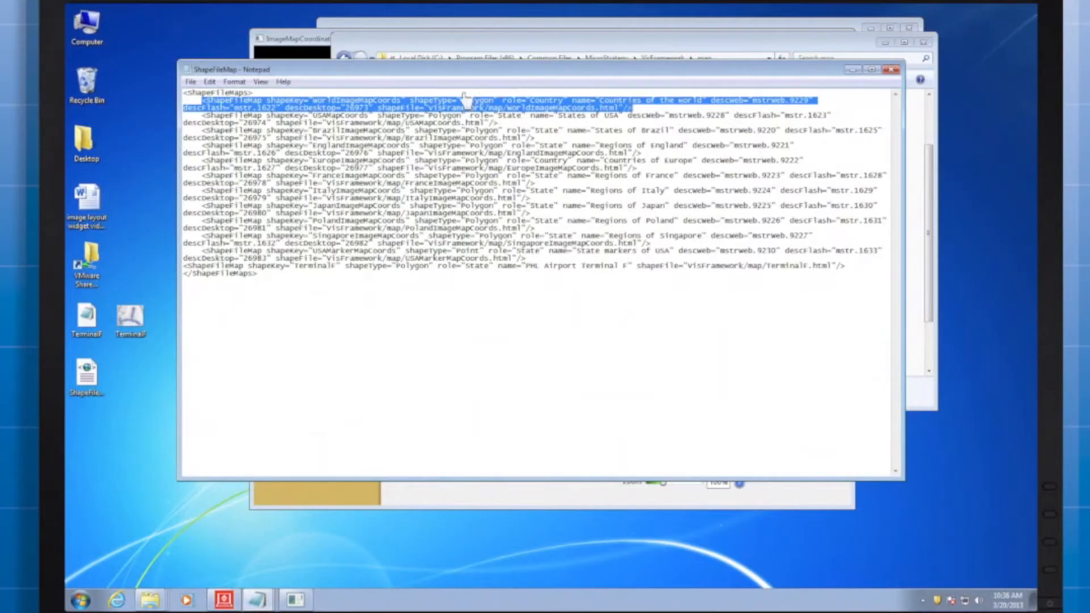
mouse_move(594, 101)
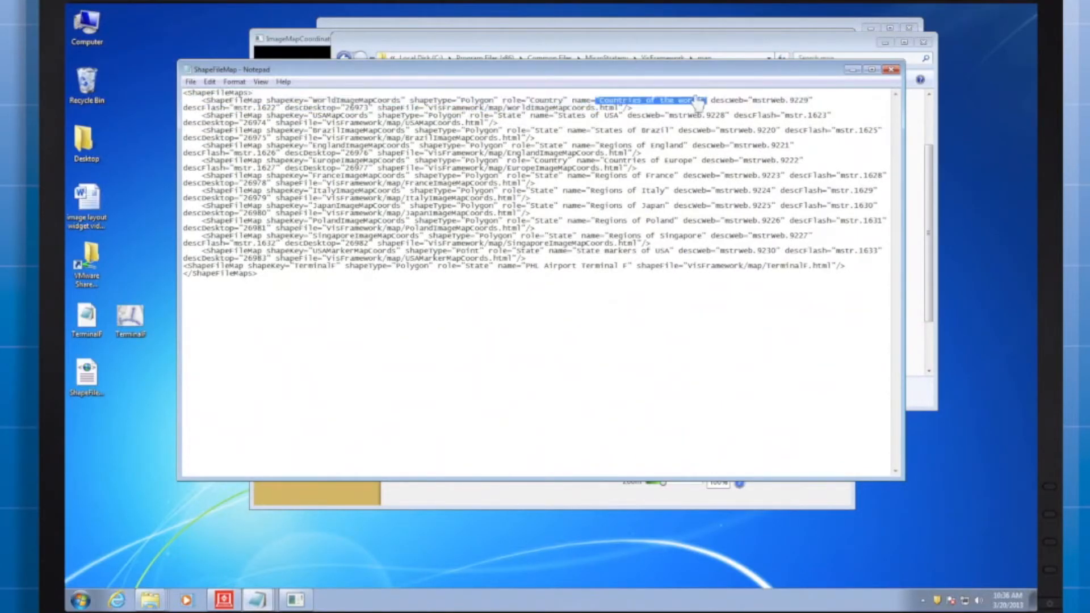
mouse_move(494, 146)
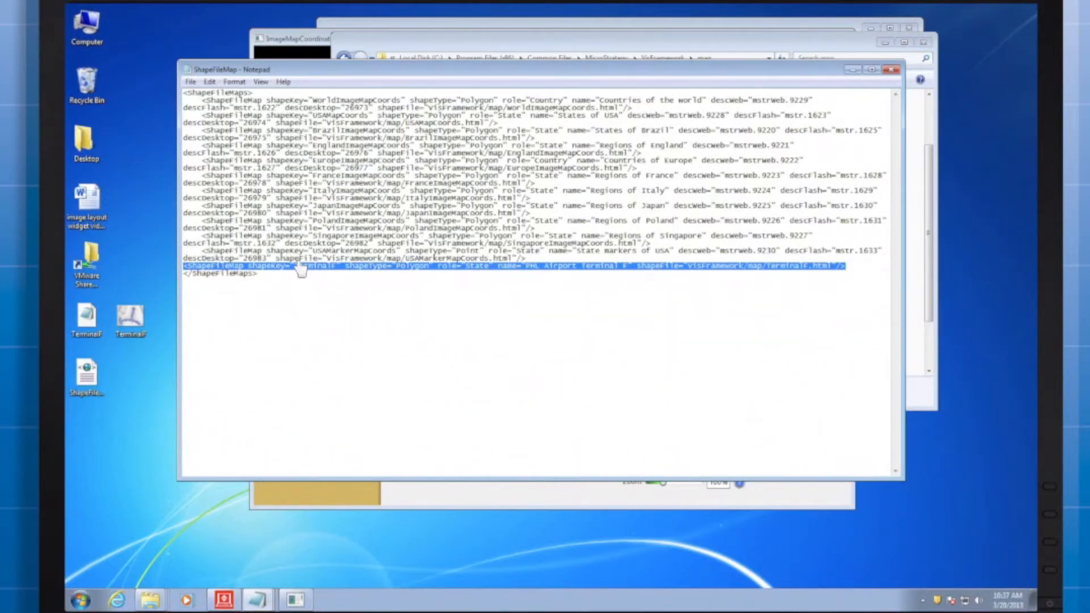
double_click(409, 265)
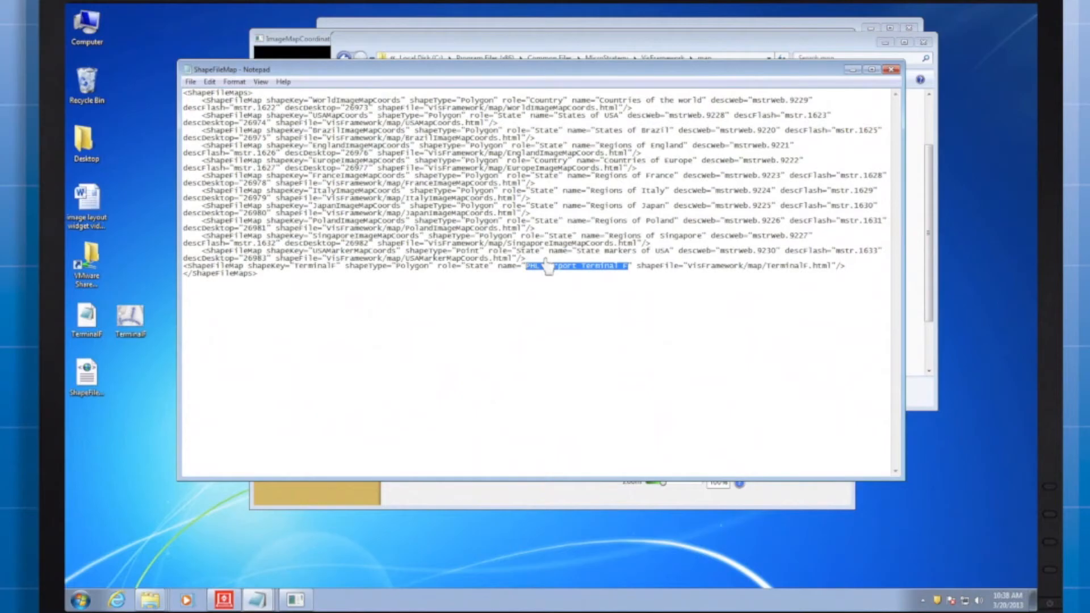
mouse_move(647, 268)
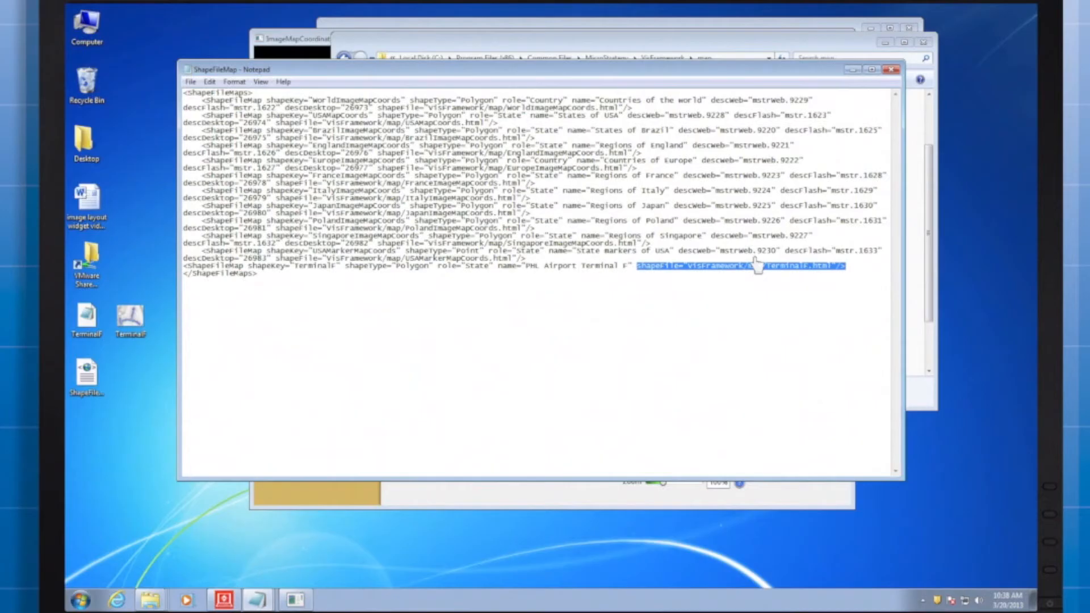
mouse_move(768, 268)
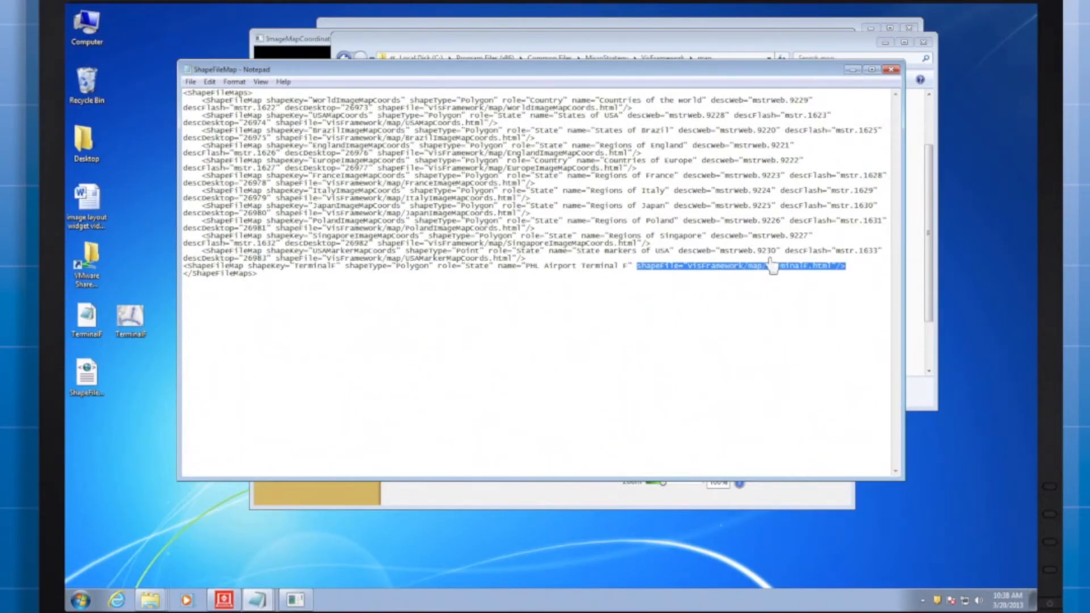
mouse_move(698, 250)
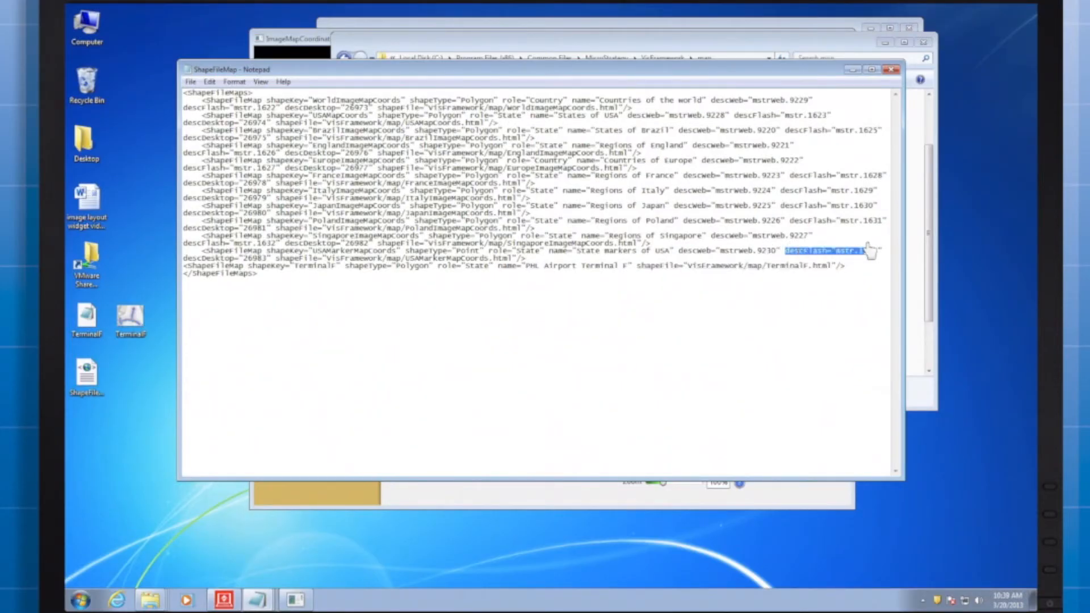
mouse_move(213, 253)
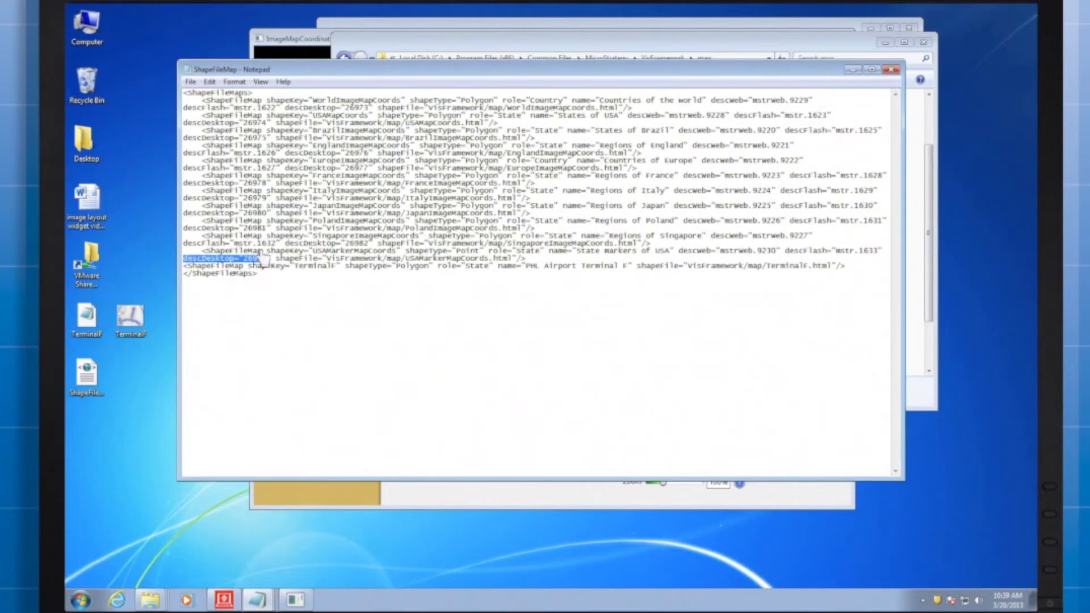
mouse_move(851, 85)
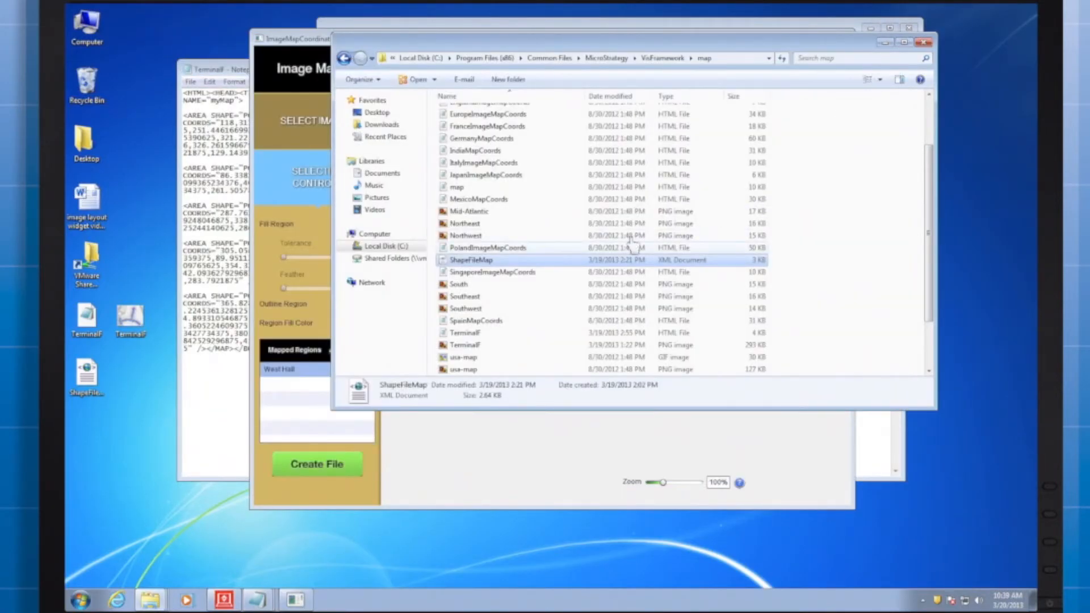
mouse_move(469, 259)
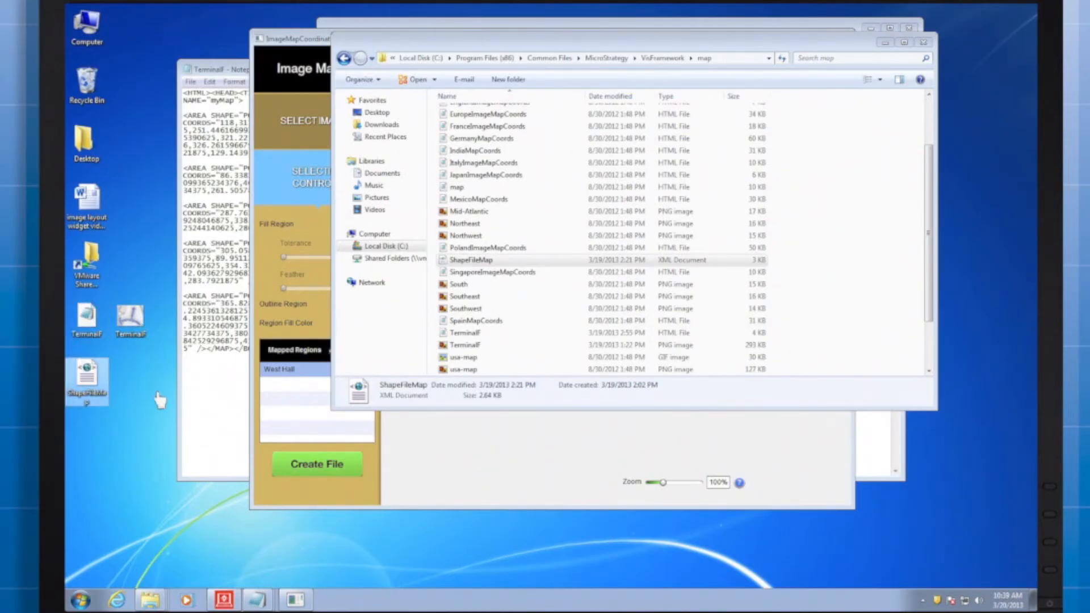
Copy the desktop TerminalF files and ShapeFileMap into the map folder, replacing existing copies.
right_click(88, 317)
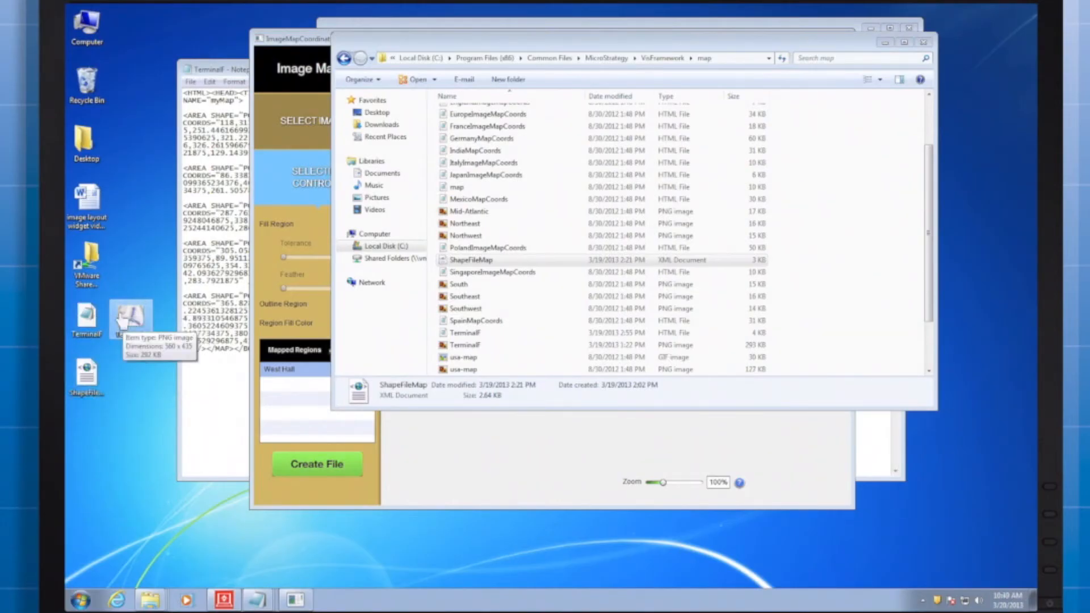
mouse_move(525, 305)
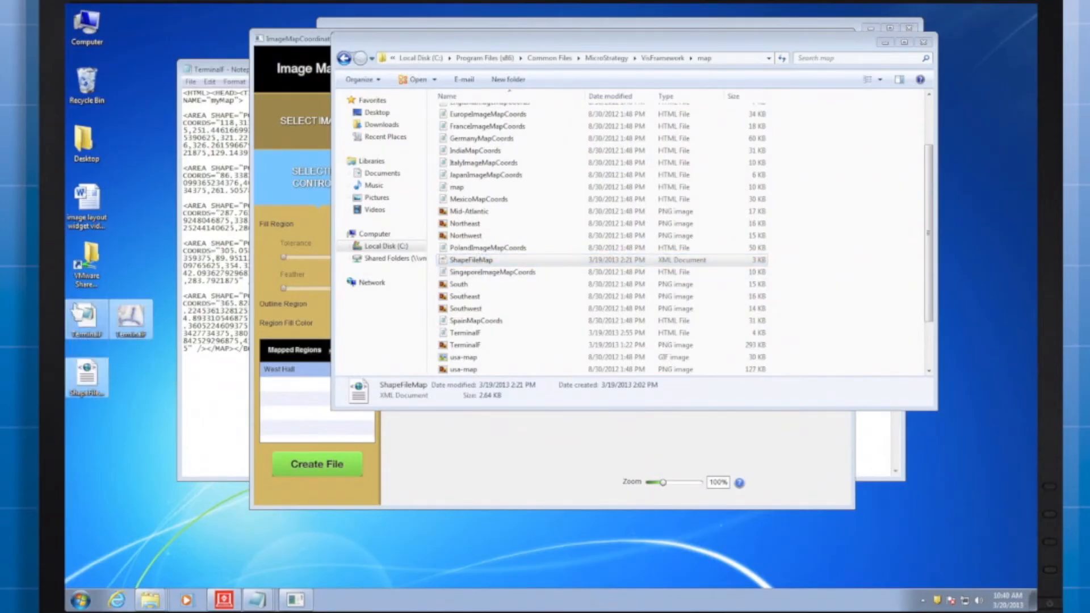
right_click(488, 314)
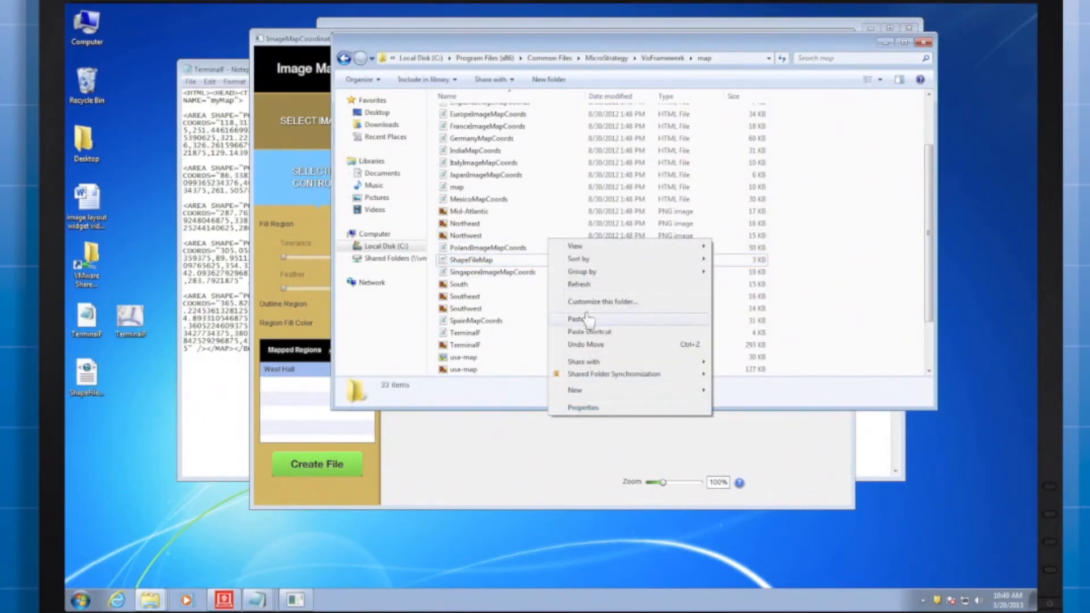
click(576, 318)
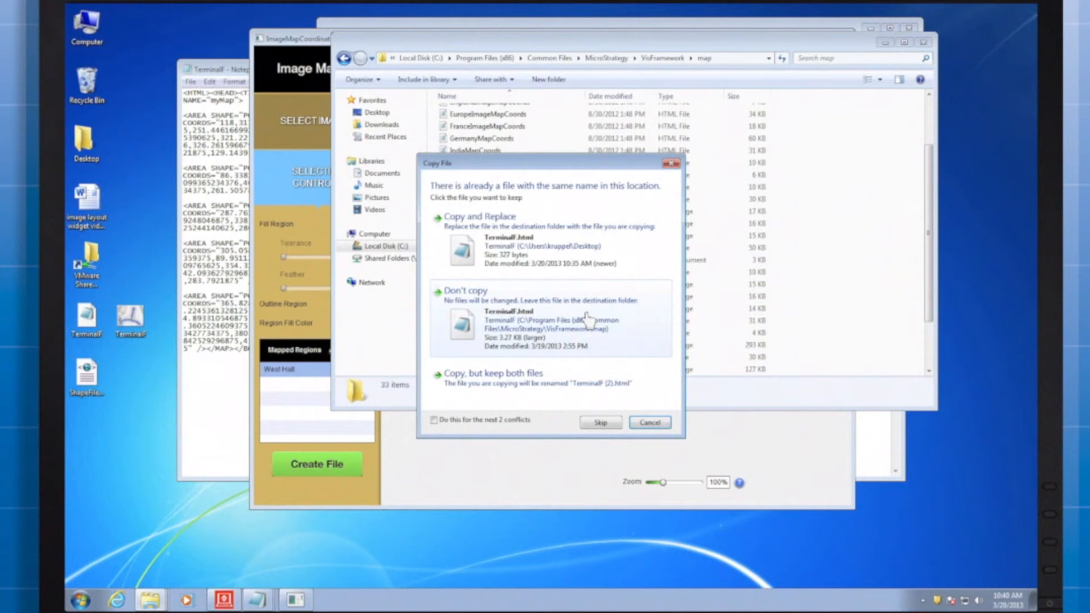
mouse_move(517, 245)
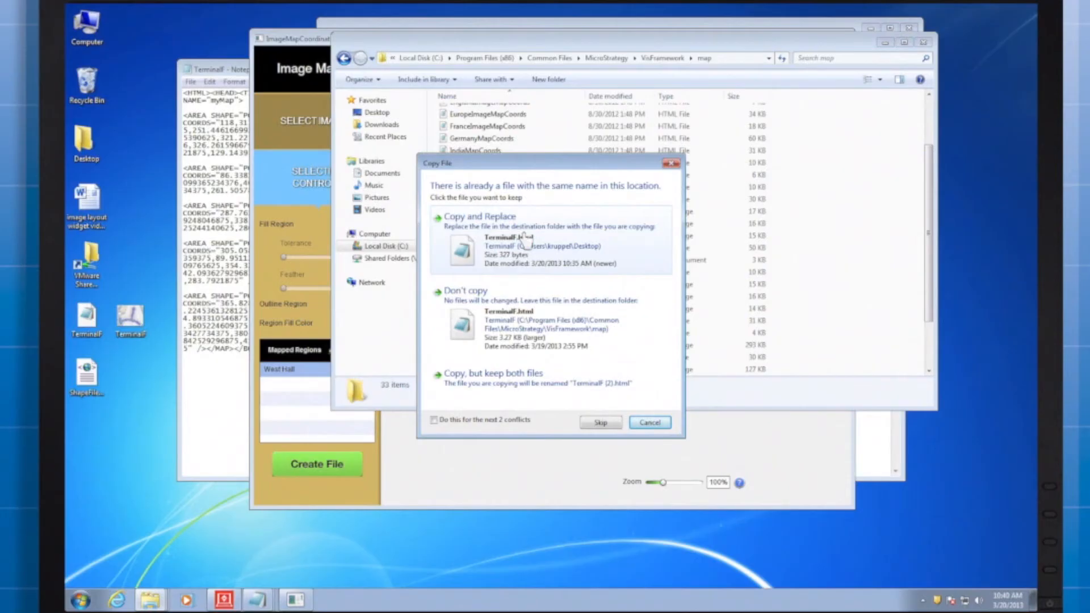
click(648, 423)
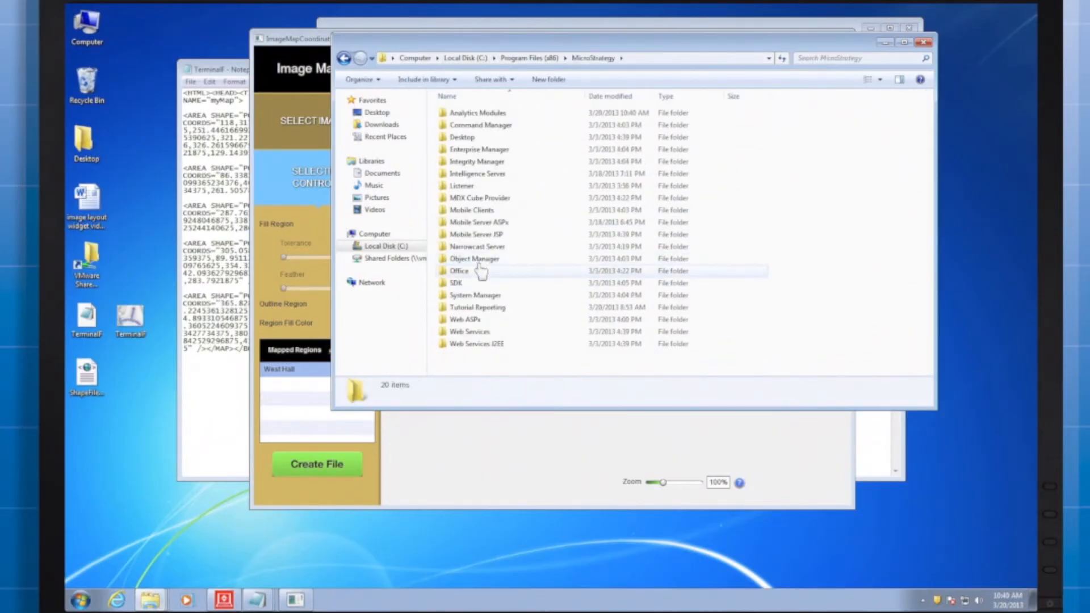
Visit the Web ASPx VisFramework map folder, then go into Mobile Server ASPx's VisFramework folder.
double_click(469, 319)
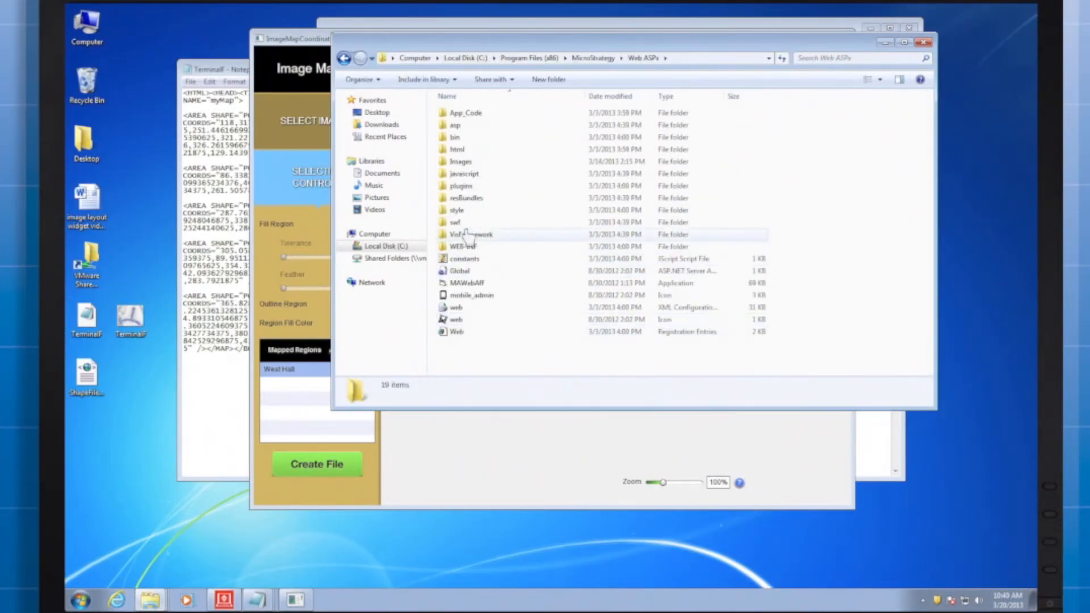
right_click(475, 221)
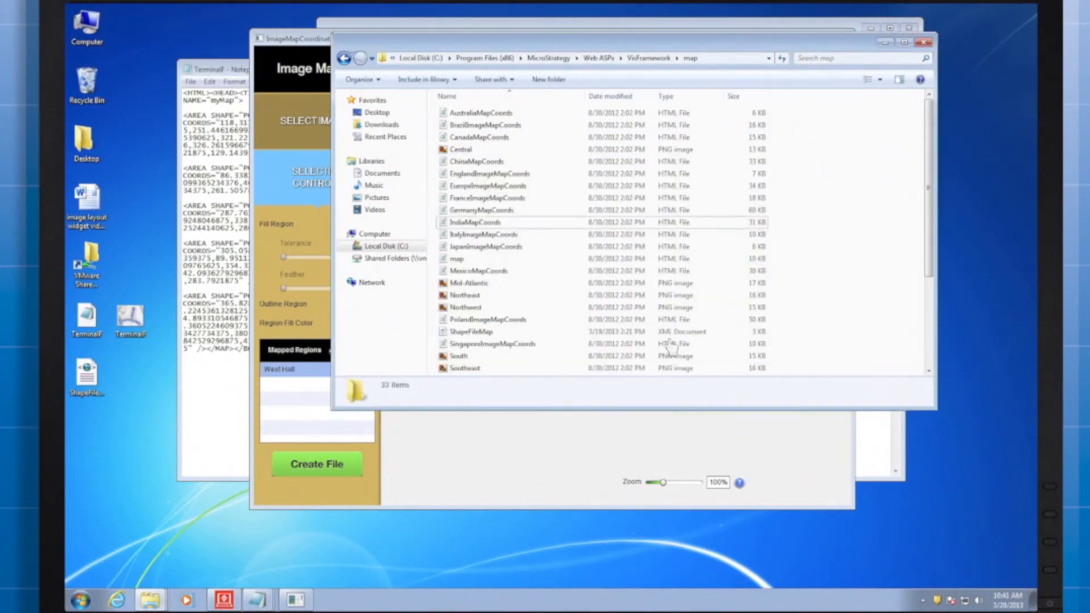
mouse_move(608, 111)
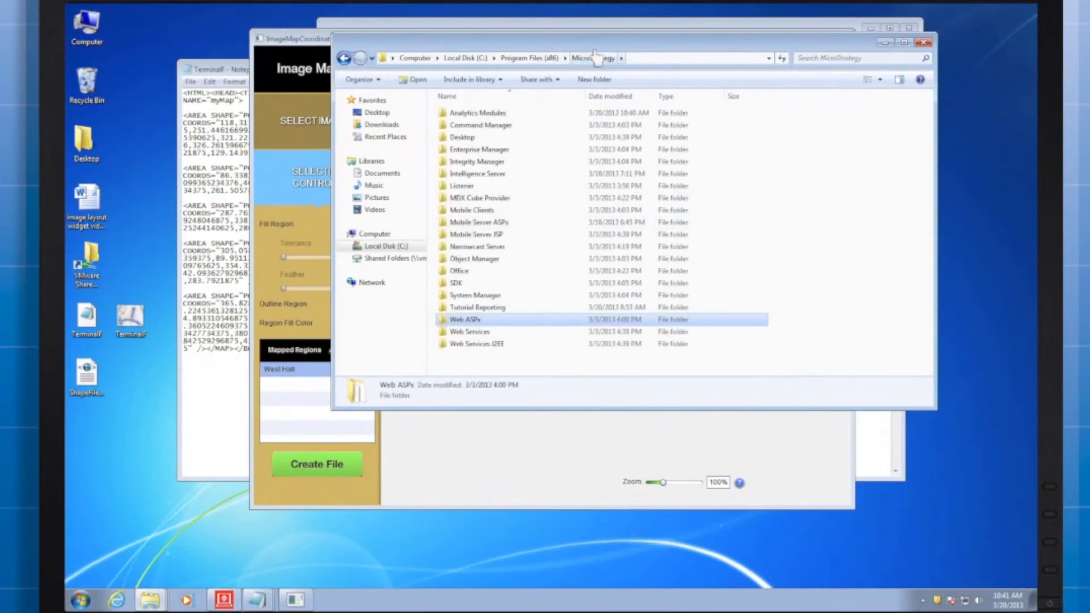
double_click(478, 221)
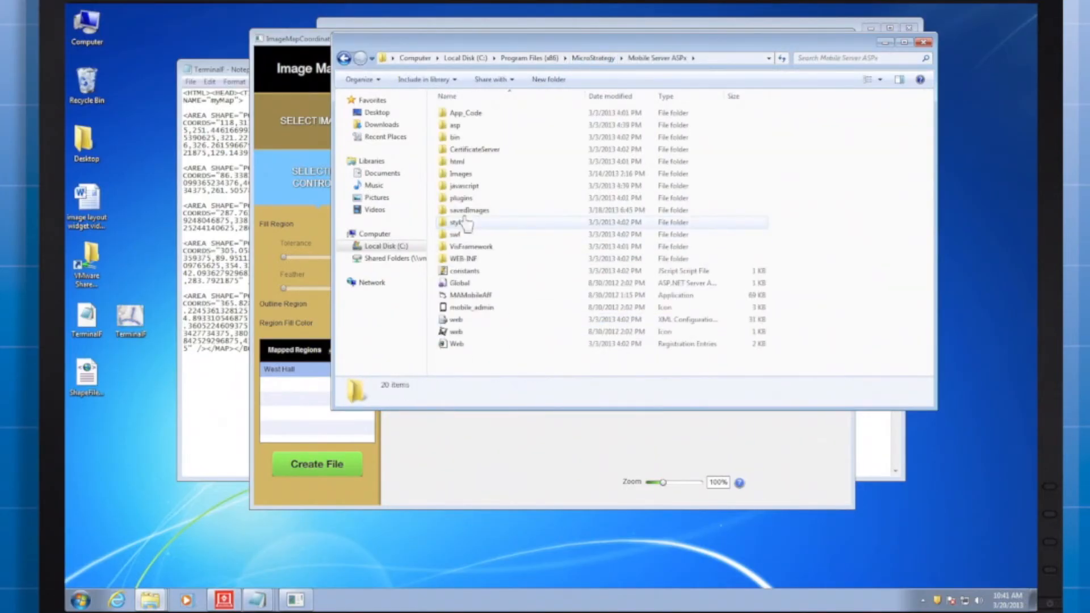
double_click(470, 246)
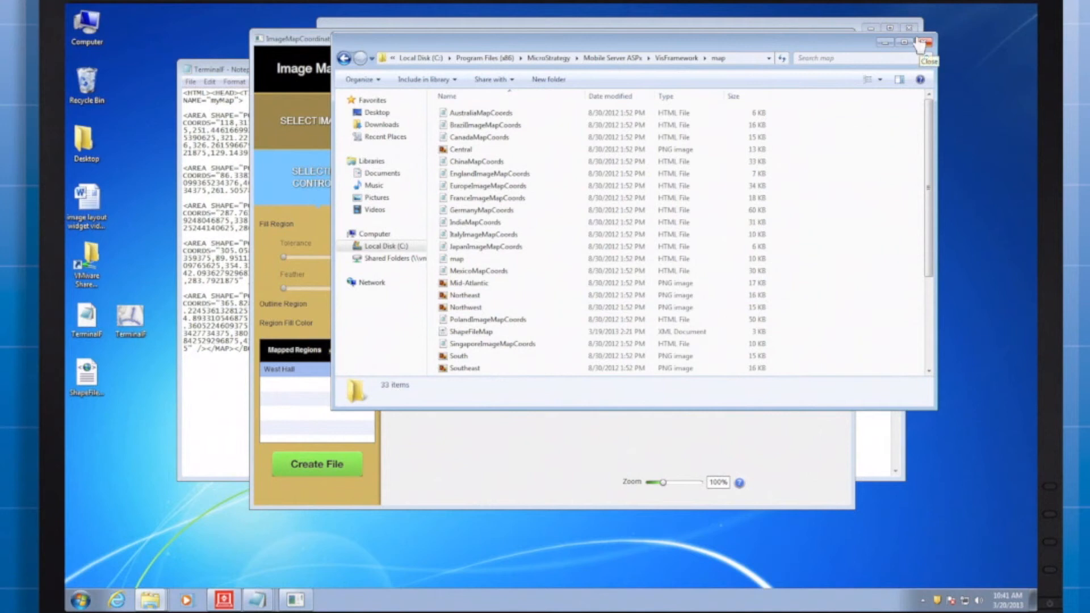
mouse_move(924, 60)
text(iis)
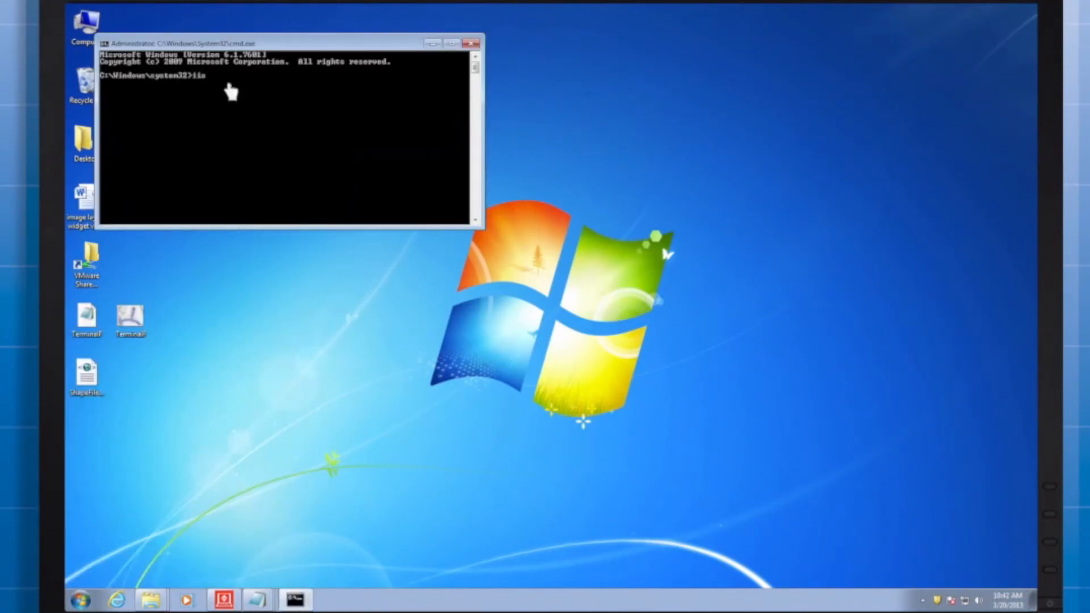
Run iisreset so the internet services stop and restart successfully.
key(Return)
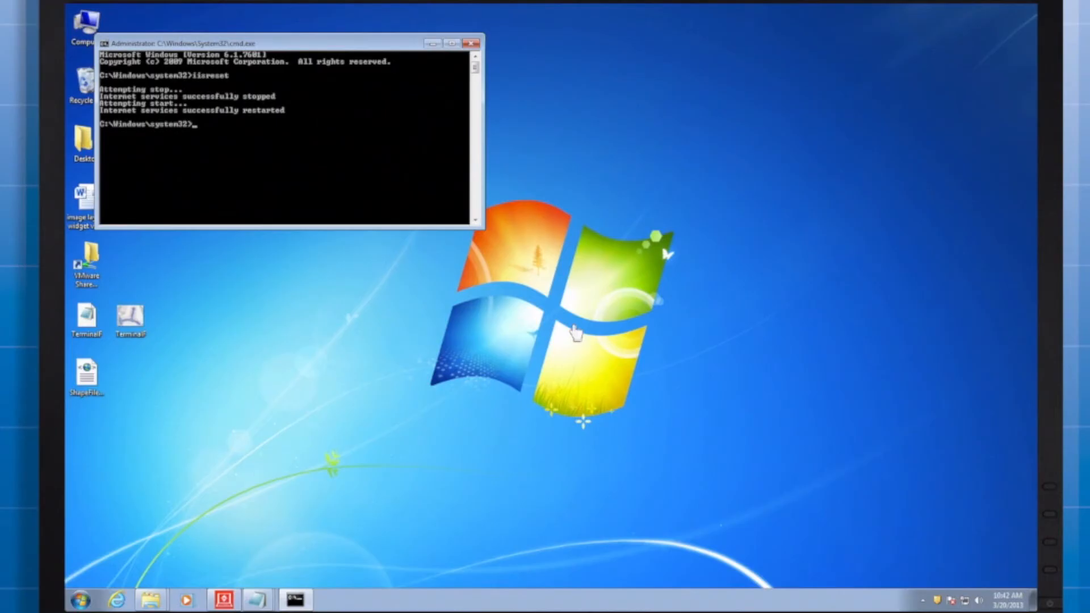
mouse_move(521, 361)
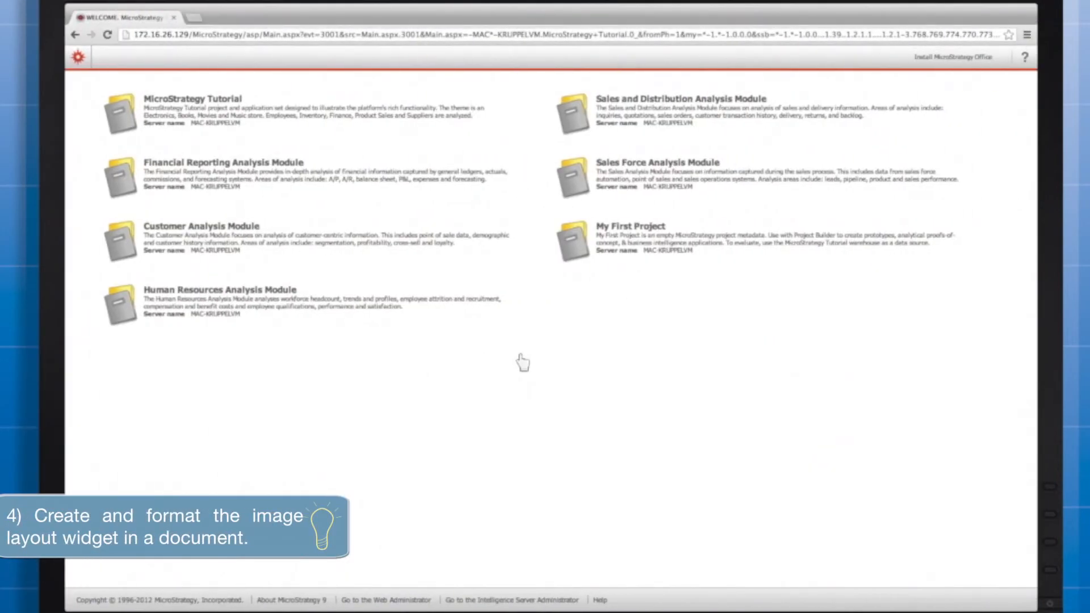
mouse_move(203, 108)
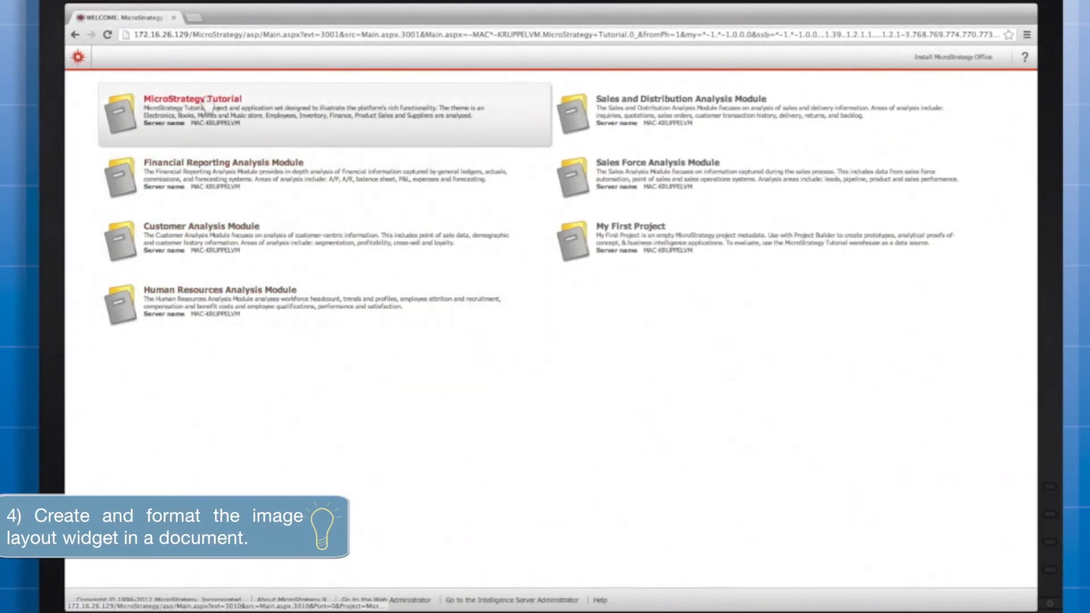
Enter the MicroStrategy Tutorial project and open Image Layout Report from My Reports.
click(185, 97)
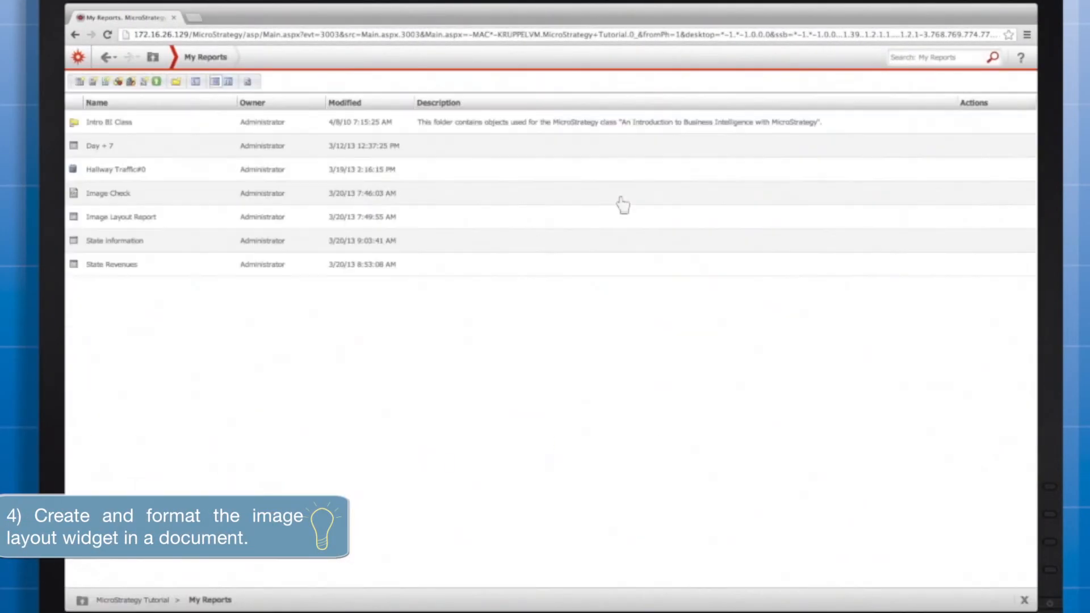
mouse_move(121, 216)
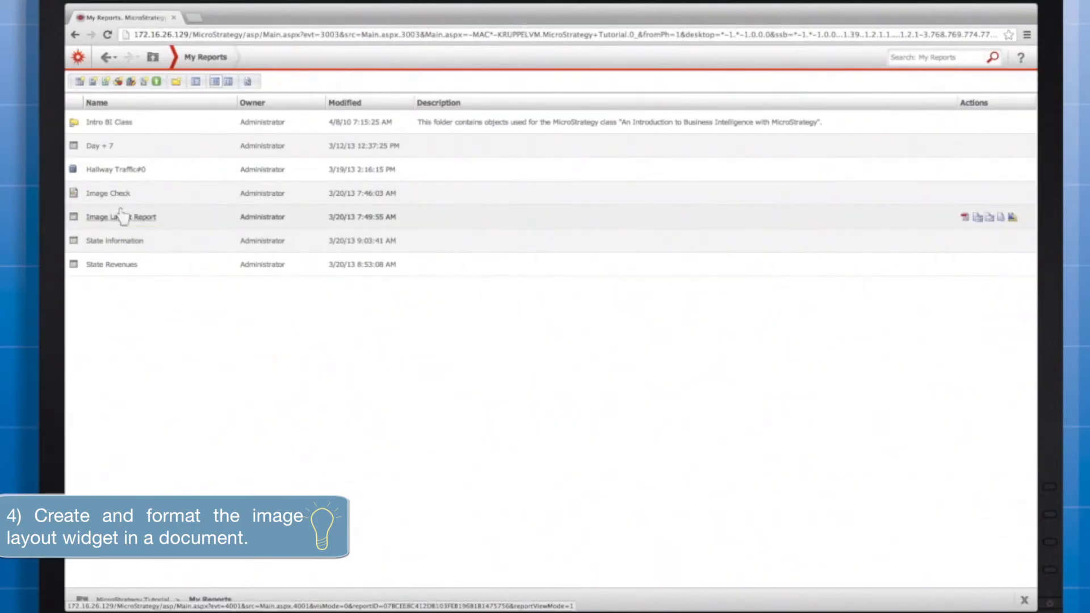
double_click(121, 215)
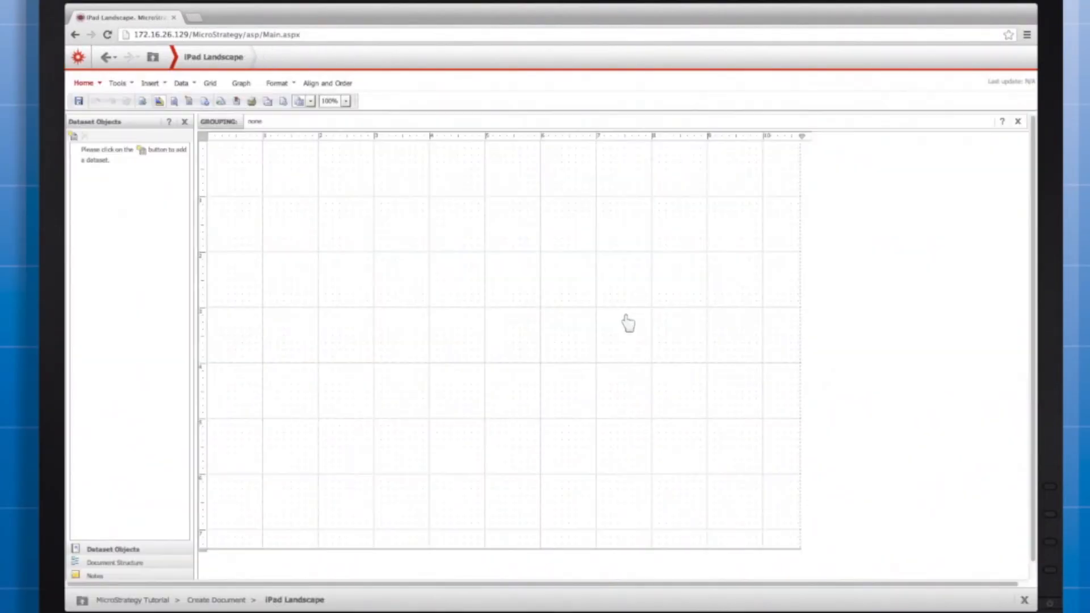
mouse_move(156, 159)
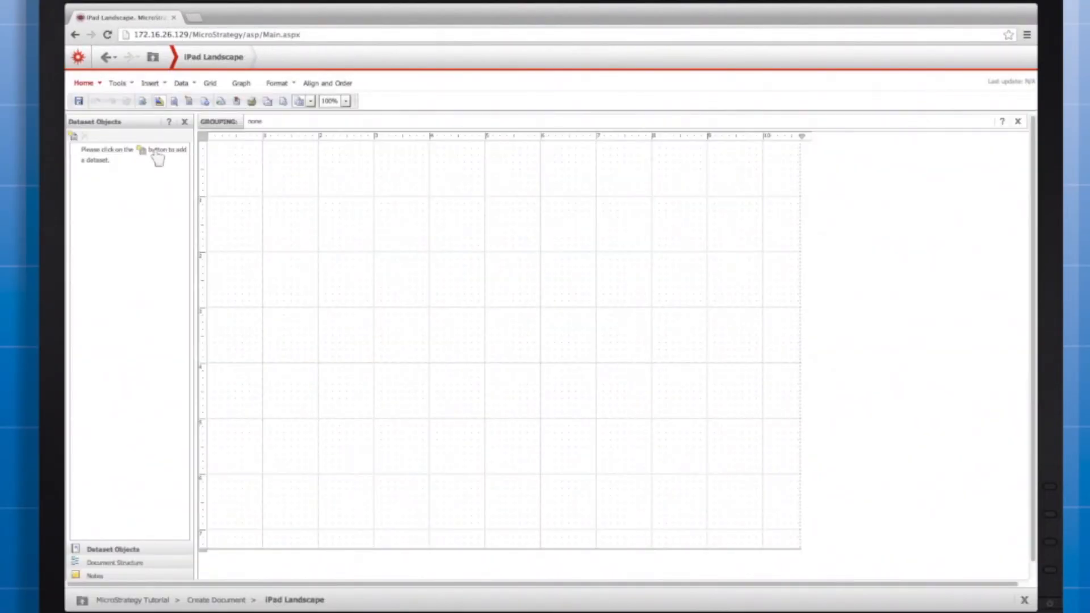
Add Image Layout Report as the document's dataset, placing a Hall / People Walking grid.
click(72, 135)
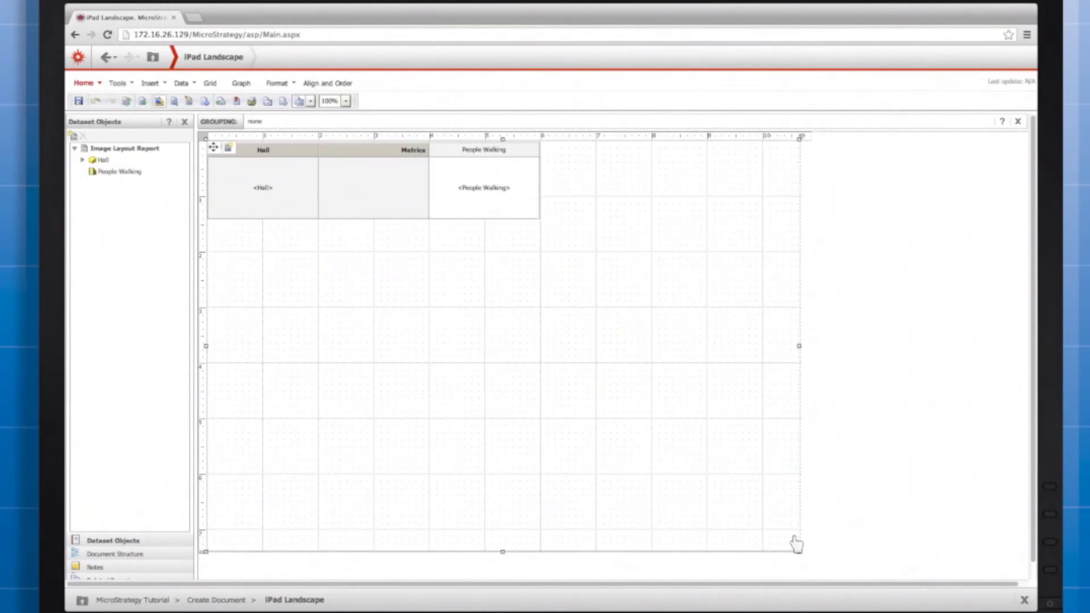
mouse_move(773, 547)
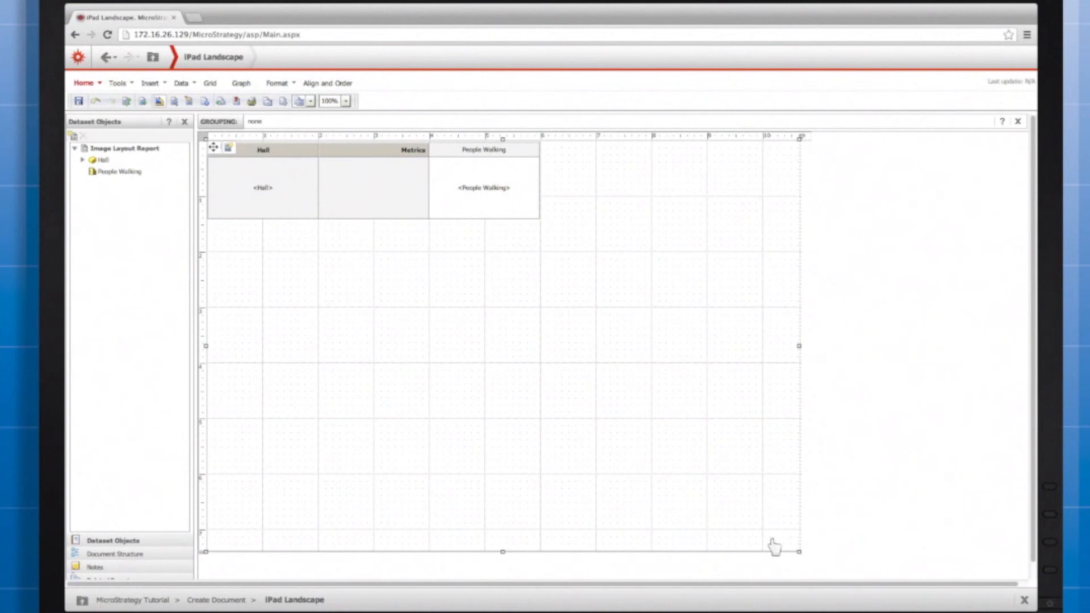
mouse_move(348, 194)
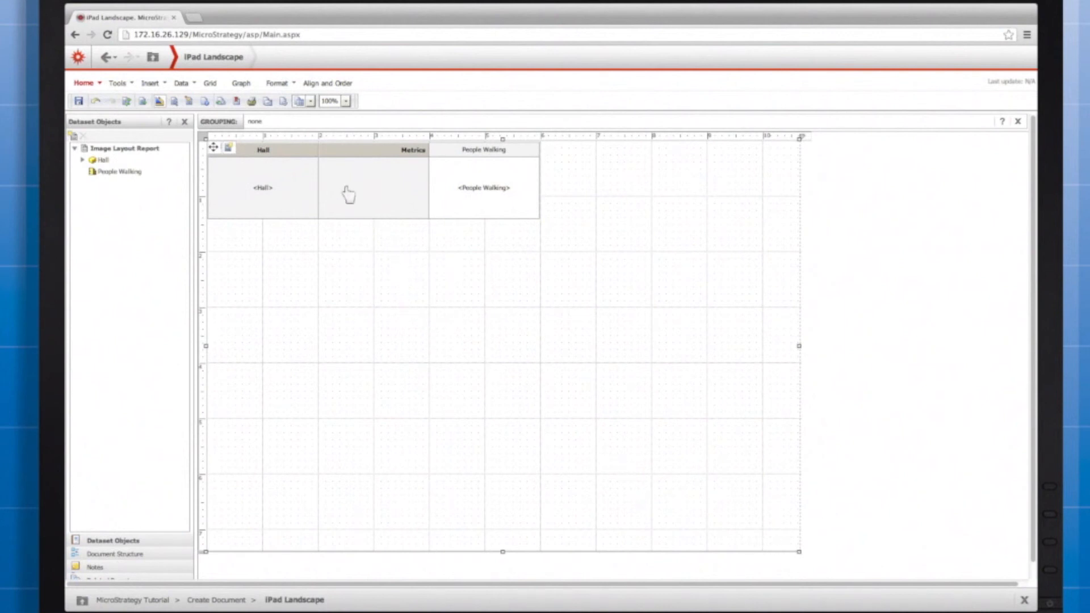
mouse_move(233, 121)
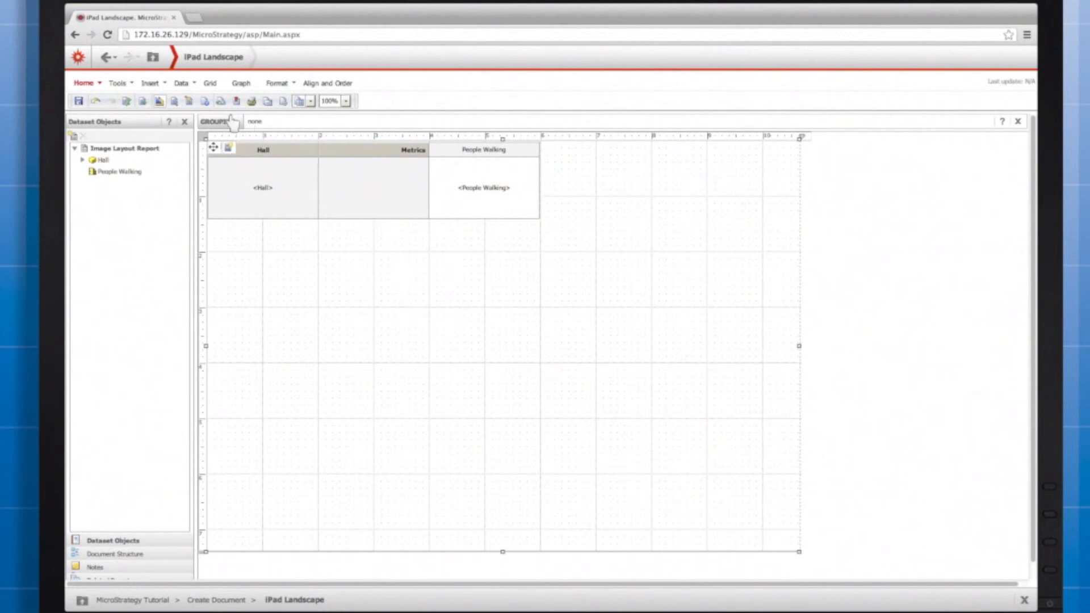
mouse_move(278, 408)
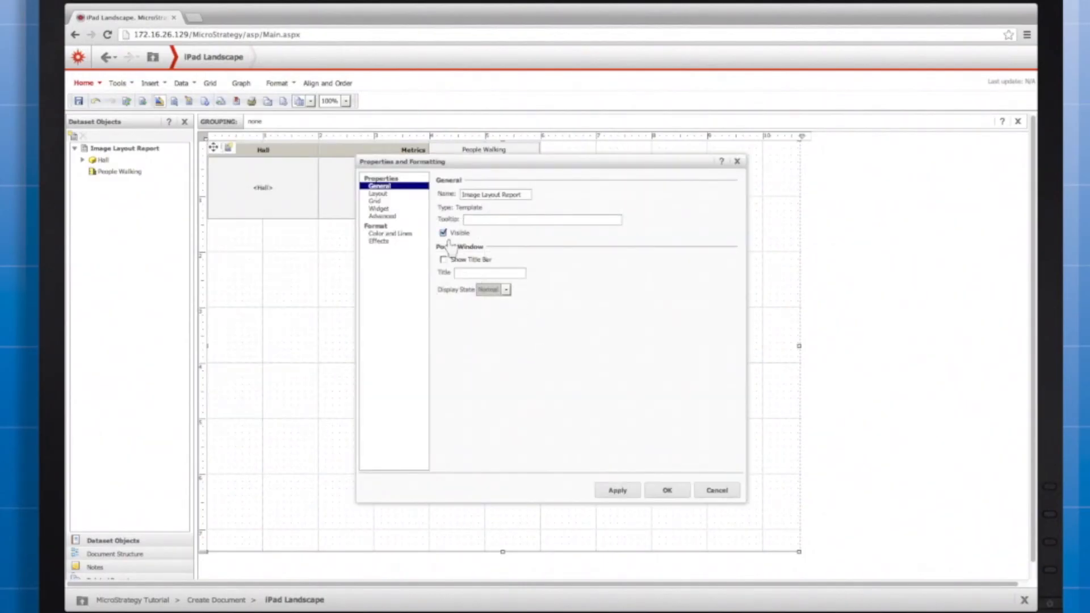
Set the grid's widget to Mobile > Image Layout in Properties and Formatting.
click(378, 208)
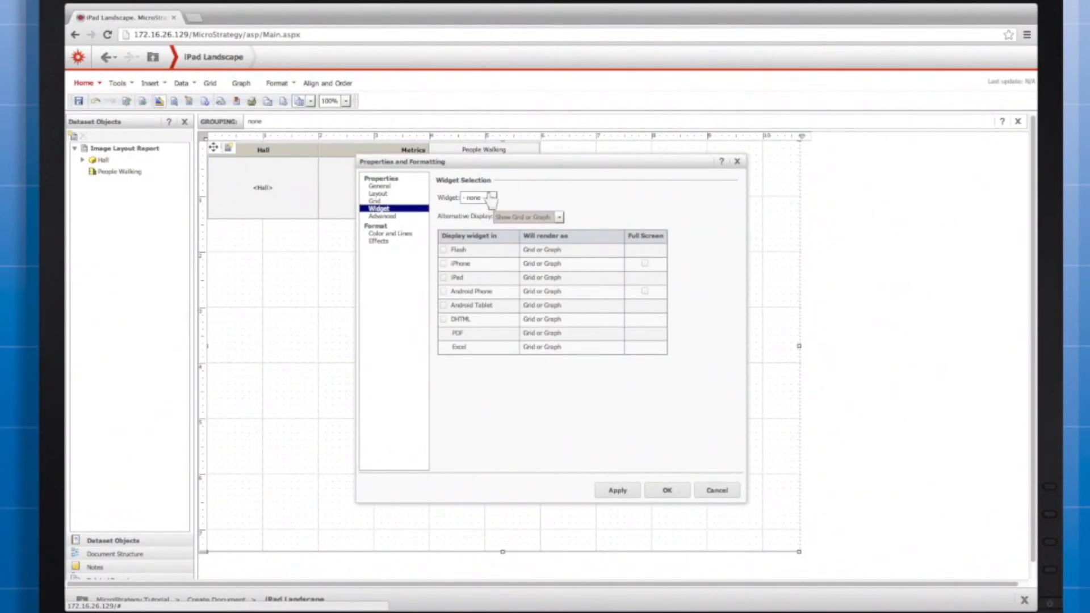
click(492, 197)
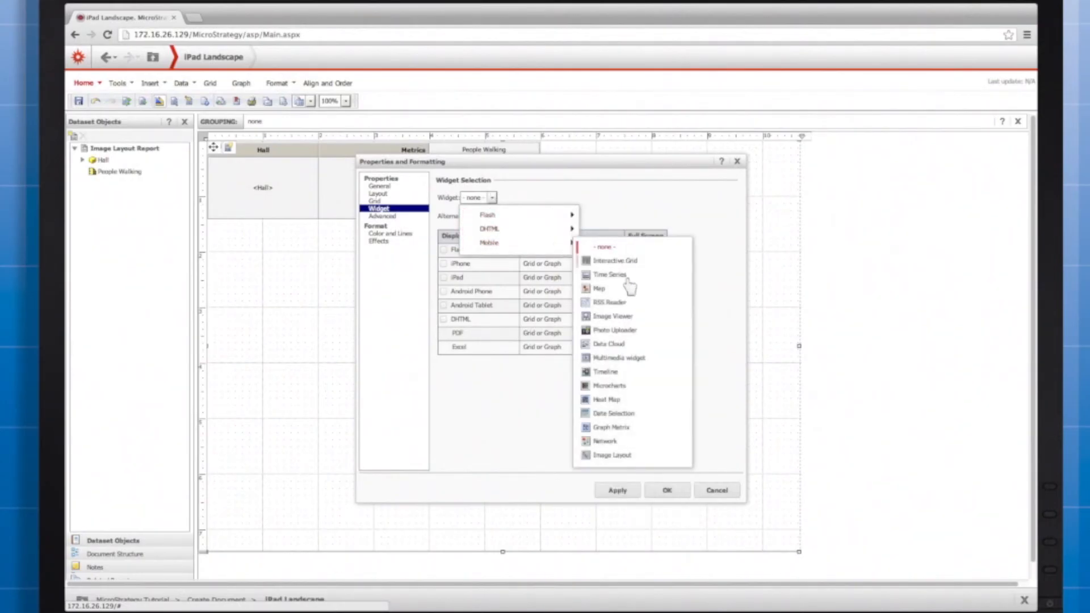
mouse_move(614, 413)
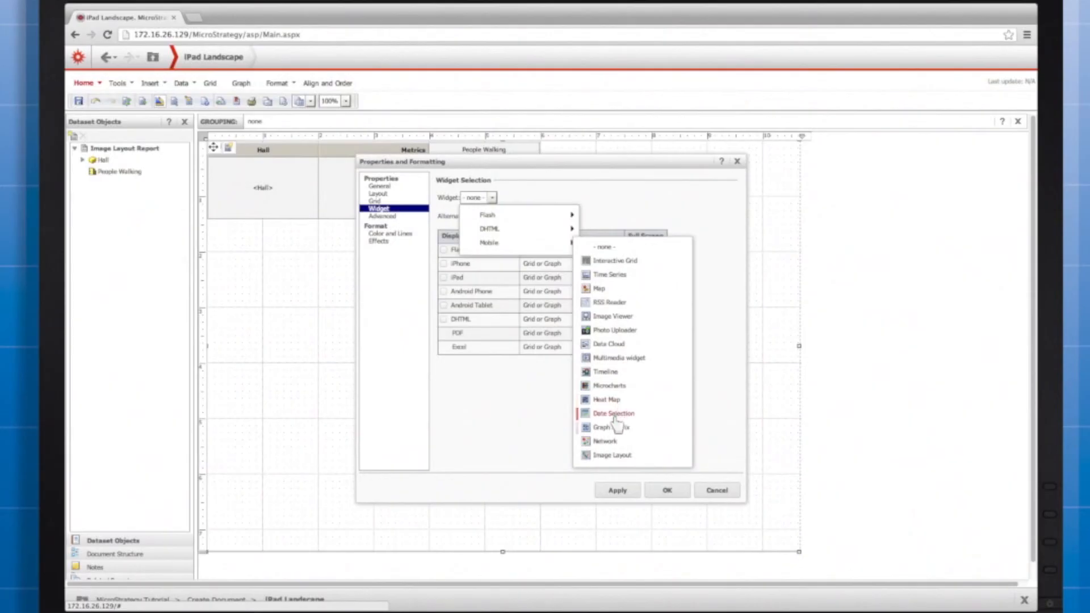
click(612, 454)
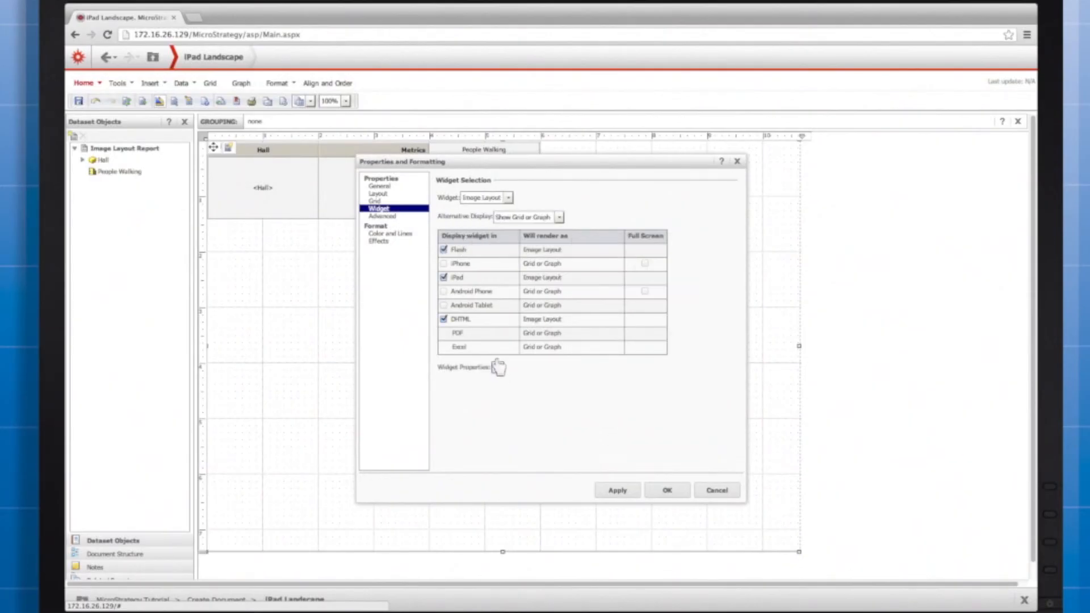
Configure the Image Layout widget with the PHL Airport Terminal F shape file displayed as areas.
click(464, 367)
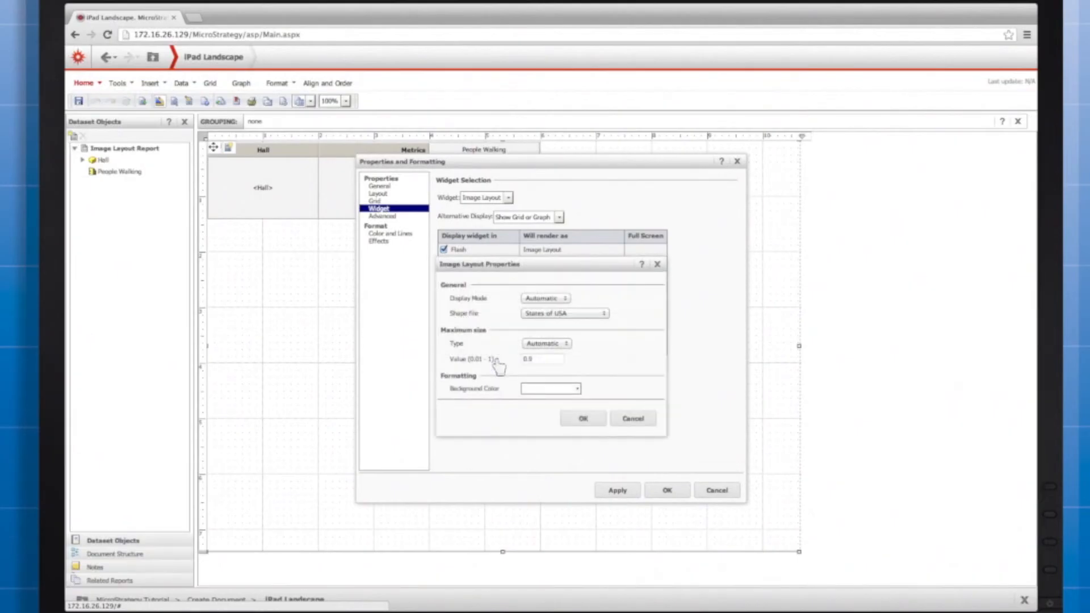
mouse_move(576, 317)
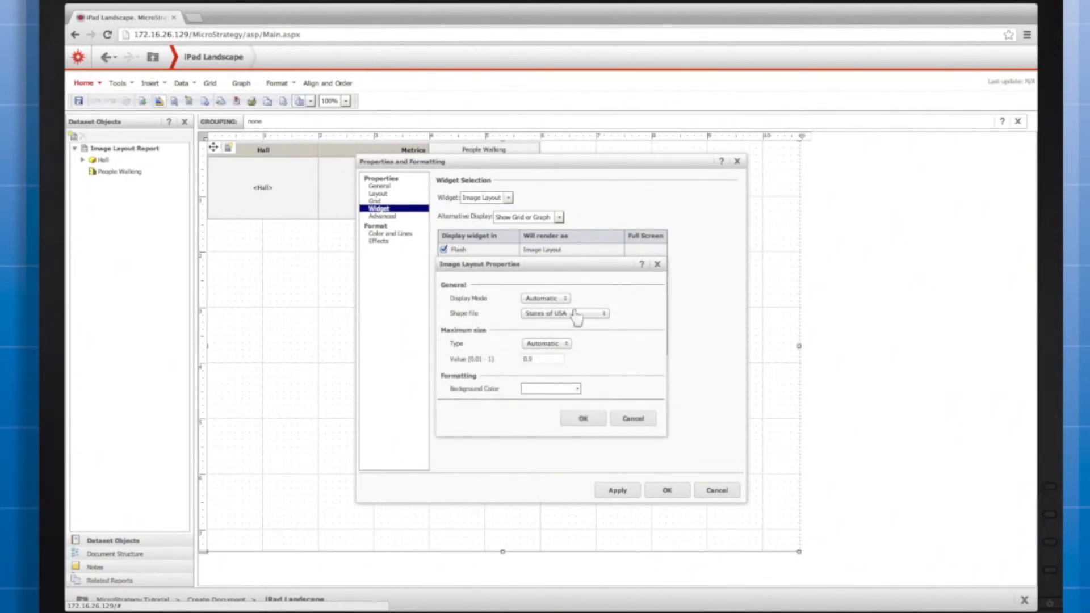
click(602, 313)
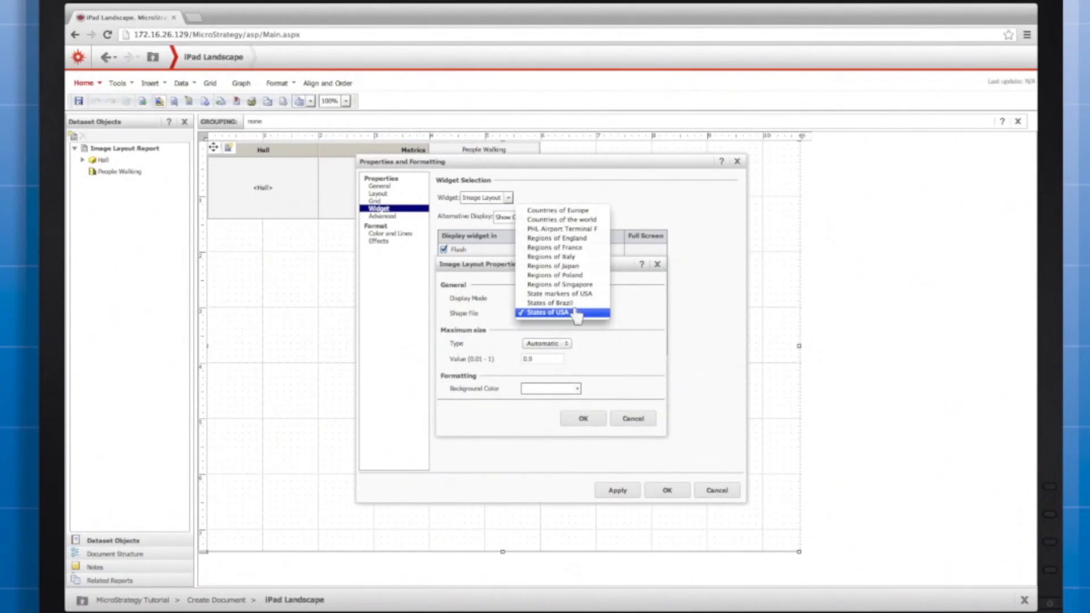
mouse_move(561, 228)
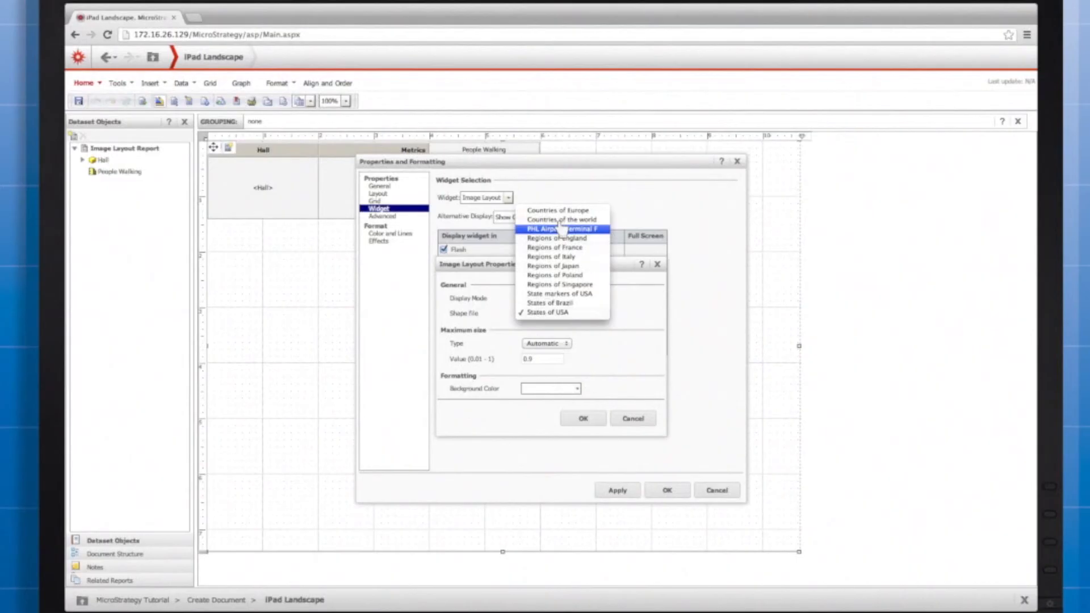
click(556, 228)
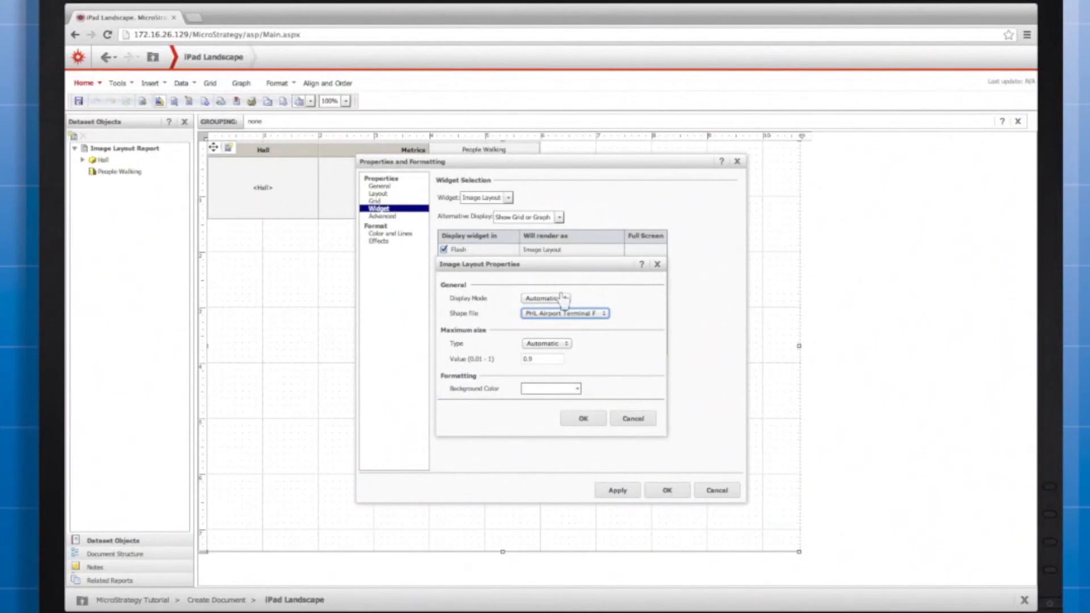
mouse_move(564, 299)
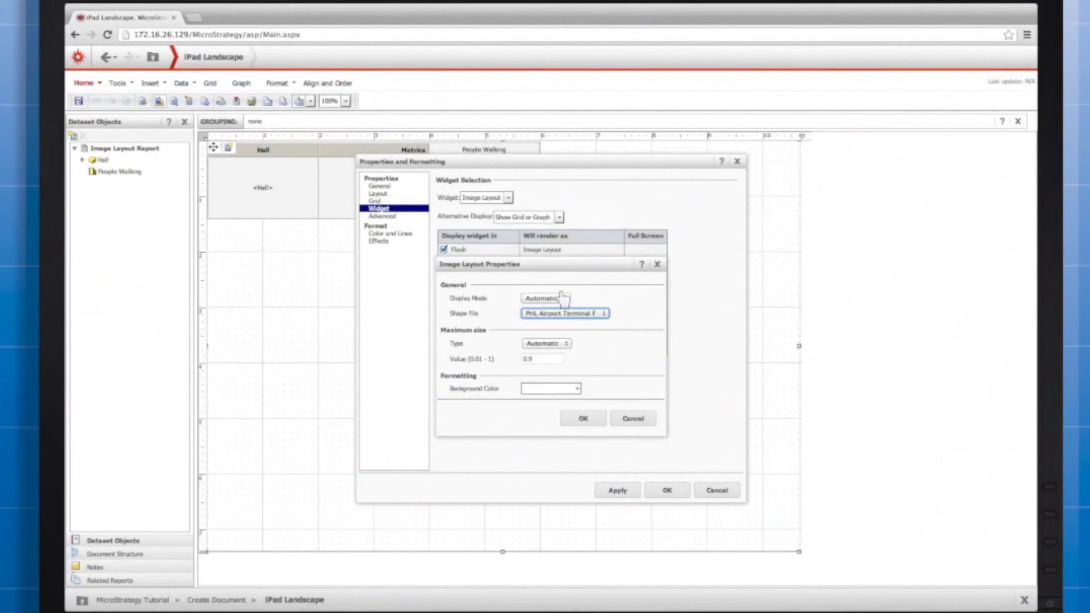
click(547, 299)
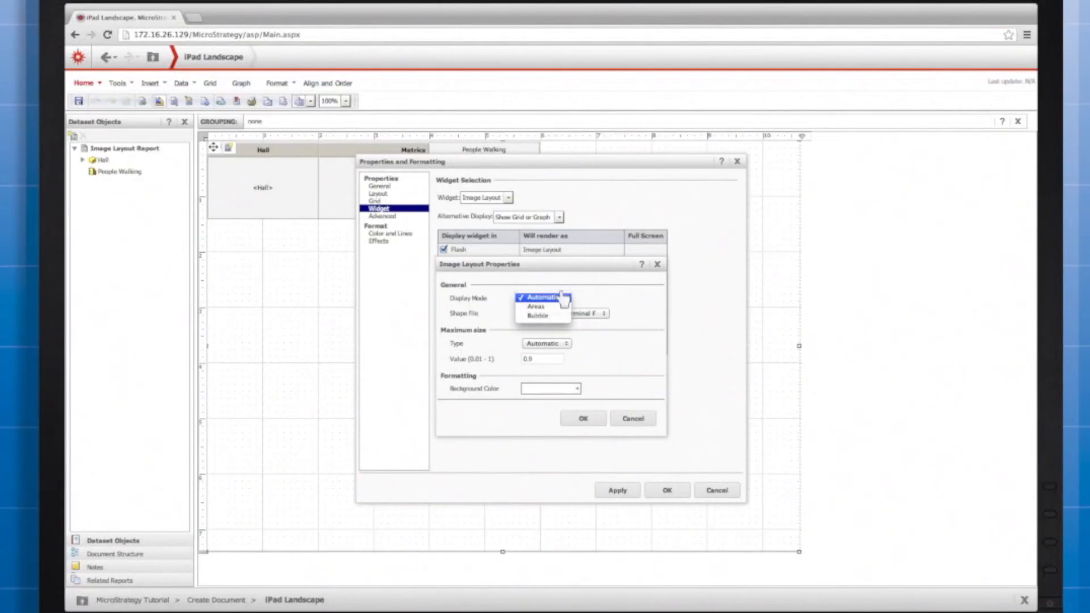
mouse_move(534, 307)
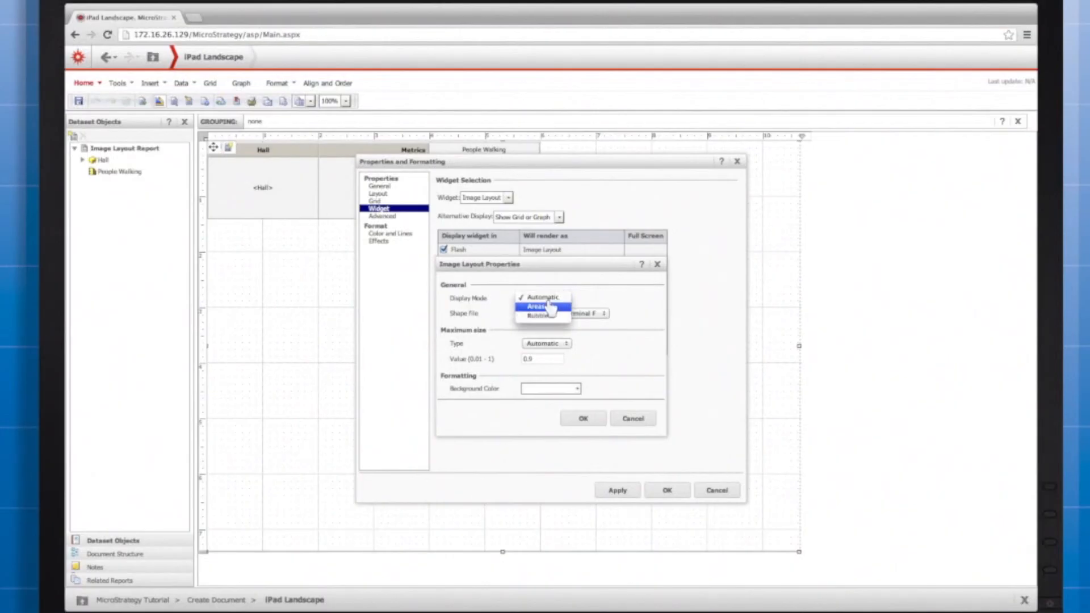
click(542, 306)
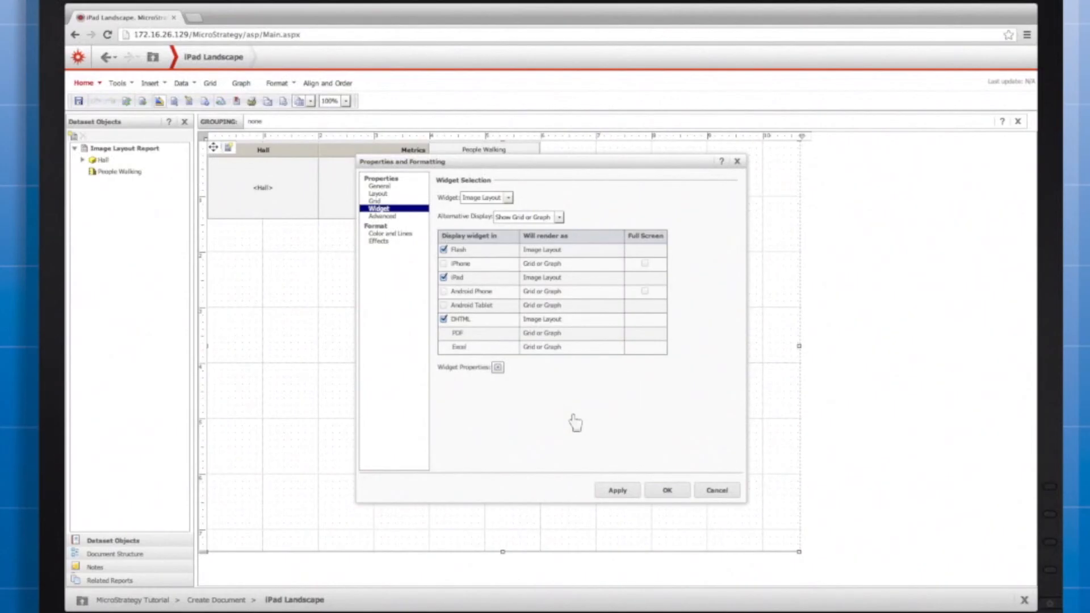
click(665, 490)
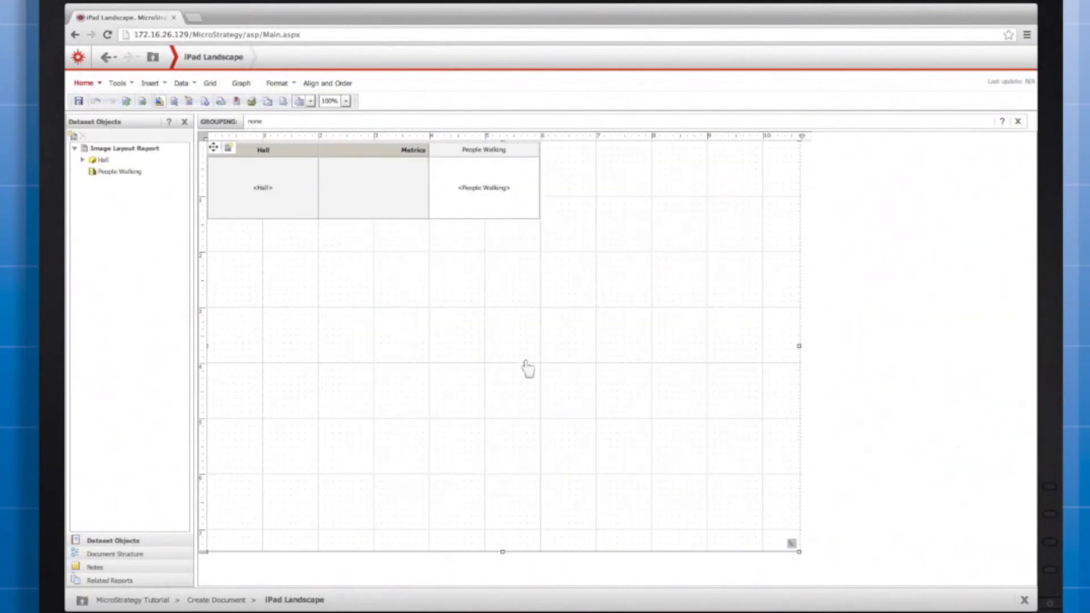
Save the document as Image Test in the Map Dashboards folder.
click(79, 101)
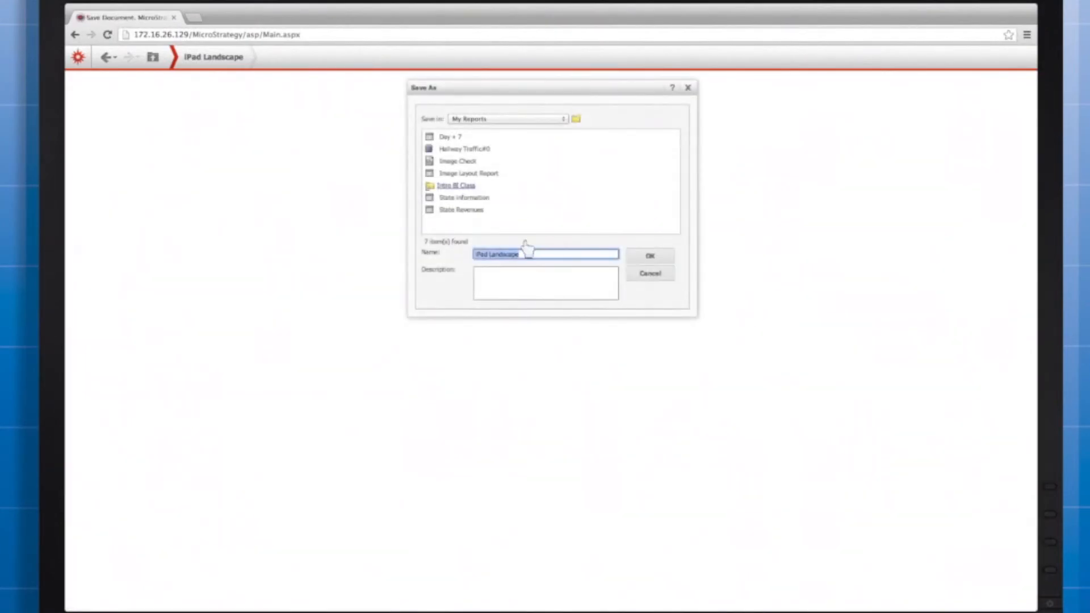
click(507, 118)
text(Image Test)
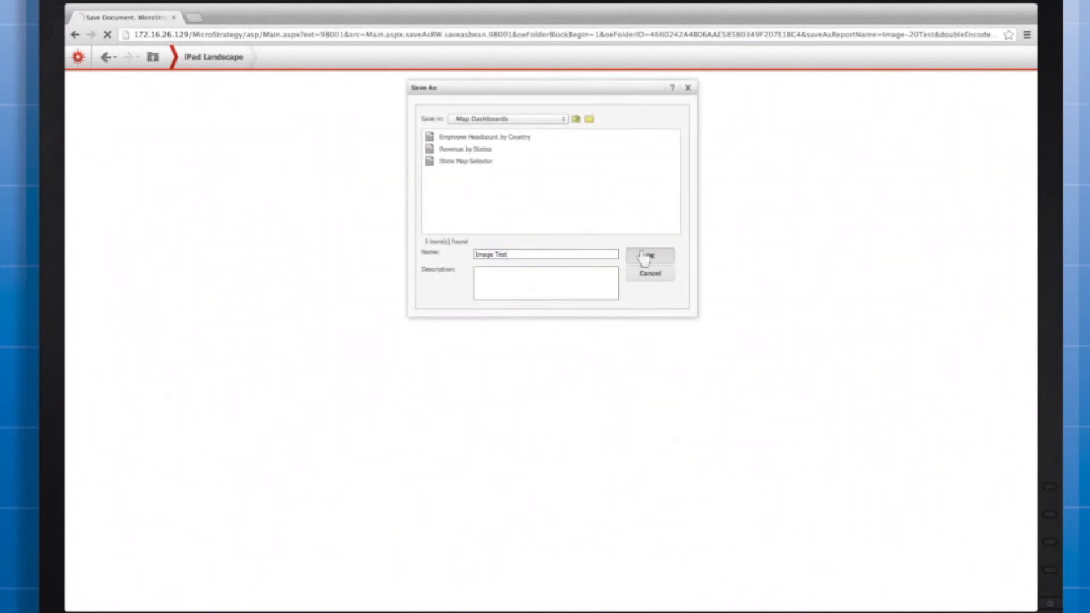
click(648, 257)
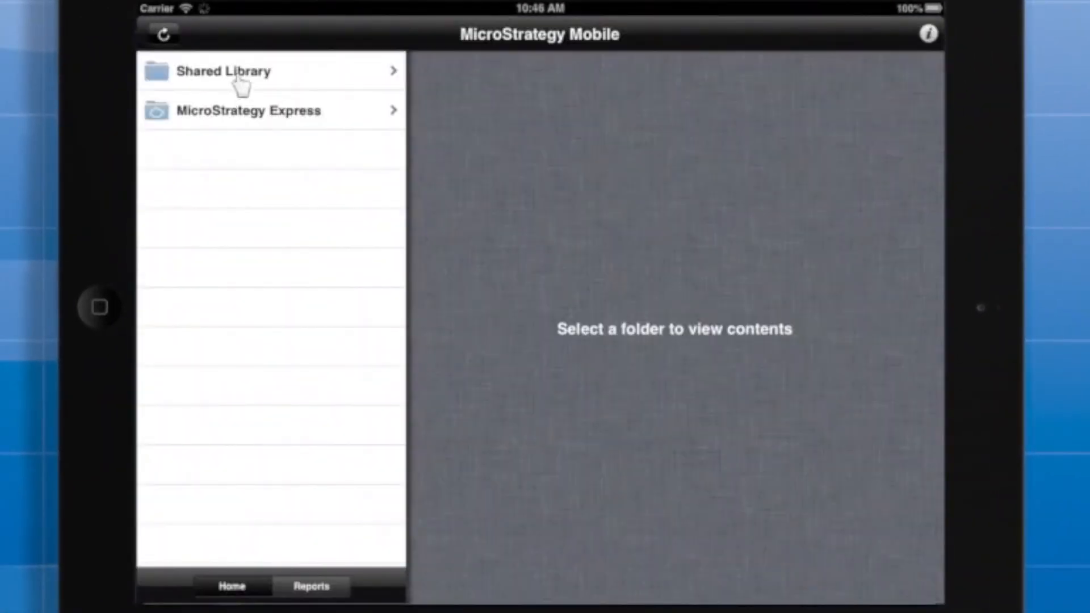
Open Image Test from Shared Library > Map Dashboards on the iPad and view Ticketing 70 and North Hall 35.
click(223, 70)
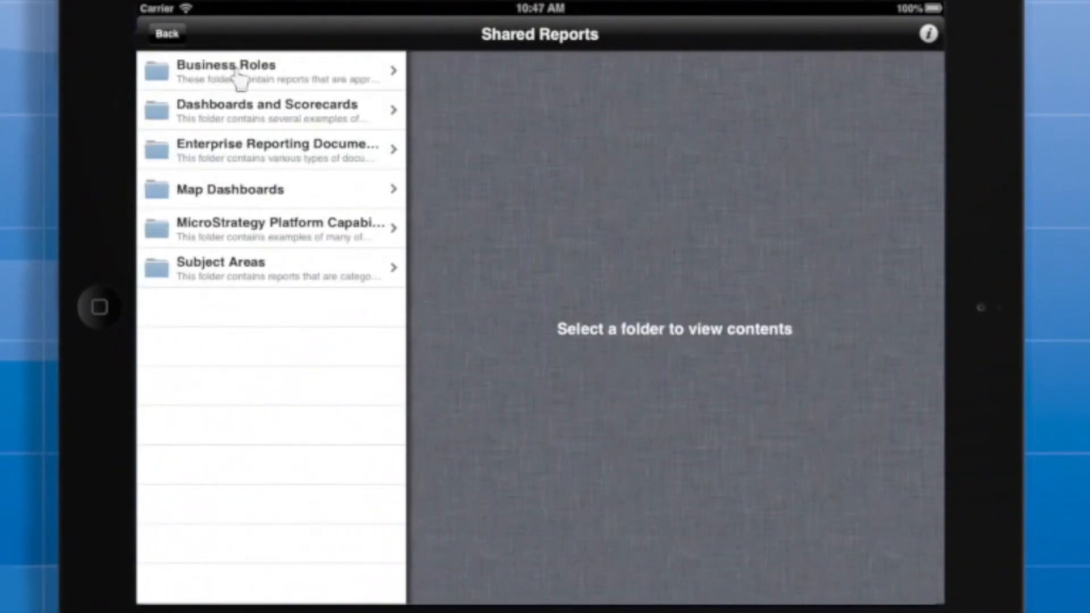
click(228, 190)
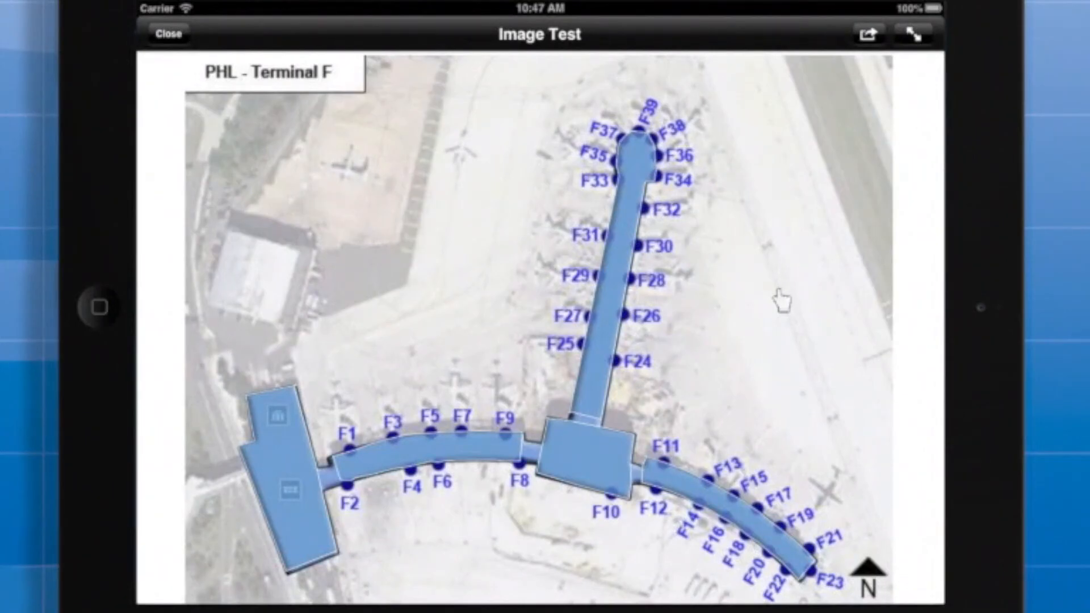
click(612, 287)
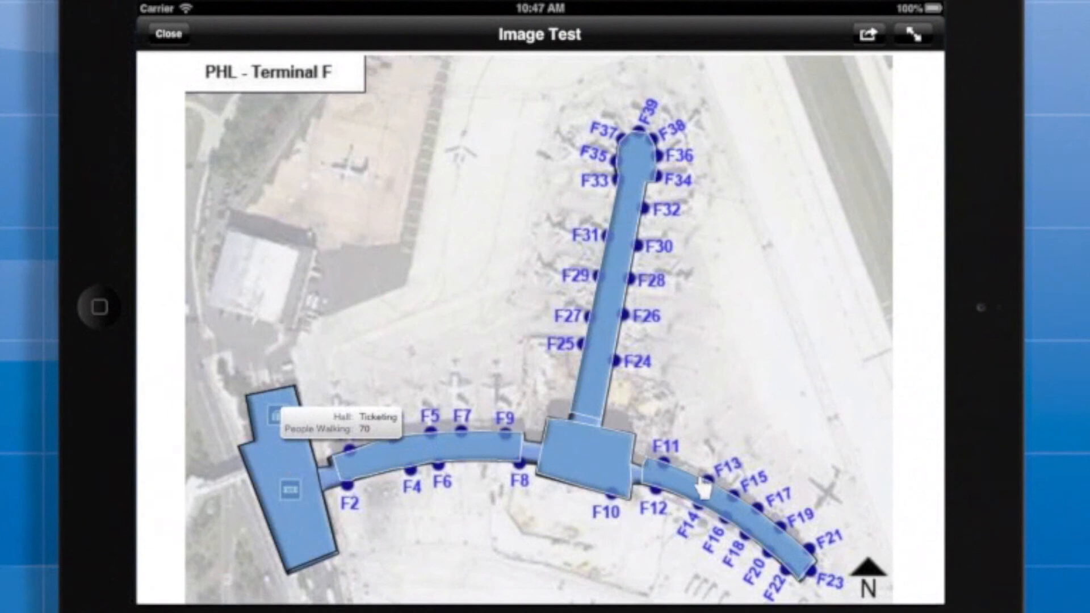
click(609, 364)
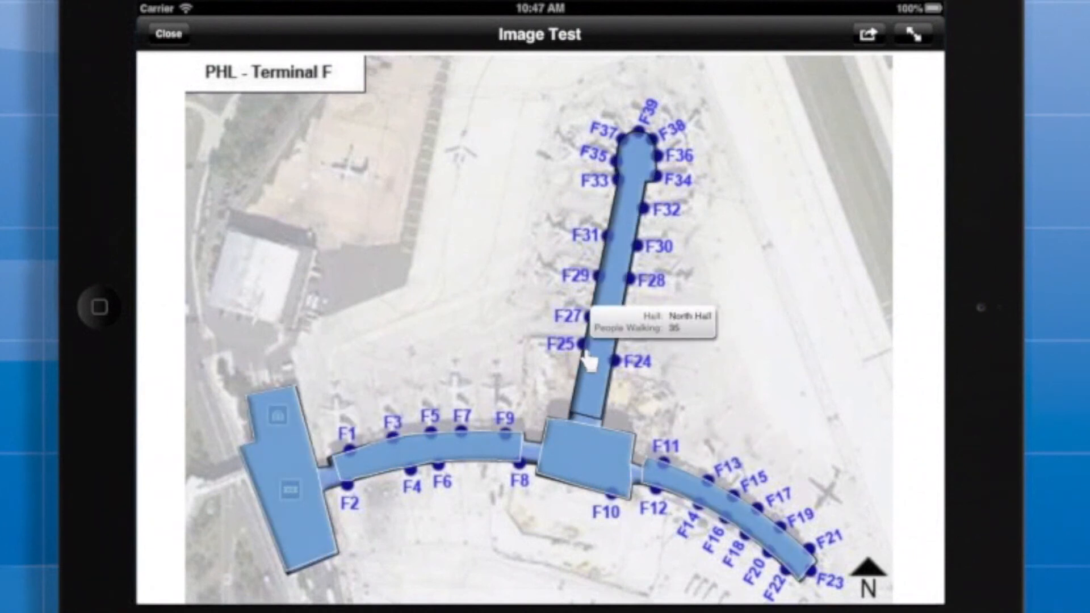
mouse_move(476, 439)
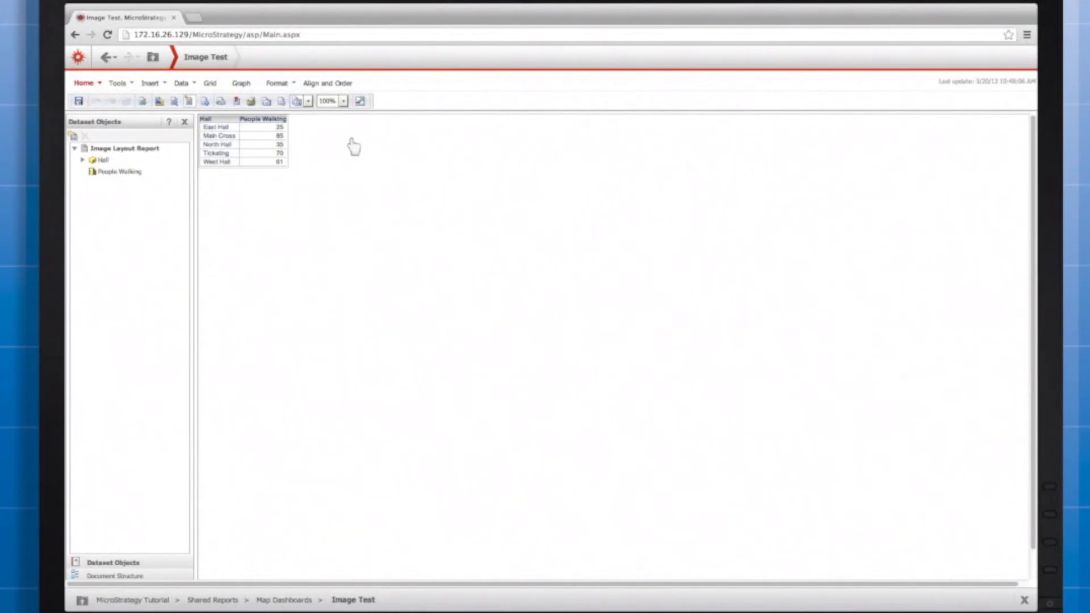
Add red and green thresholds to People Walking and overwrite the saved Image Test.
right_click(262, 118)
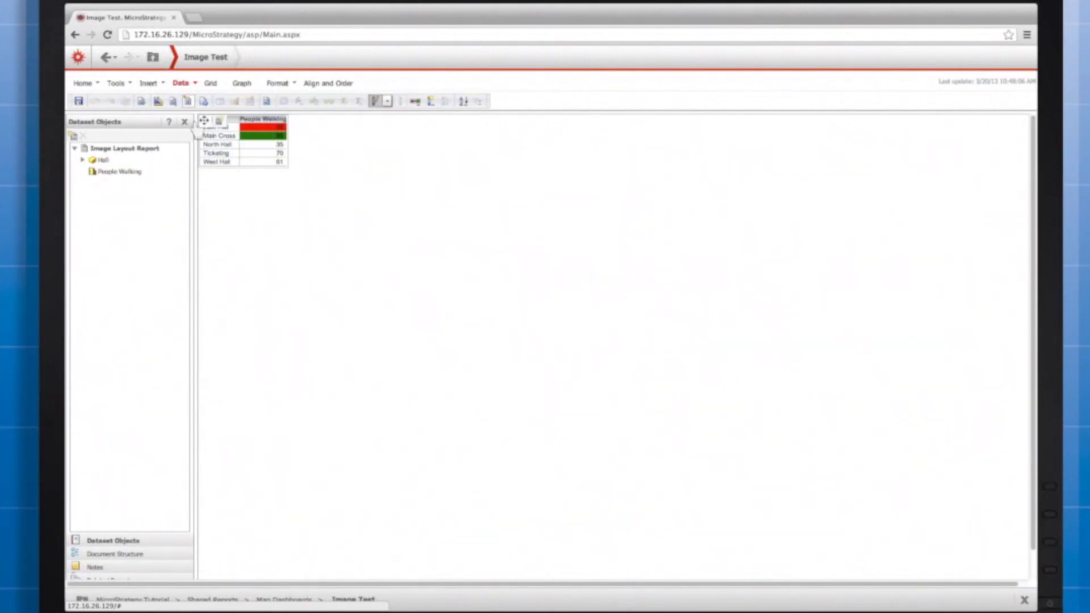
click(79, 102)
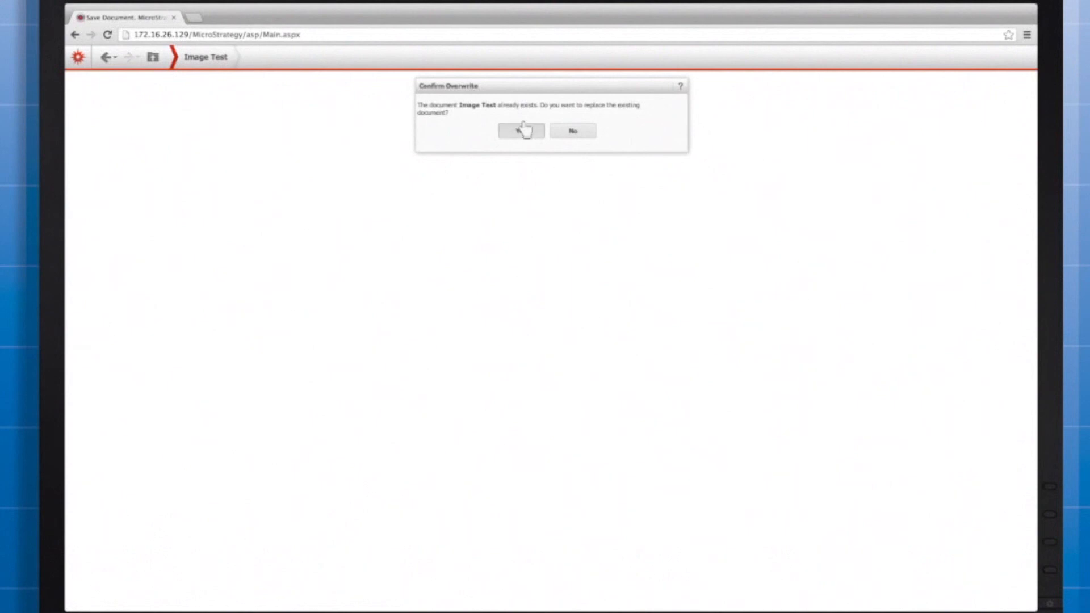
click(521, 129)
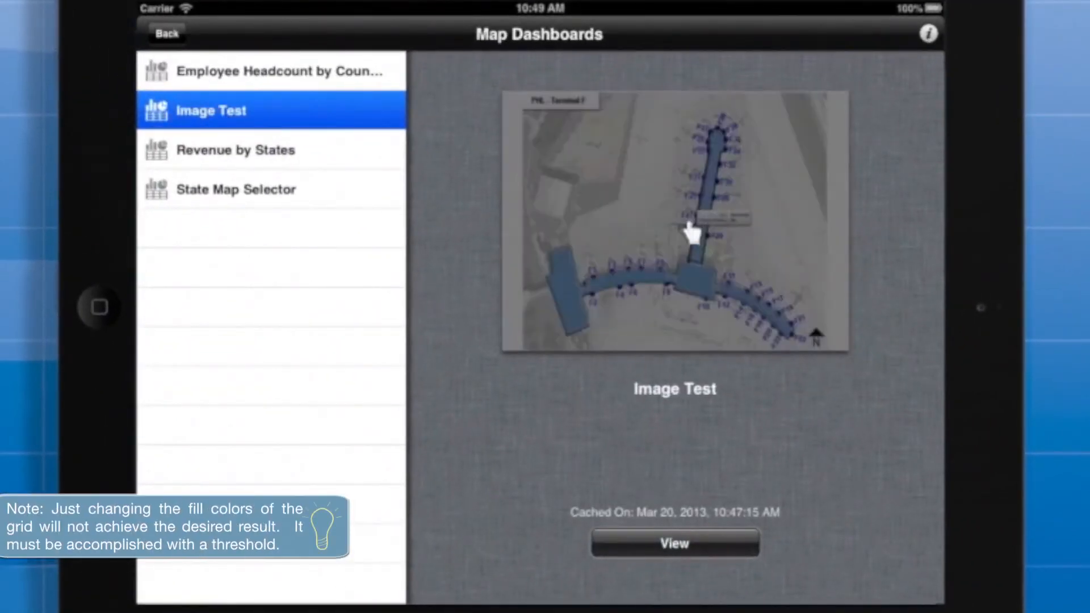
Reopen Image Test on the iPad and check the red east concourse's value.
click(673, 543)
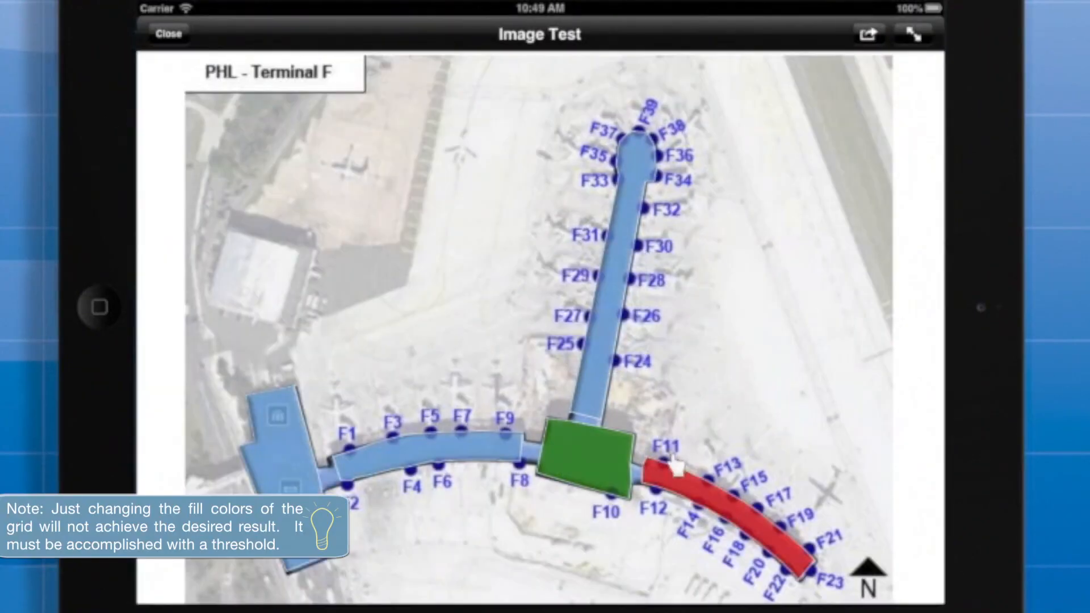
click(587, 462)
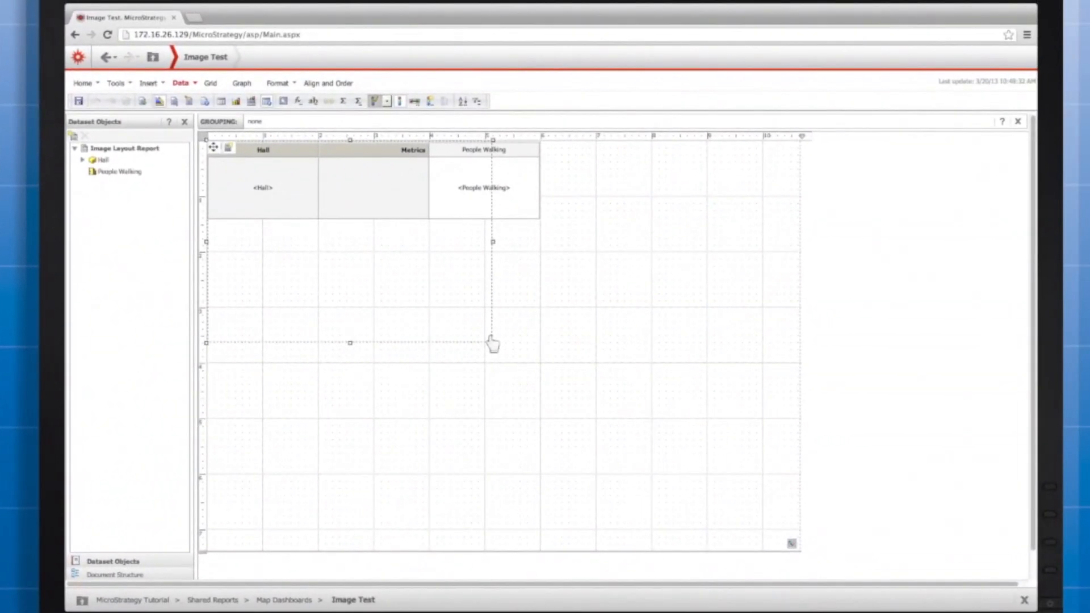
Insert a second grid and set the first grid's Hall attribute to target it as a selector.
click(147, 83)
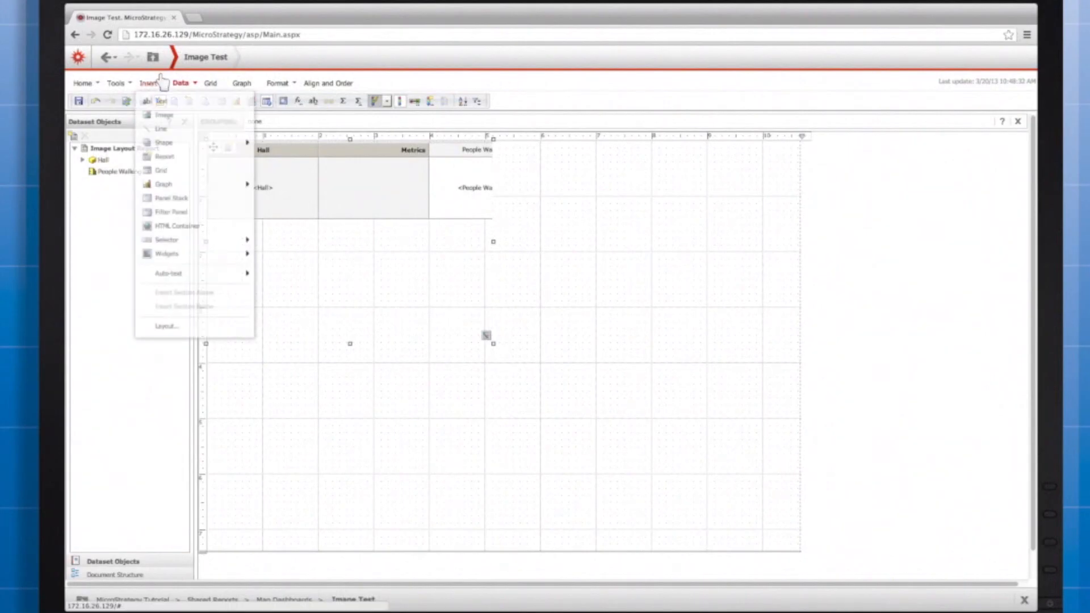
click(163, 170)
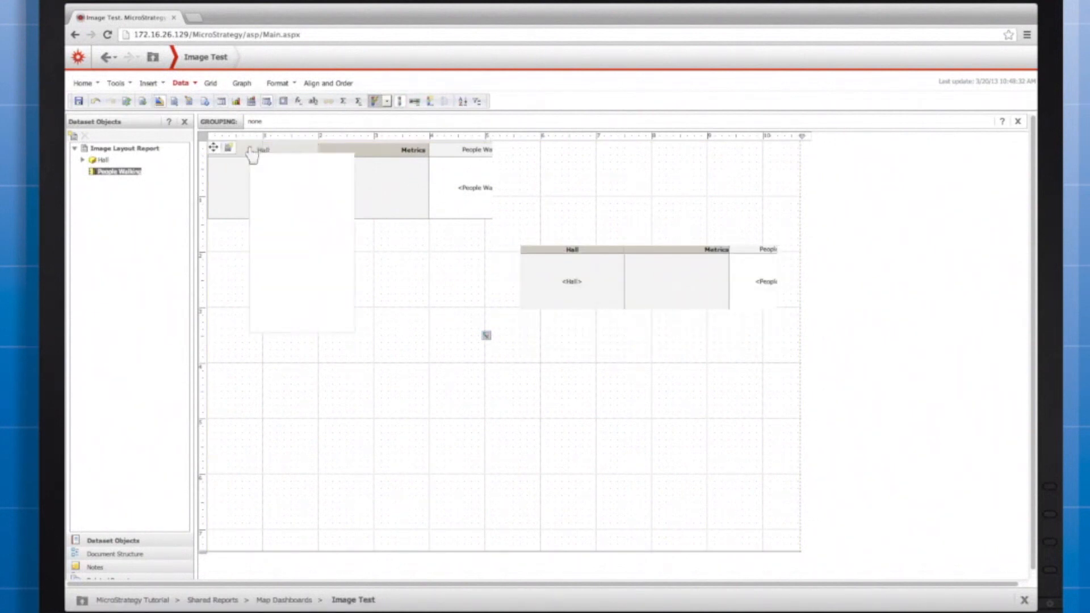
right_click(261, 149)
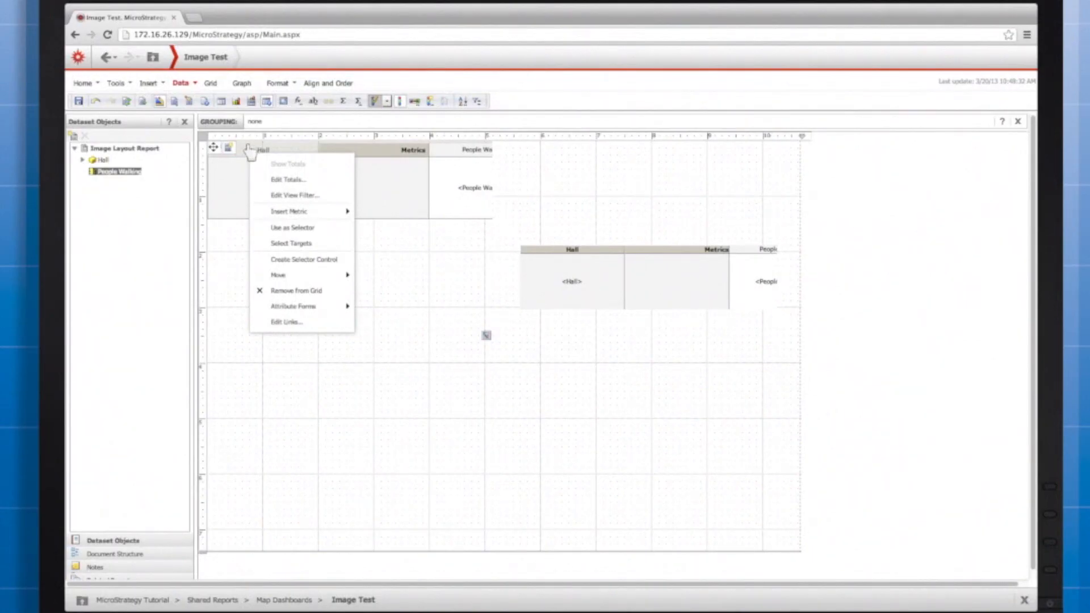
mouse_move(290, 243)
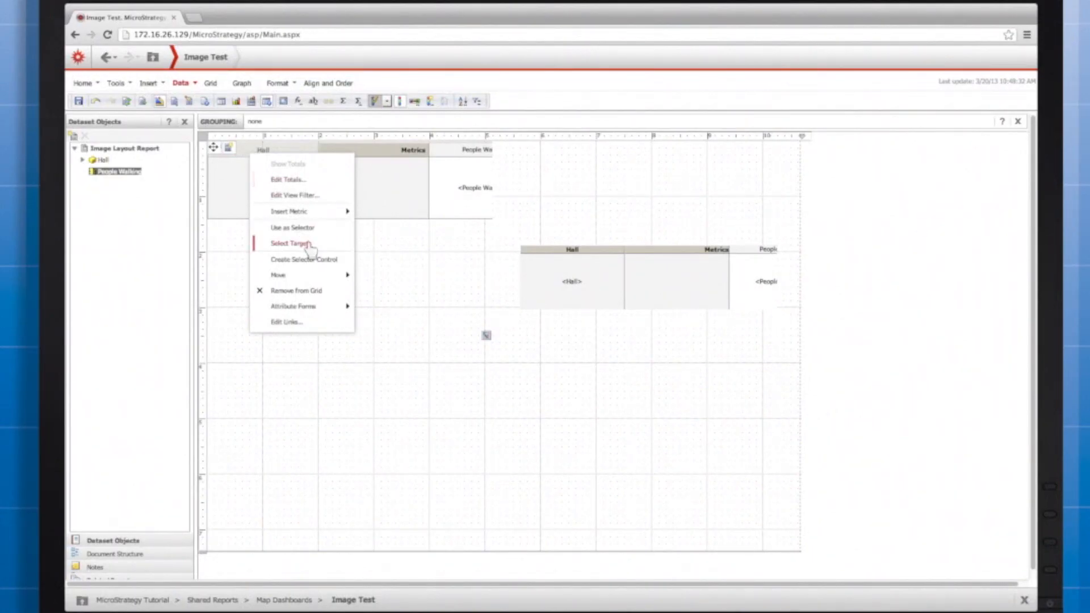
click(289, 243)
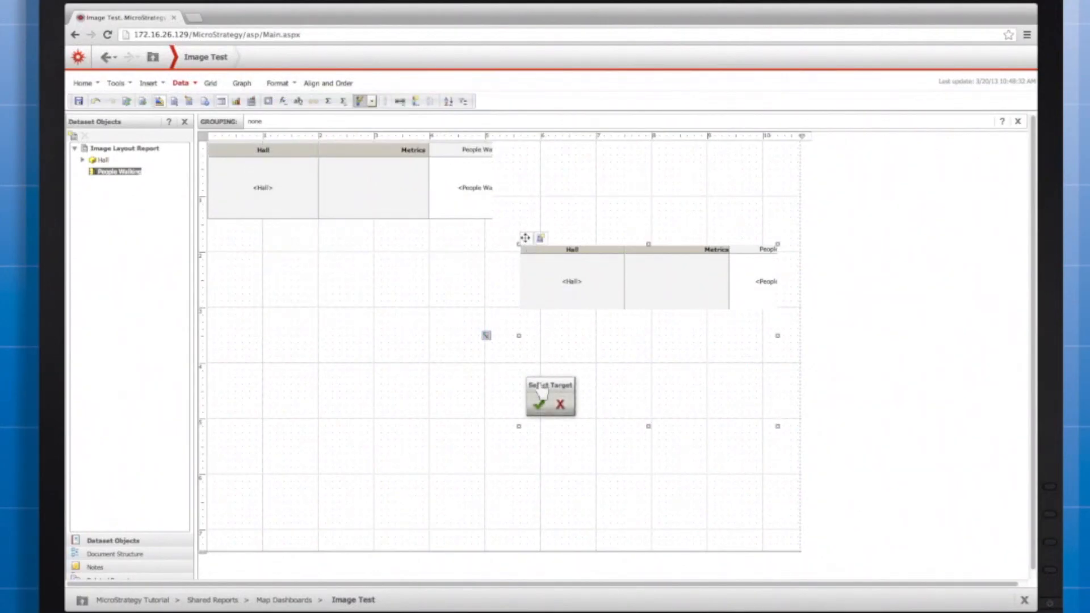
click(538, 406)
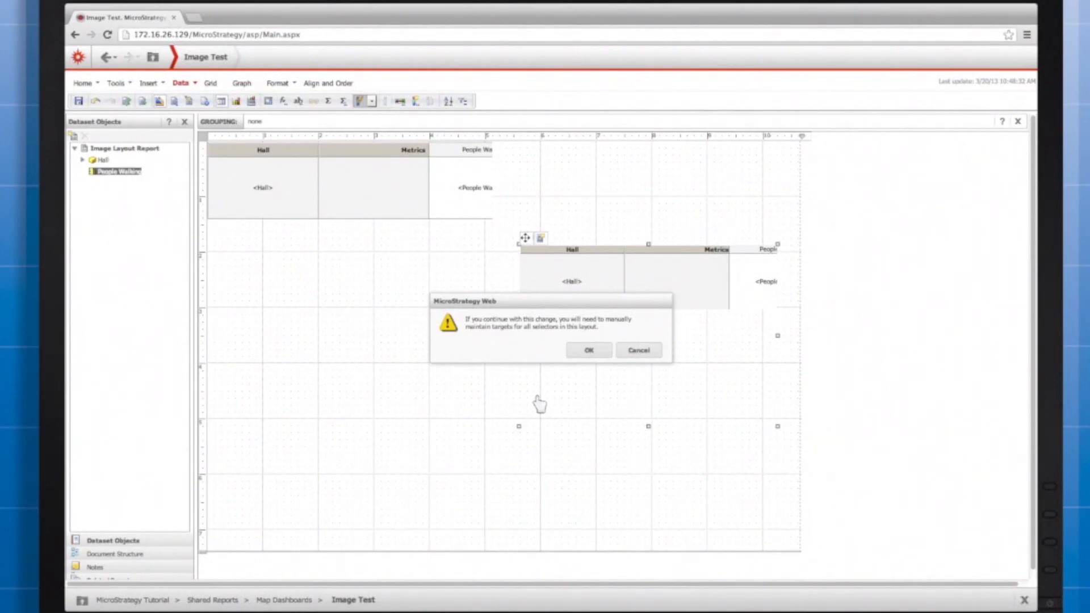
mouse_move(565, 360)
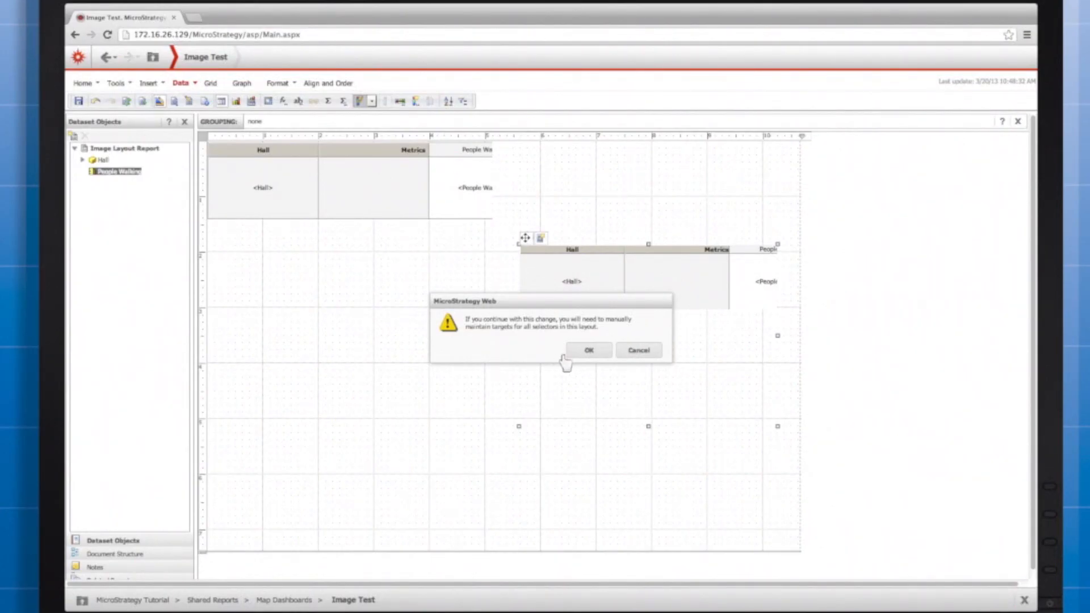
click(589, 349)
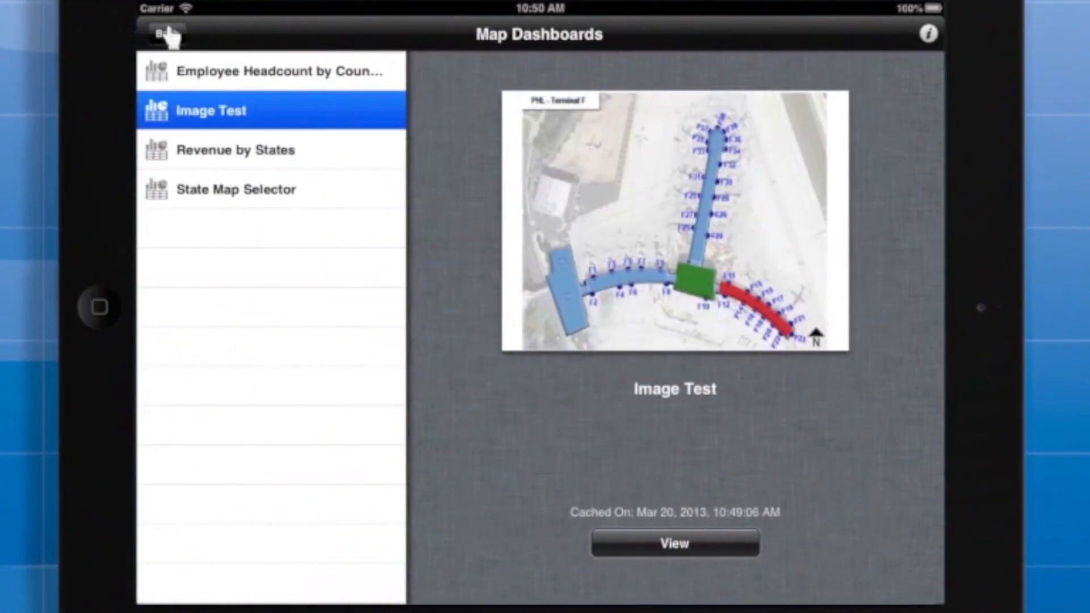
Reopen Image Test on the iPad, accept the update notice, and filter the grid by tapping East Hall then West Hall (61).
click(673, 543)
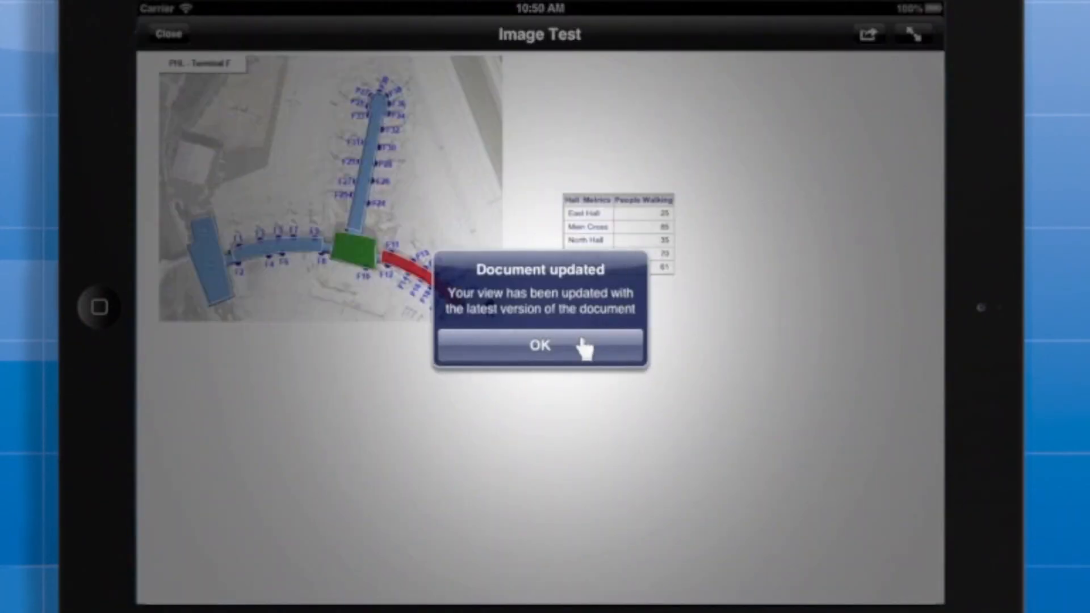
click(538, 345)
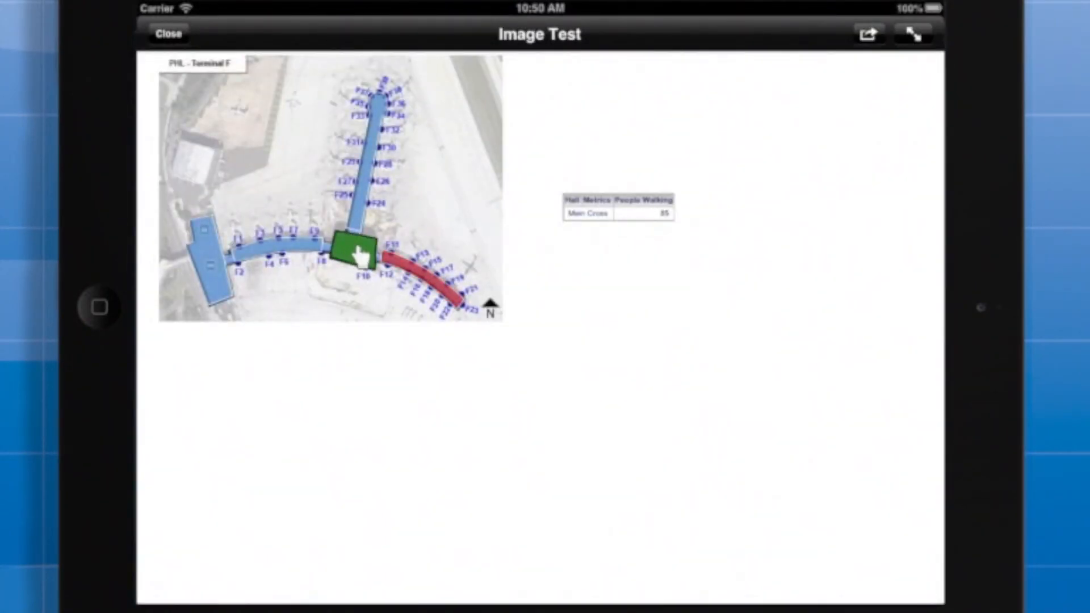
click(364, 173)
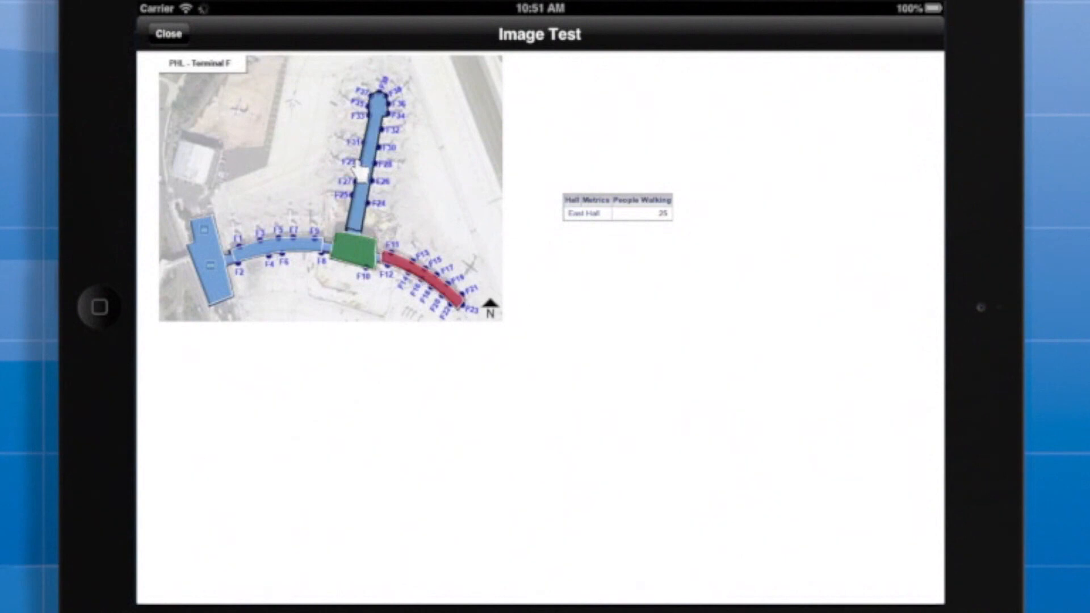
click(367, 249)
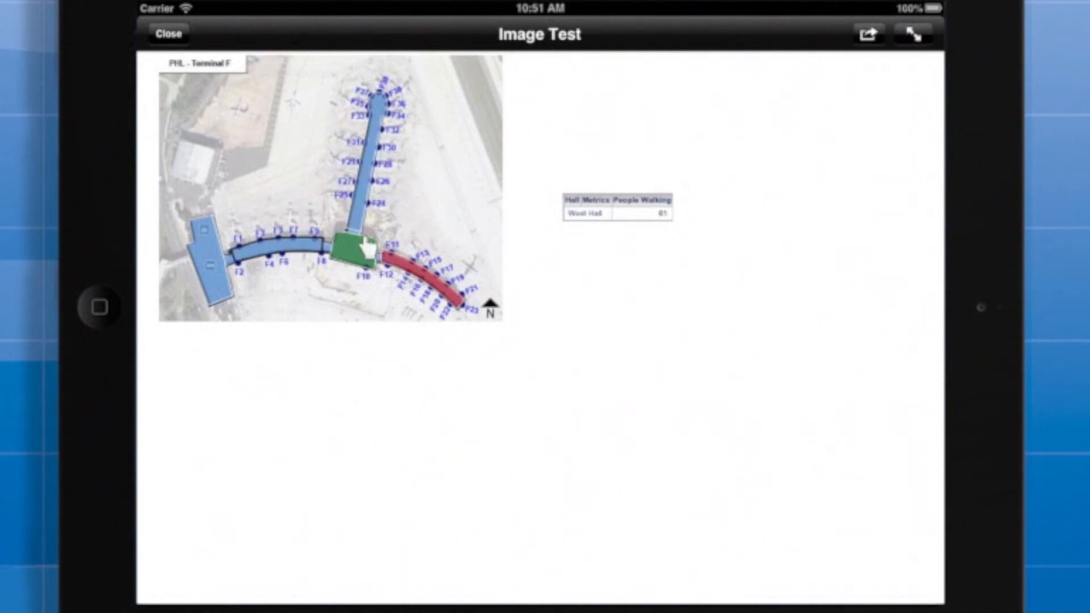